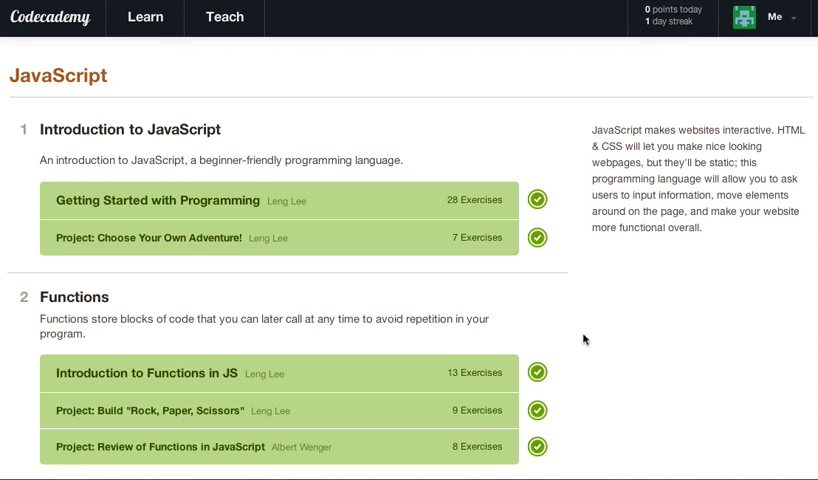
- Open the Introduction to 'For' Loops in JS course, then its '3. Arrays and Loops' section
scroll("down", 3)
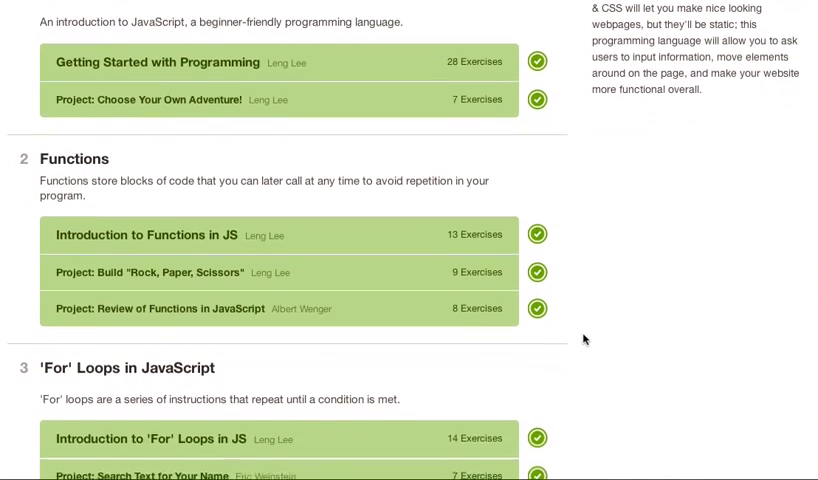
scroll("down", 3)
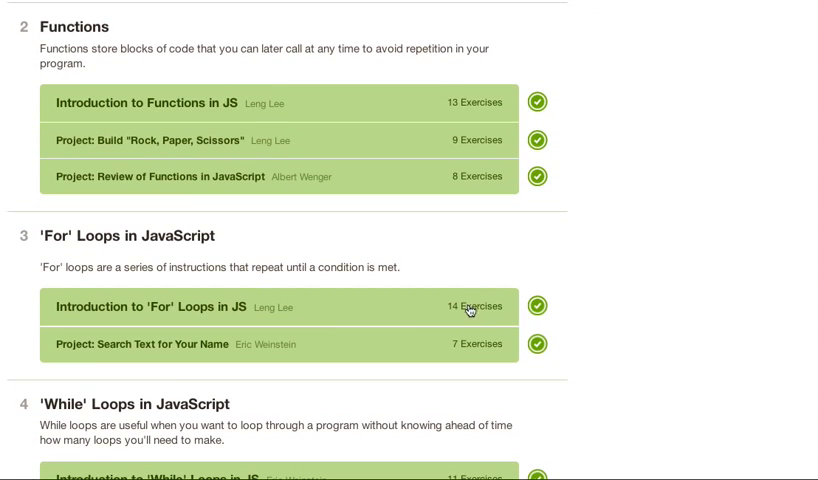
left_click(158, 306)
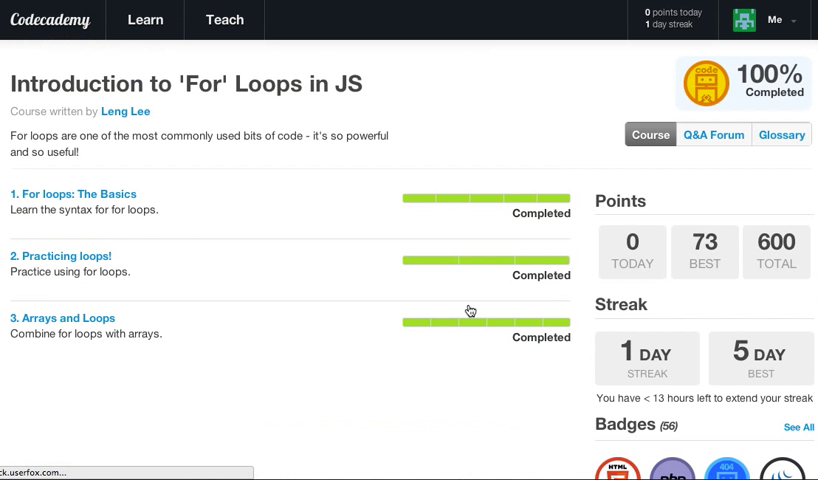
mouse_move(140, 272)
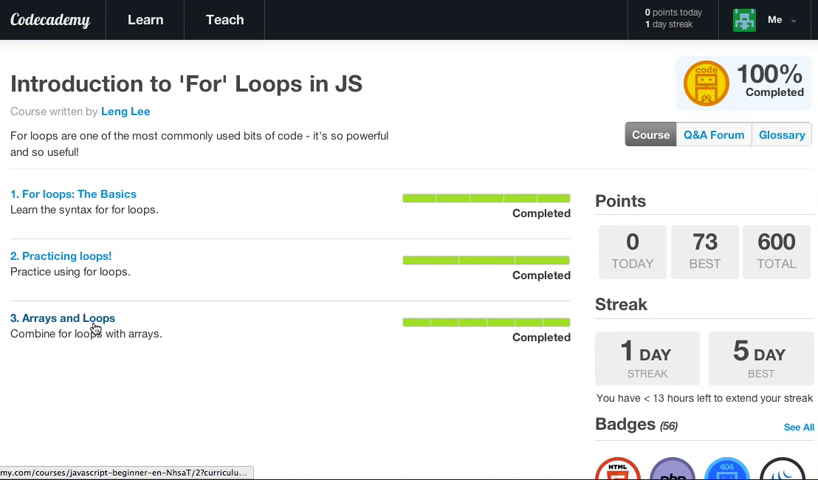
left_click(62, 318)
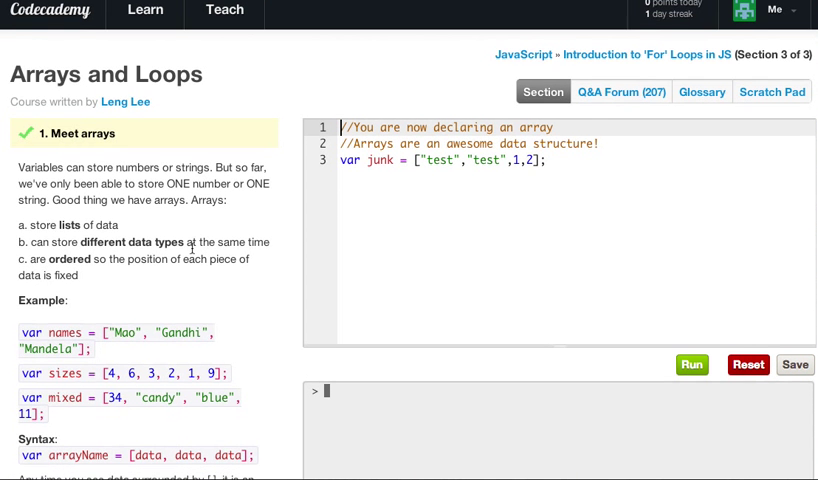
- Reset the editor to its two comment lines and read the junk array task
left_click(747, 363)
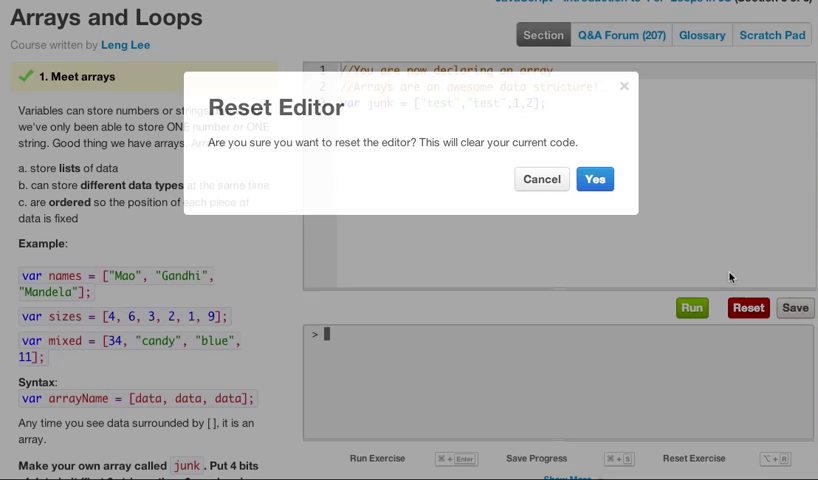
left_click(595, 179)
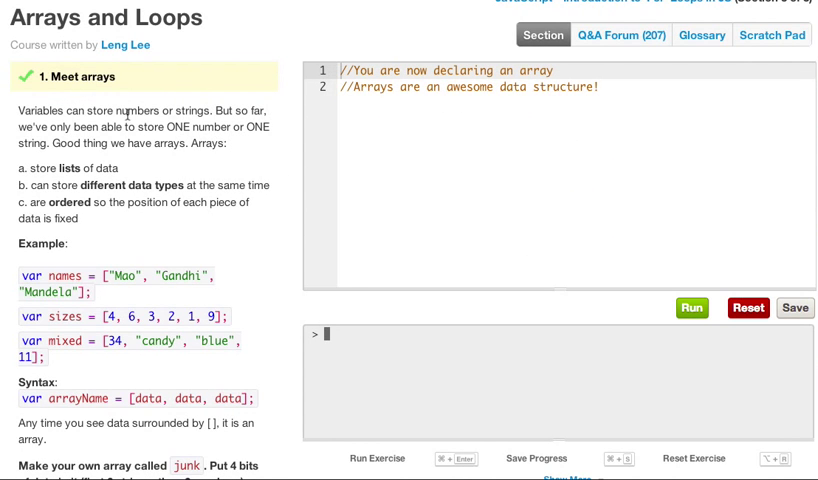
mouse_move(174, 158)
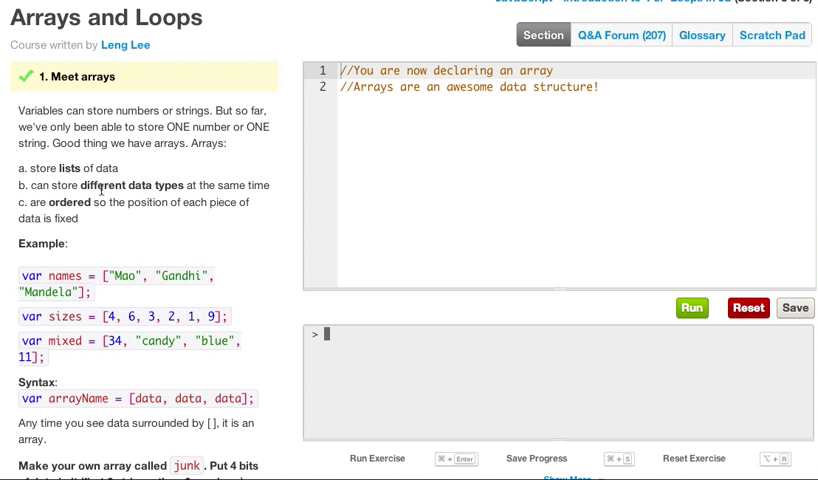
mouse_move(253, 196)
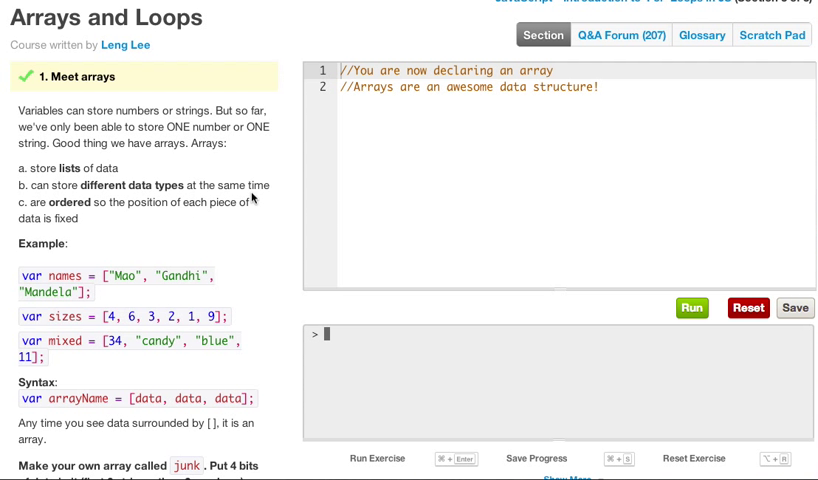
mouse_move(185, 218)
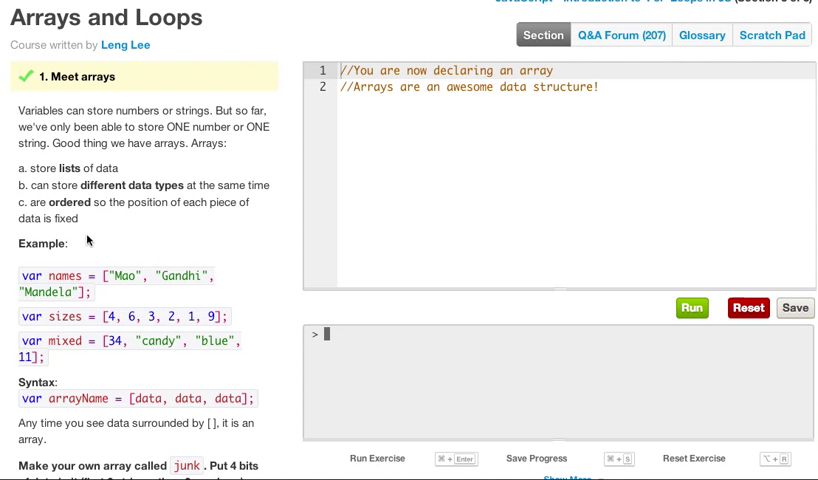
scroll("down", 3)
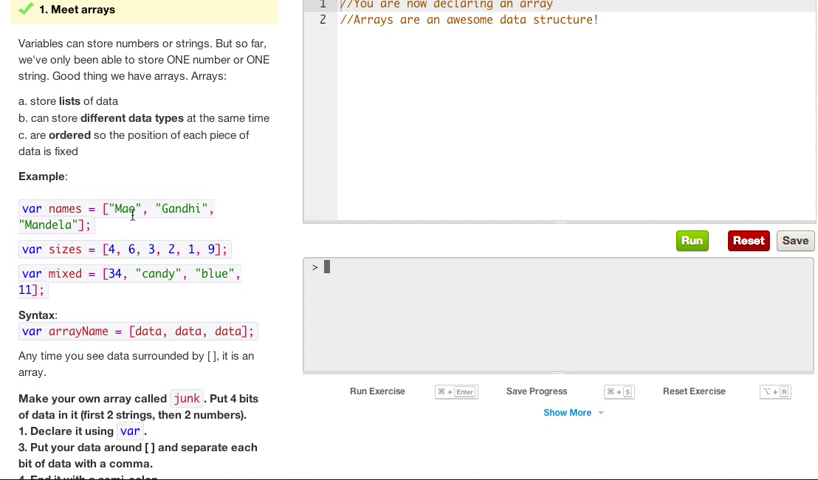
double_click(128, 209)
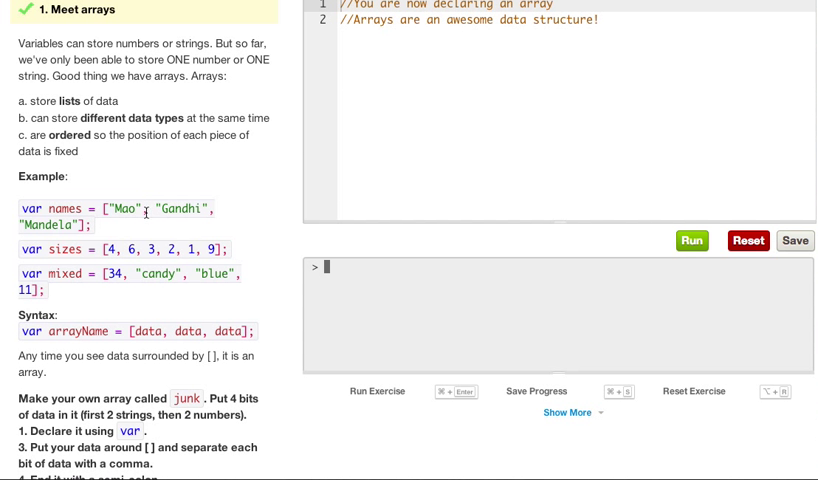
mouse_move(166, 211)
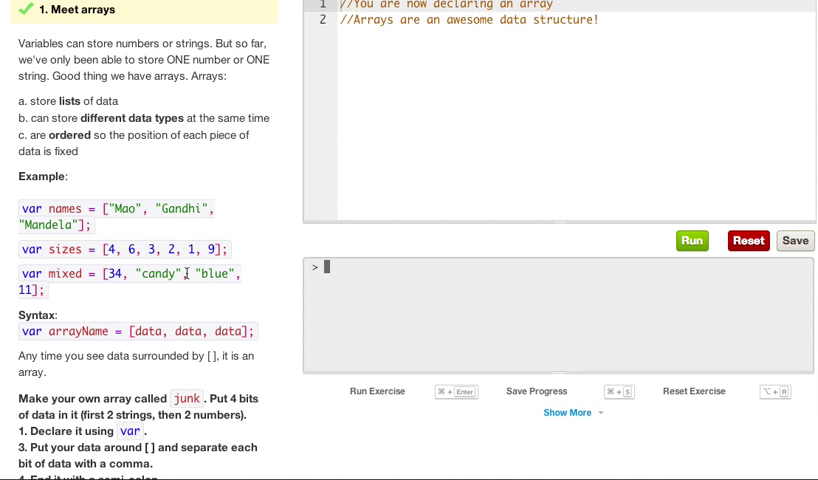
scroll("down", 3)
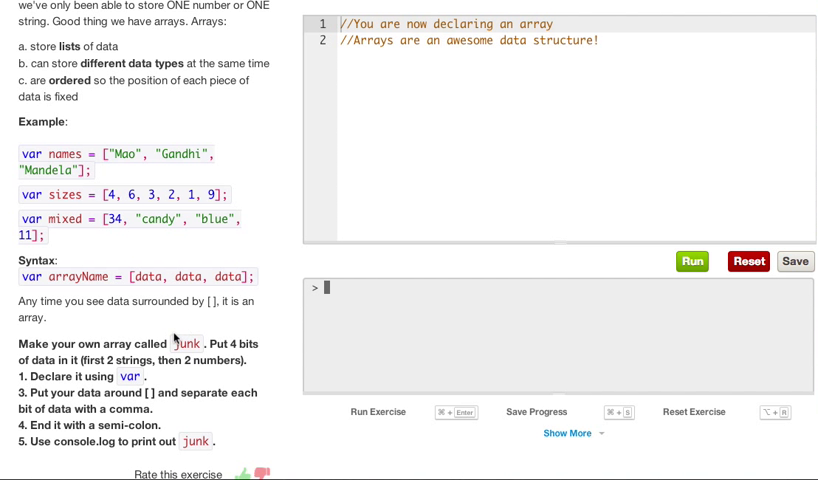
- Declare var junk = ["Bob","lol",1,2]; on line 4
scroll("down", 3)
type("var")
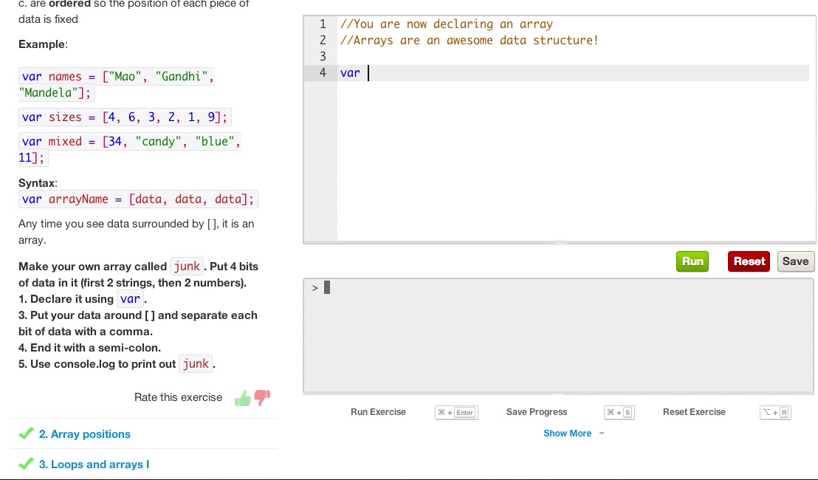
type("junk =")
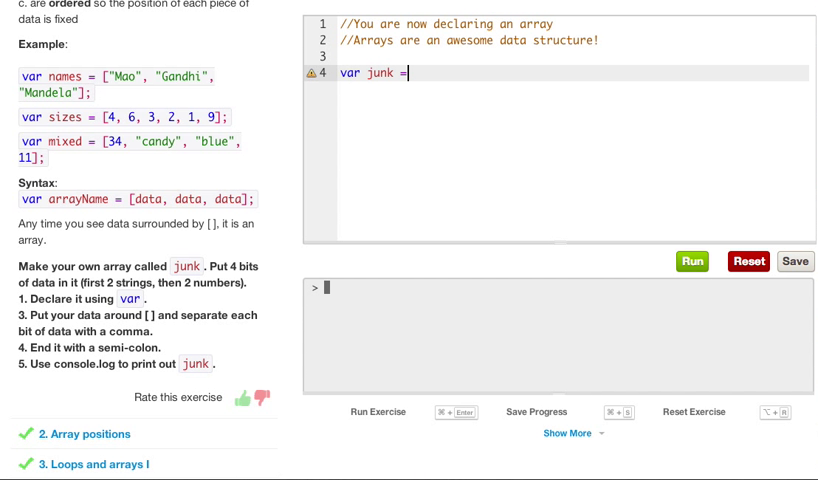
type("[]")
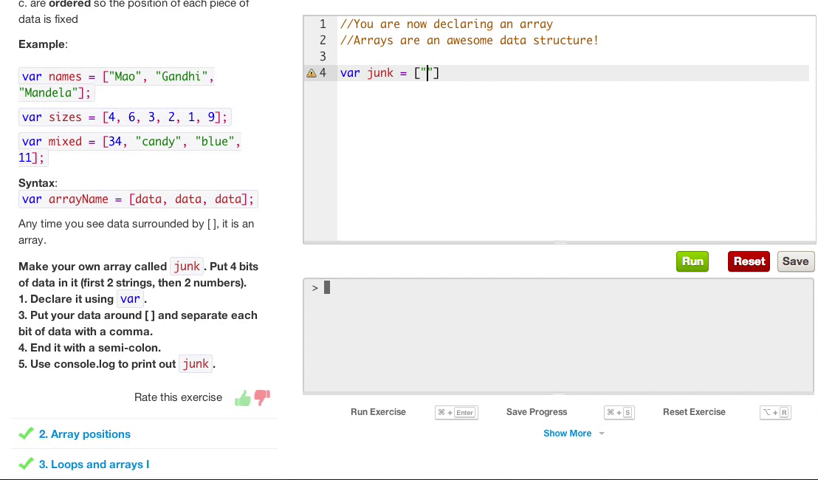
type("coc")
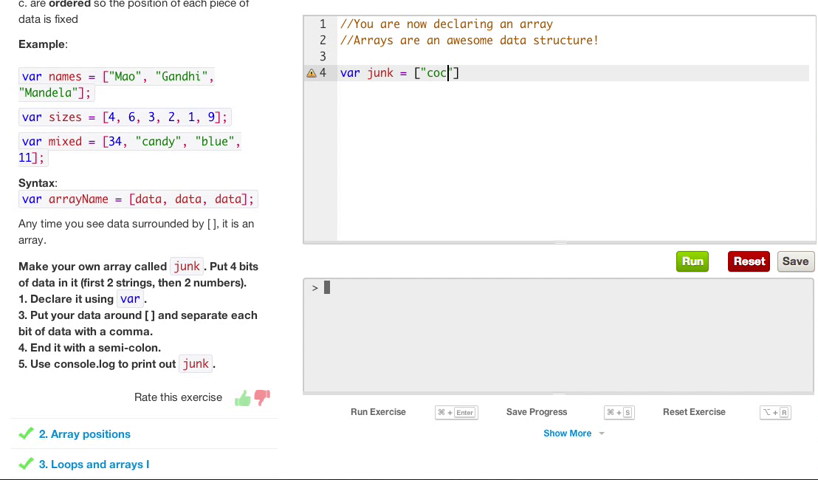
key("BackSpace")
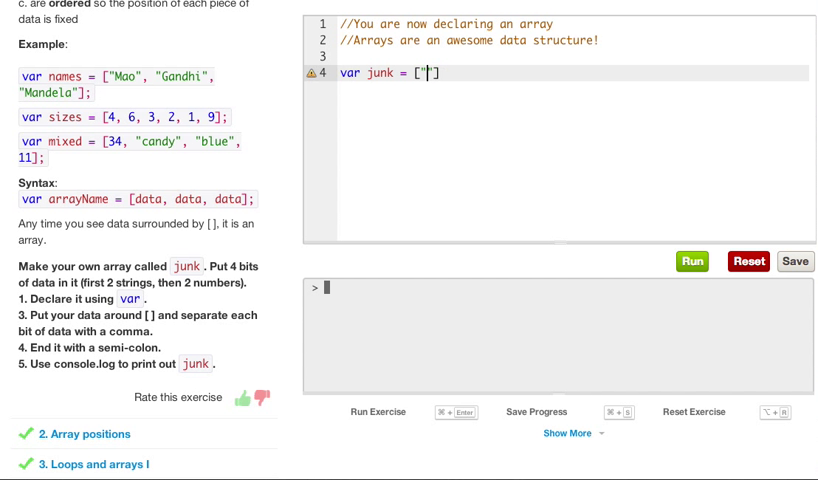
type("Bob")
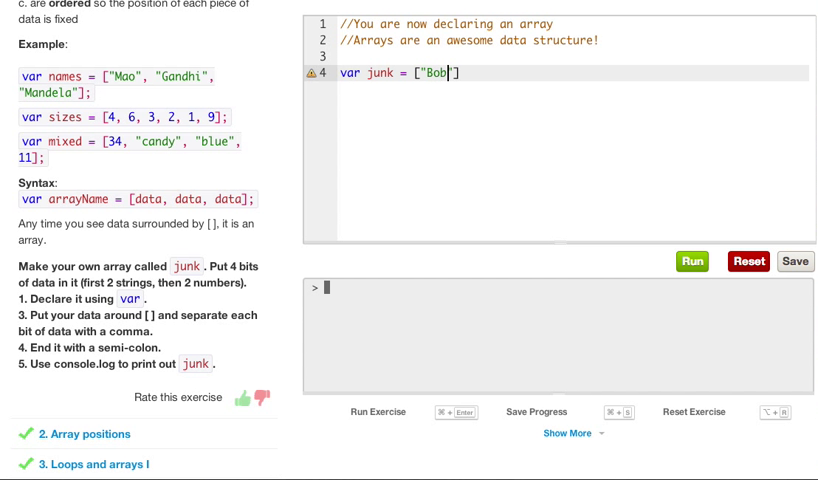
type(",")
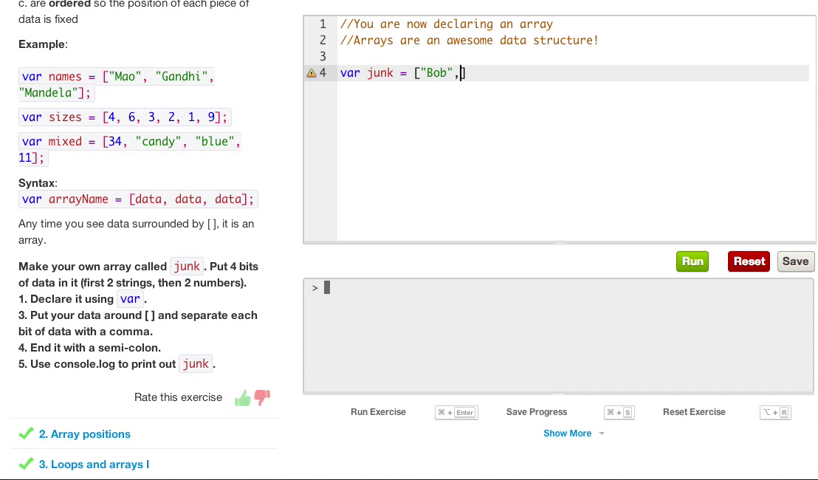
type("\"")
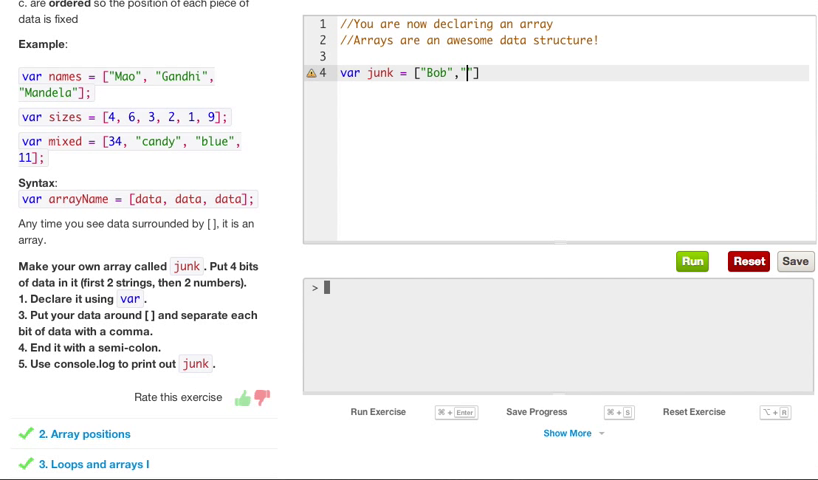
type("\"lol\",")
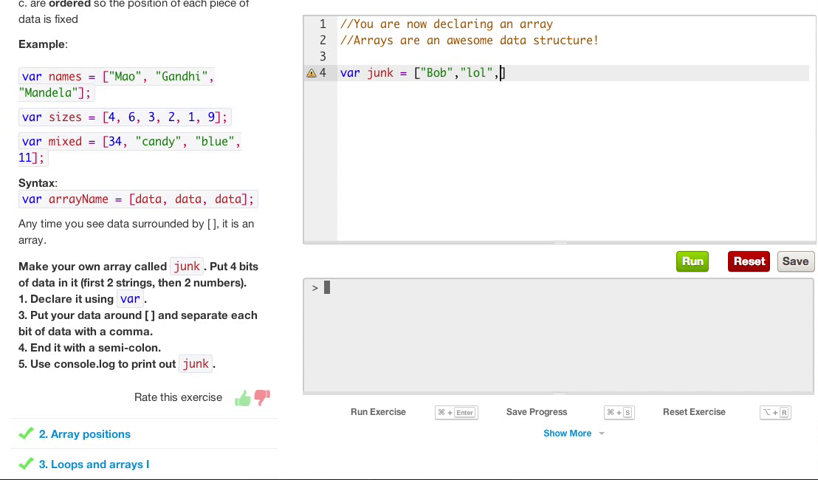
type("1")
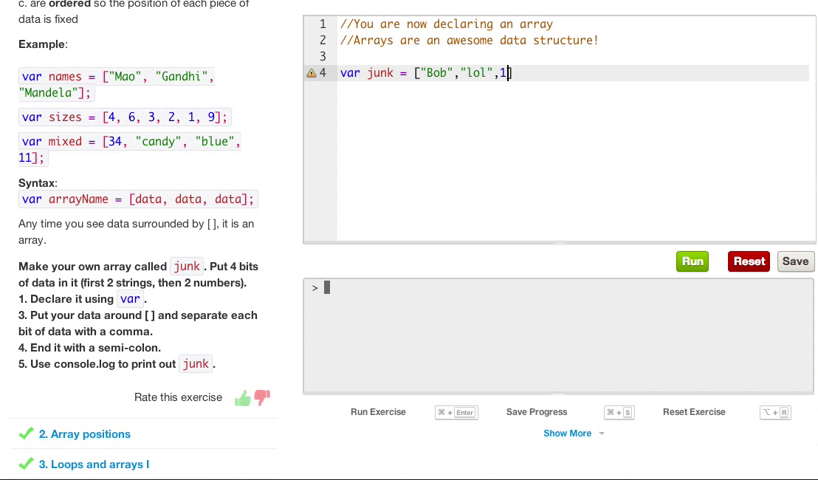
type(",2];")
type("console.")
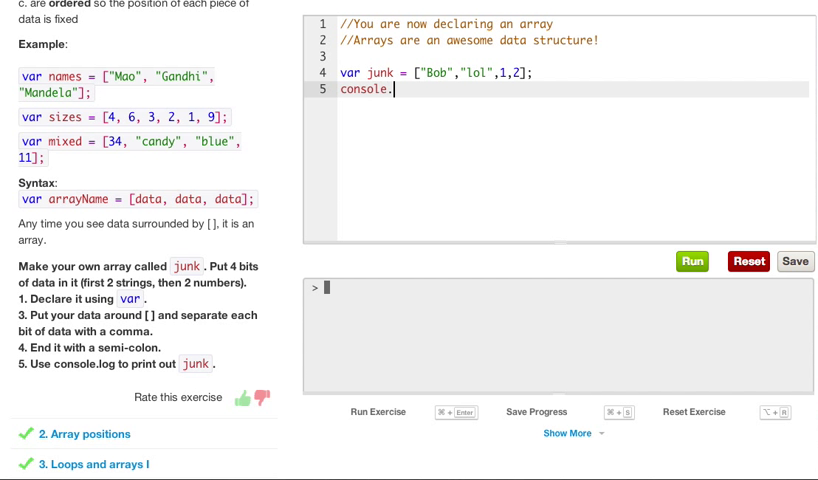
- Add console.log(junk); on line 5
type("log()")
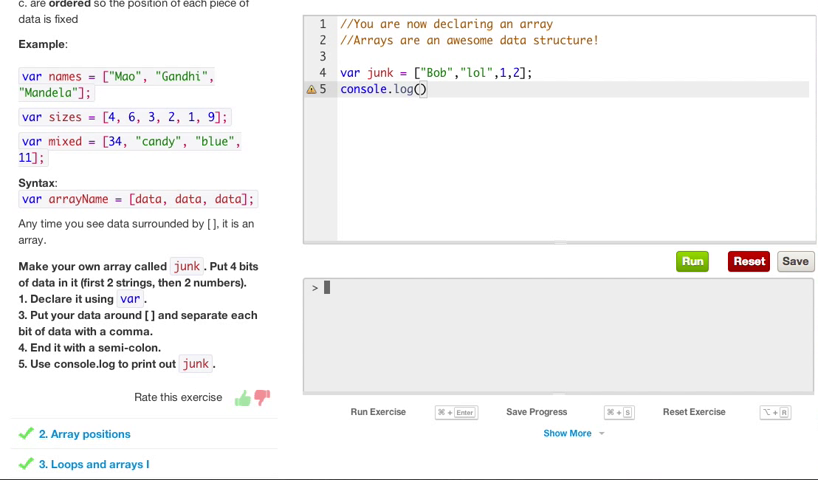
type("junk")
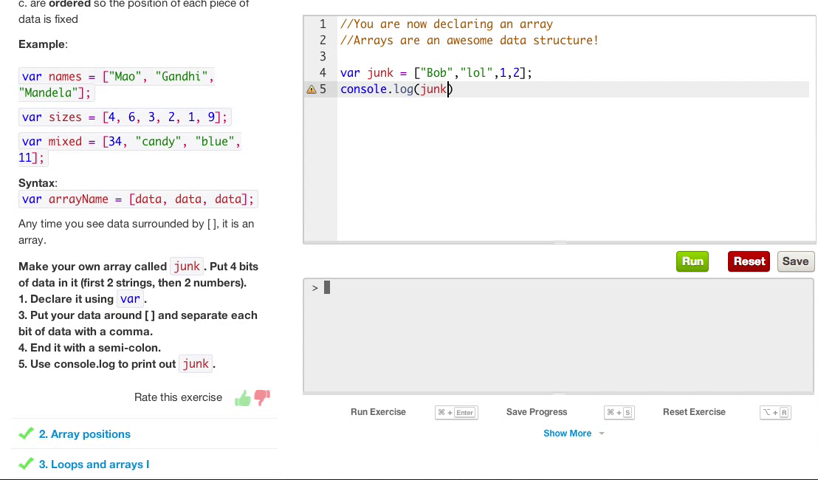
type("[]")
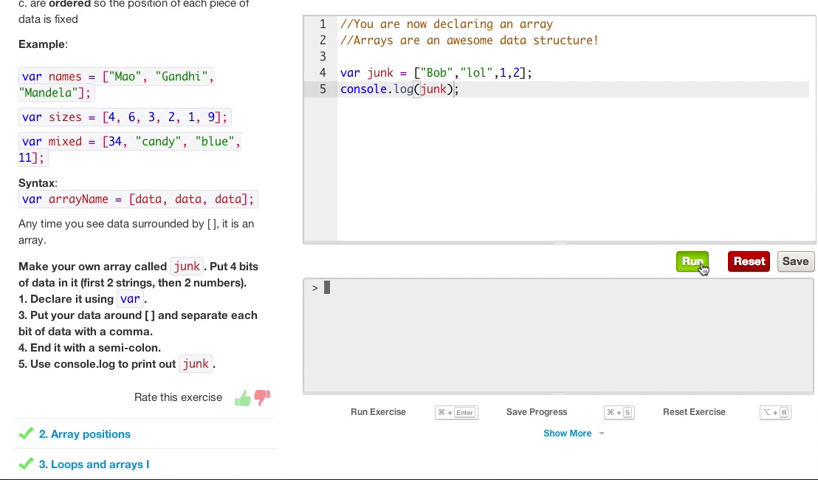
- Run the code so it prints [ 'Bob', 'lol', 1, 2 ] and passes
left_click(691, 261)
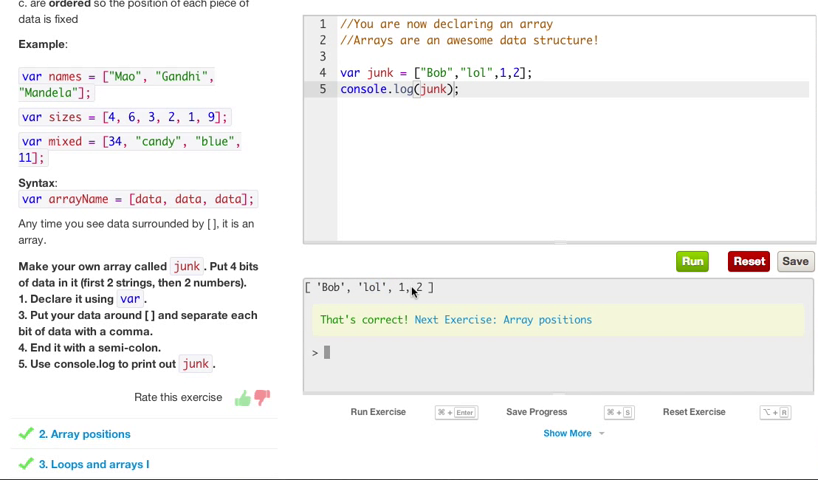
mouse_move(575, 343)
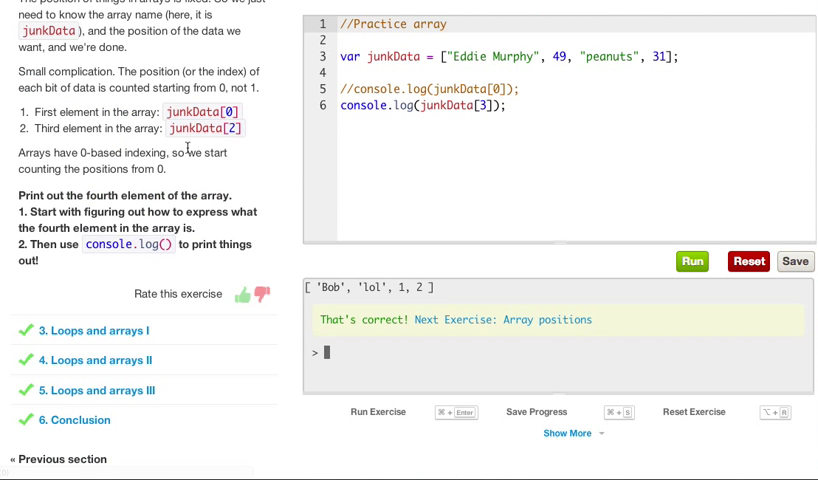
- Remove the starter lines, then sketch and delete index numbers 1, 2, 3 under junkData
scroll("up", 3)
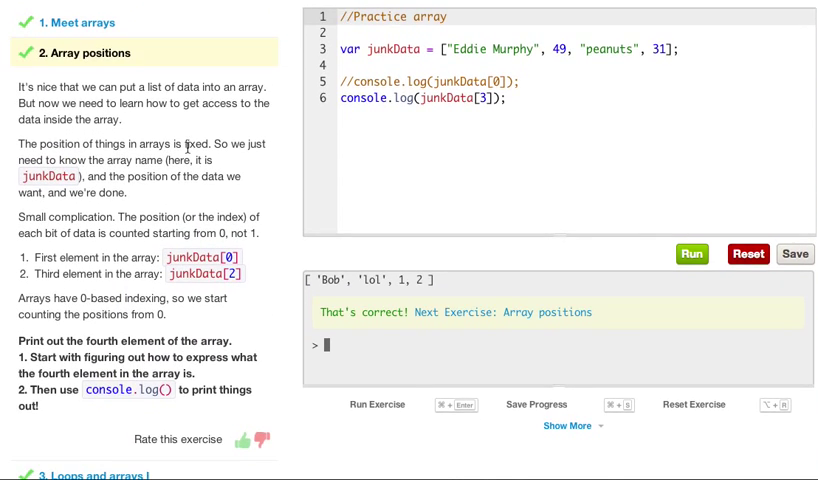
left_click(747, 253)
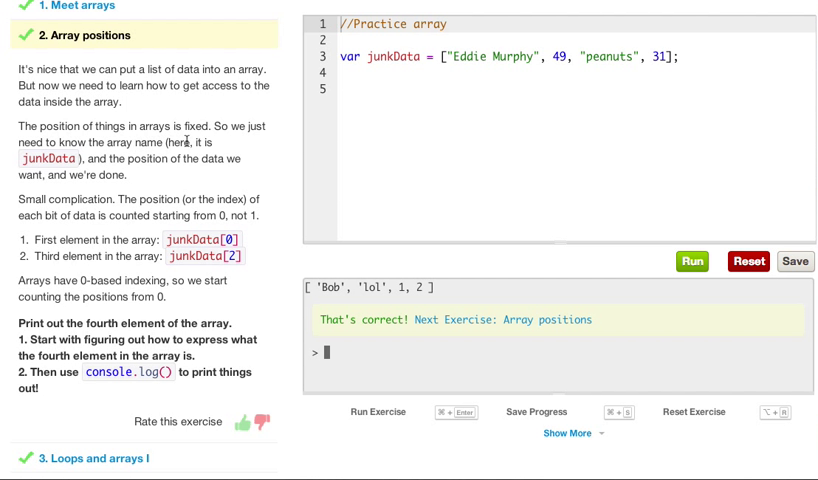
mouse_move(59, 163)
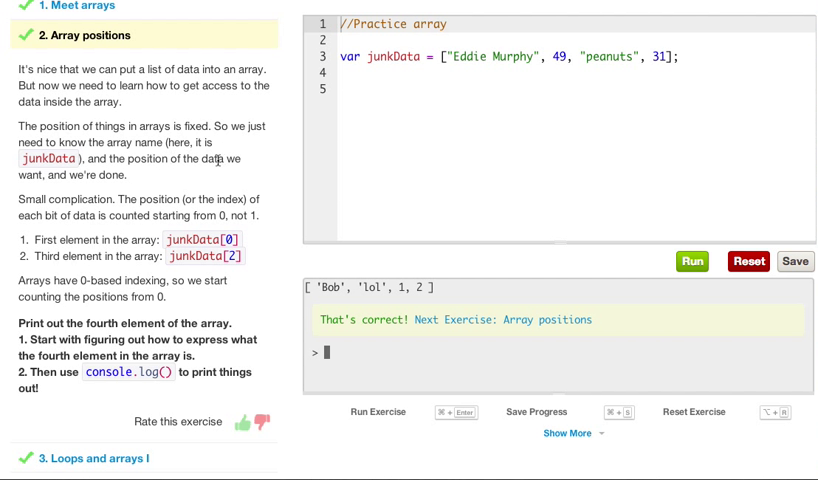
mouse_move(135, 180)
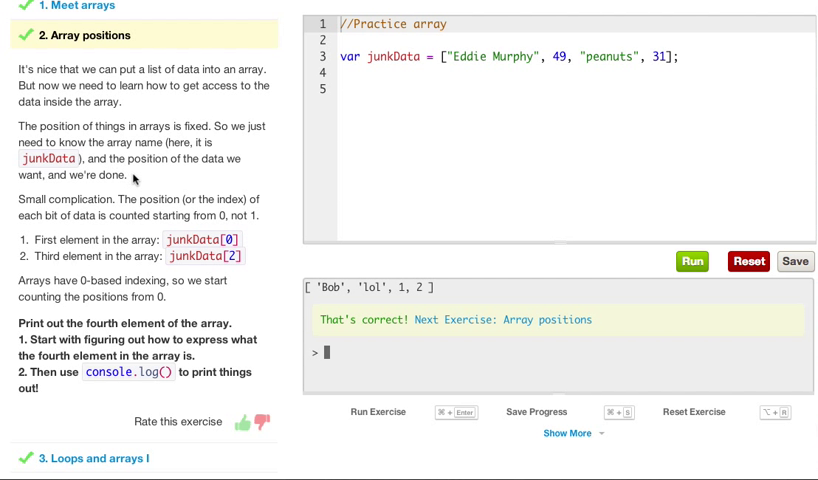
mouse_move(85, 196)
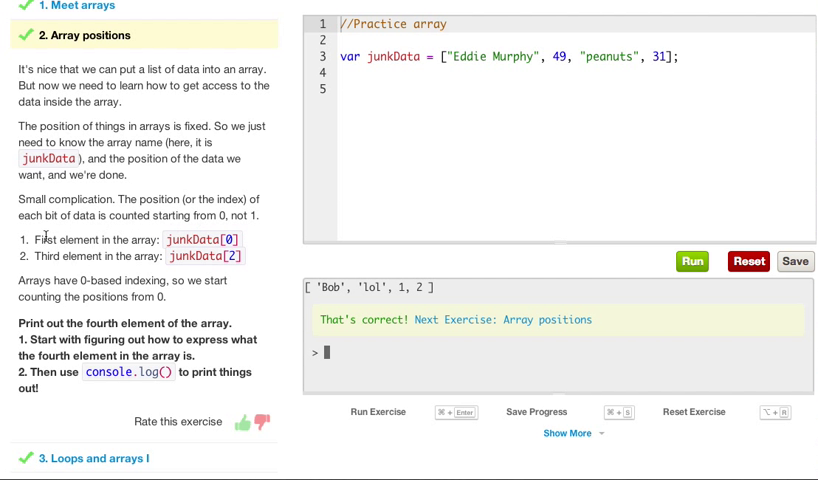
mouse_move(163, 237)
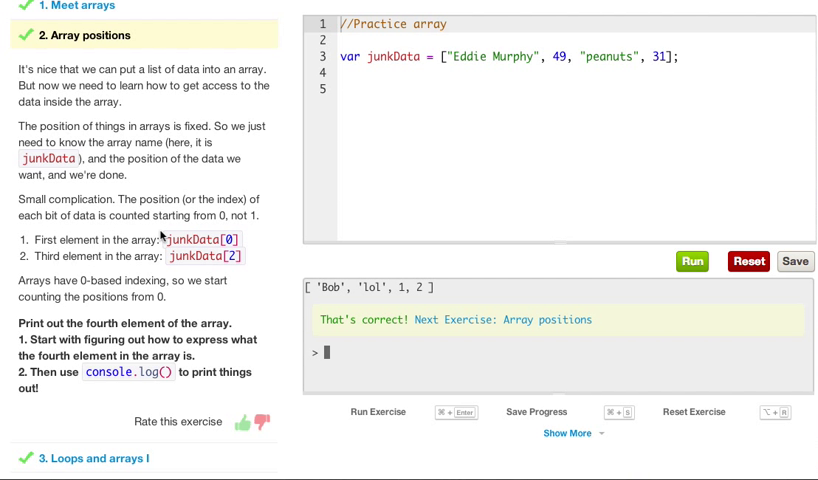
mouse_move(250, 227)
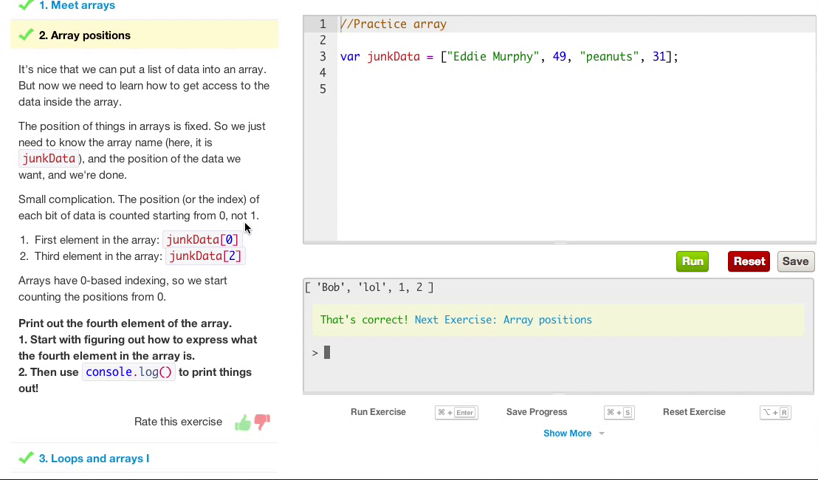
mouse_move(70, 251)
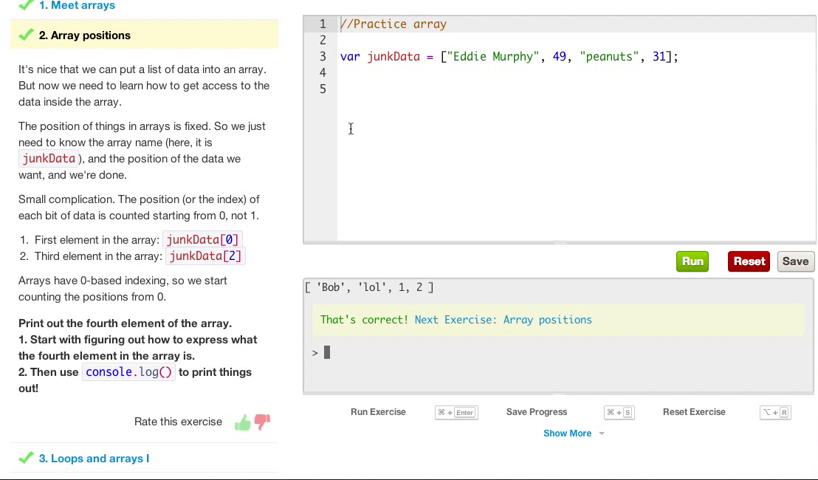
mouse_move(52, 256)
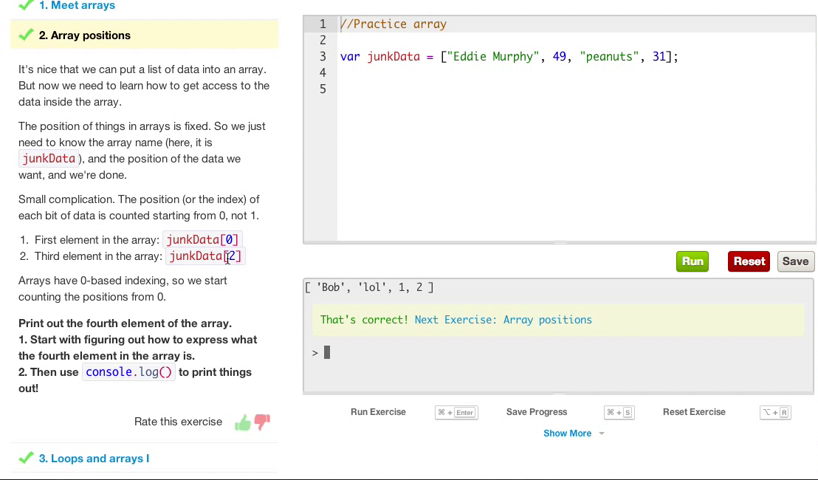
mouse_move(48, 311)
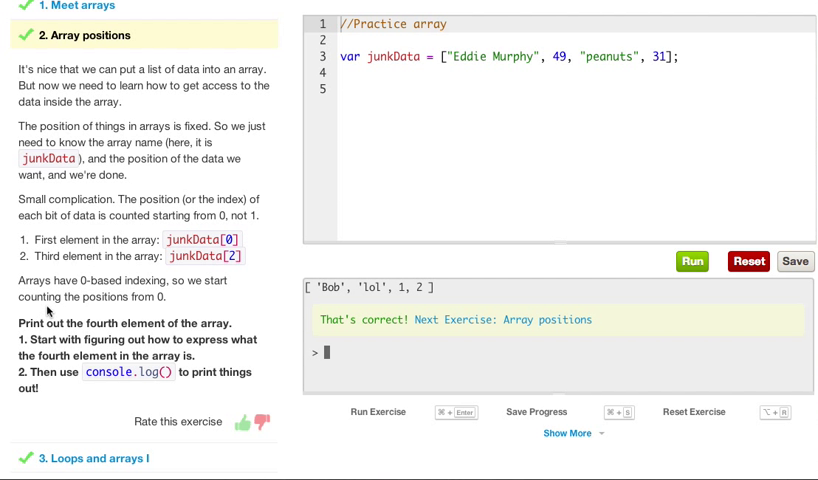
mouse_move(213, 282)
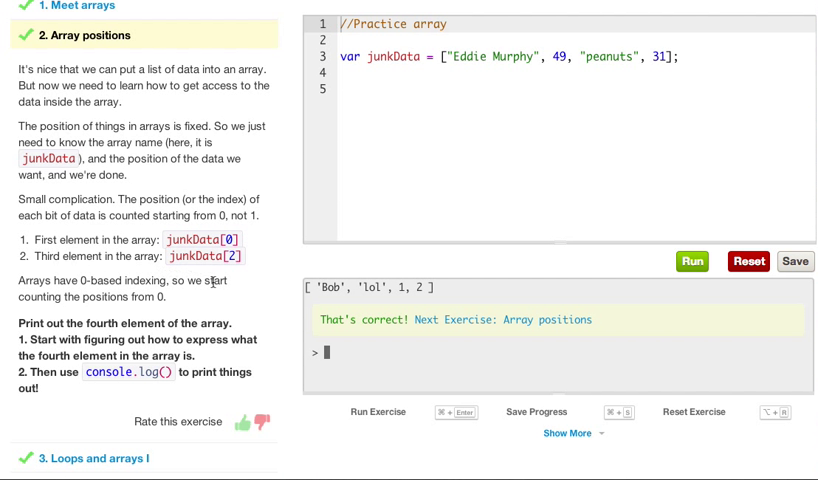
mouse_move(110, 315)
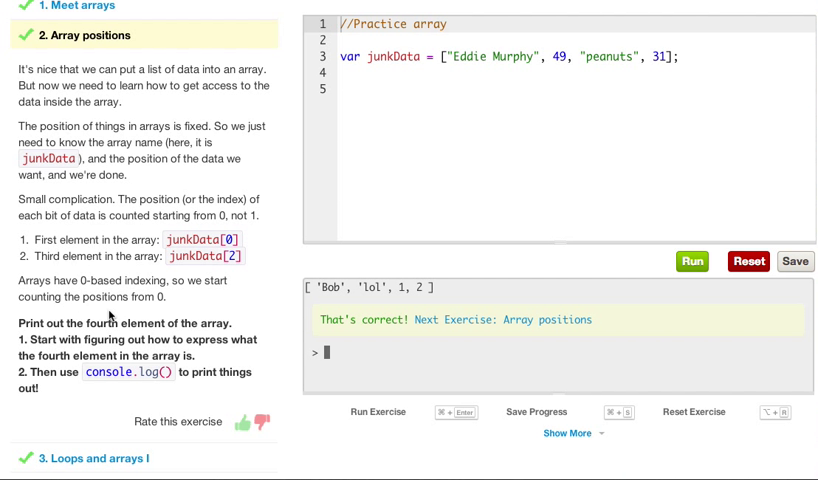
mouse_move(65, 336)
type("\"     0      ")
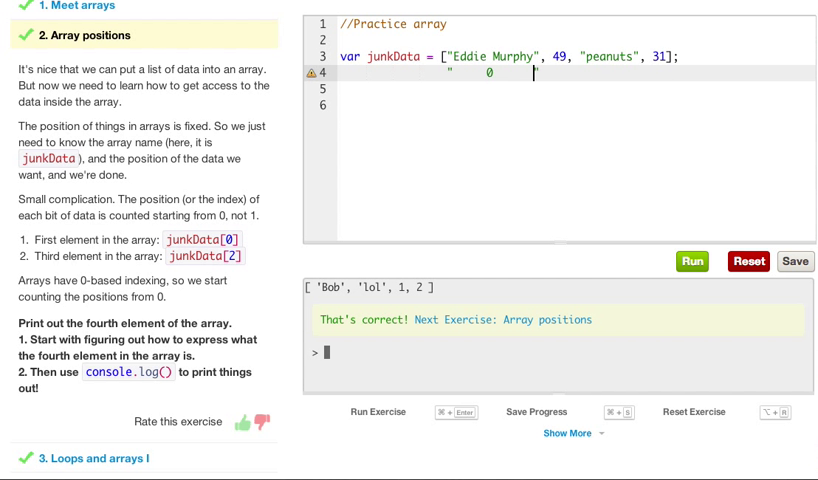
type("\",")
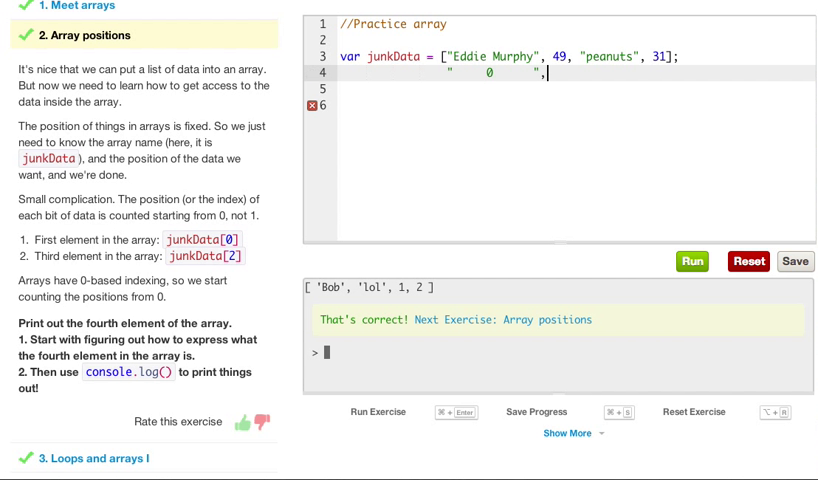
type("1")
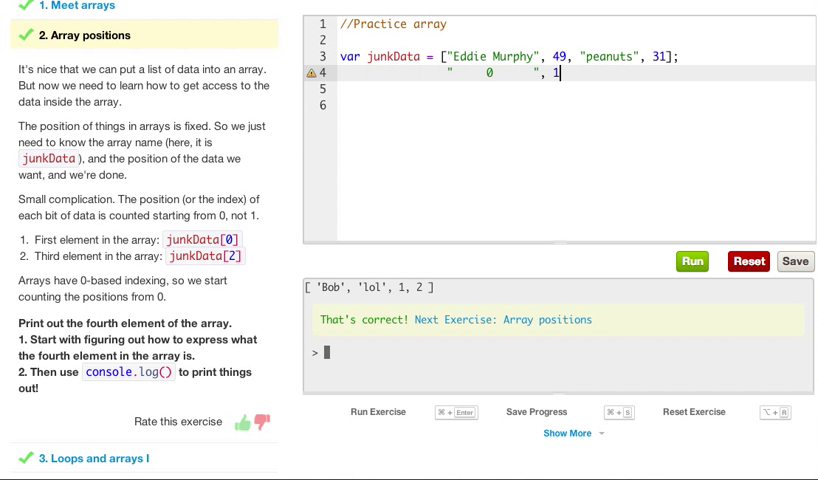
type(",")
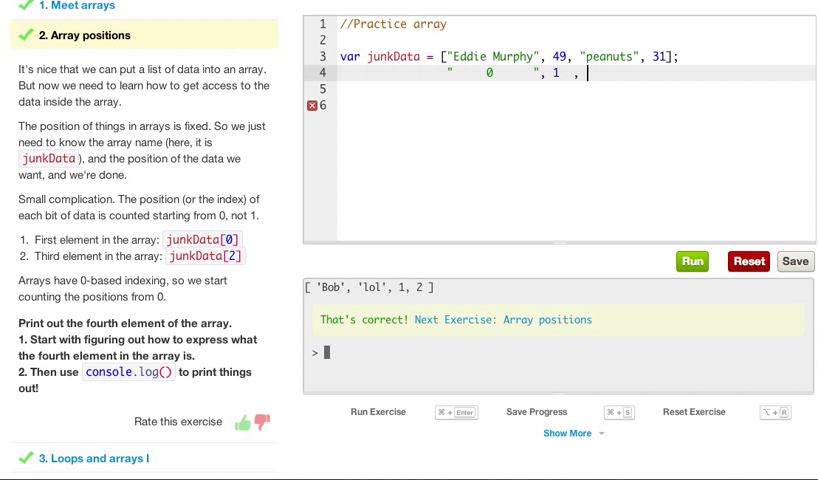
type("\"3\"")
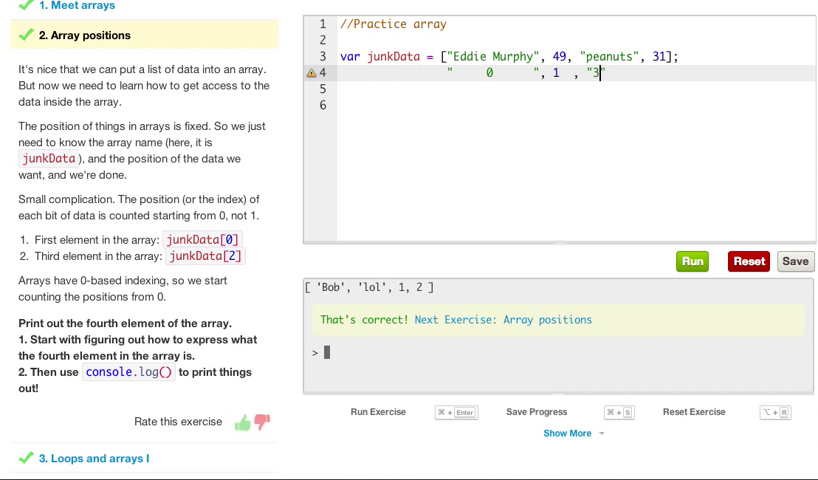
key("Backspace")
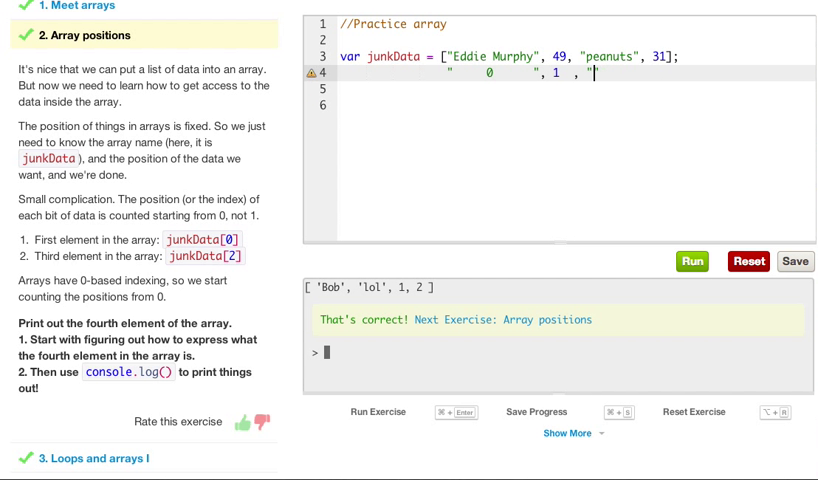
type("2  \"")
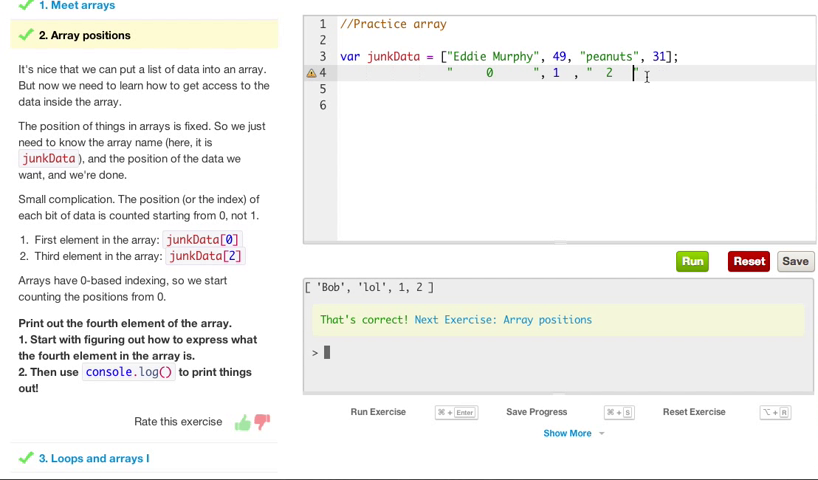
type(",")
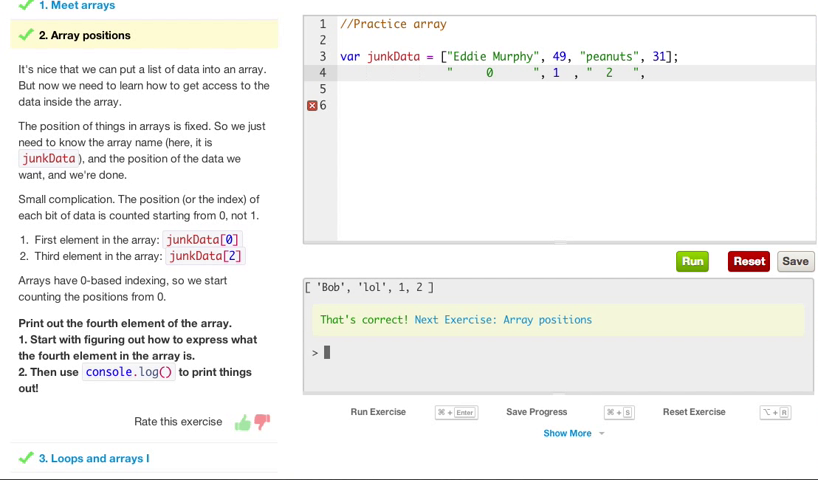
type("3")
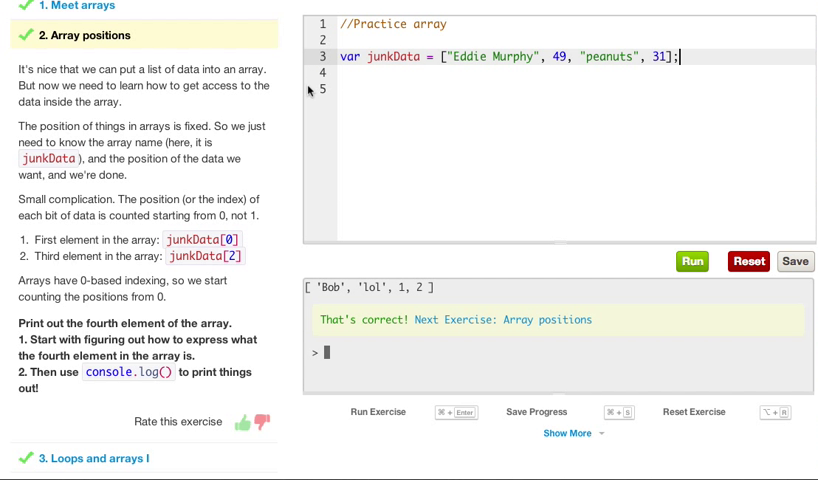
mouse_move(205, 183)
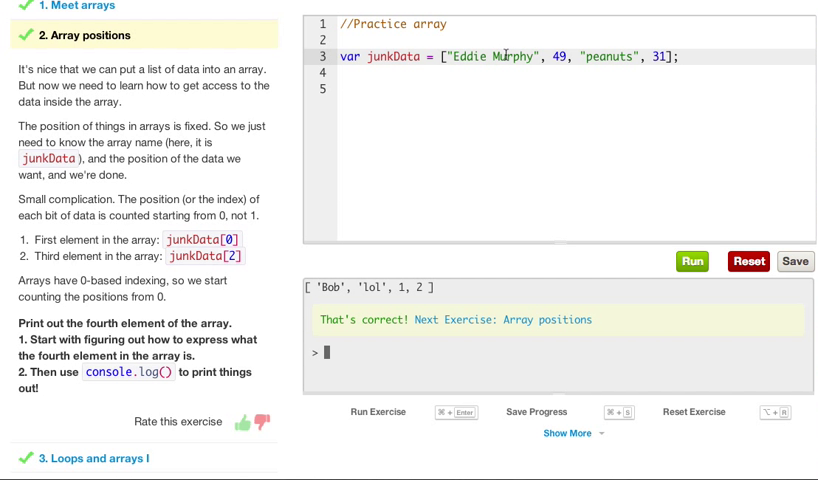
- Write console.log(junkData[3]); beneath the junkData array
left_click(682, 56)
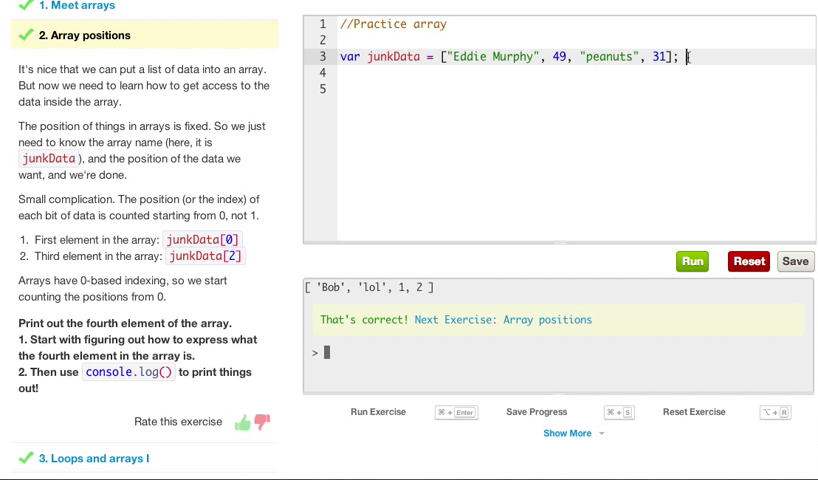
type("conso")
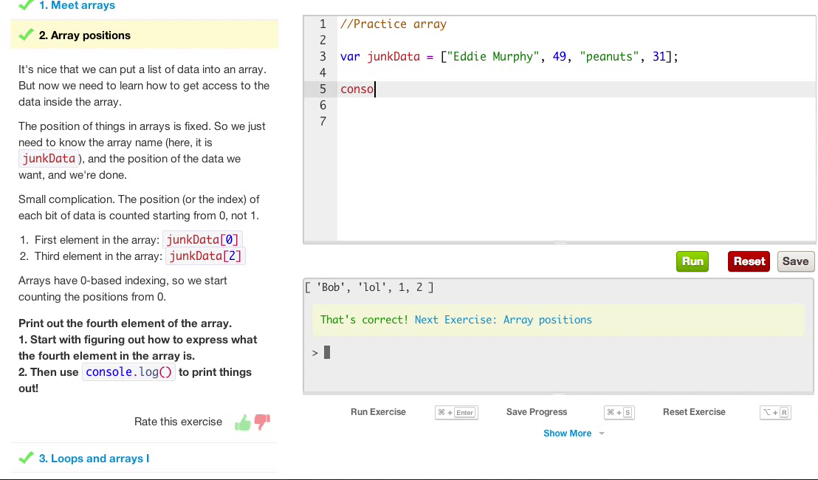
type("le")
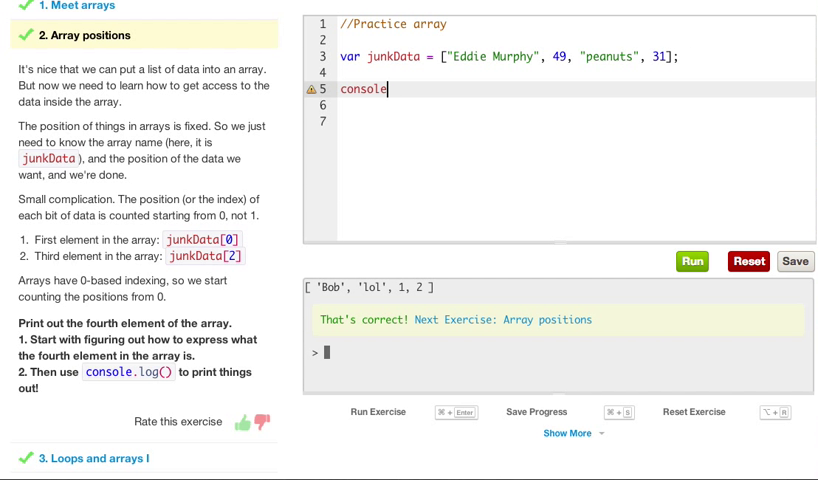
type(".log()")
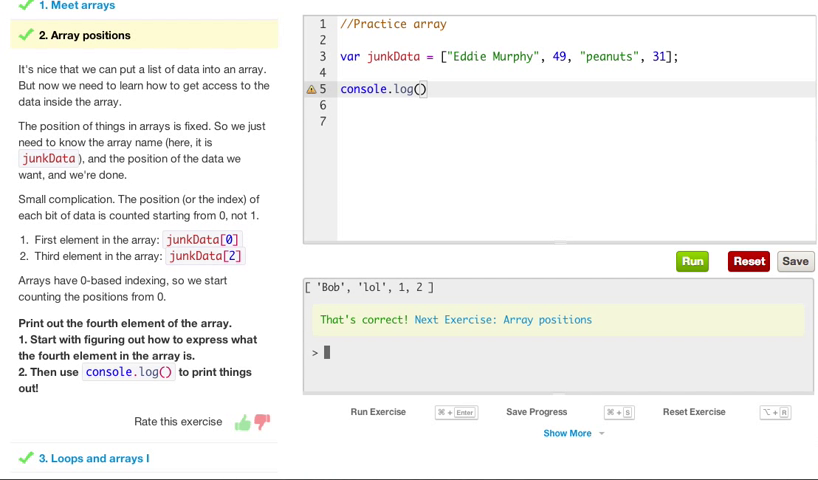
type("junkDa")
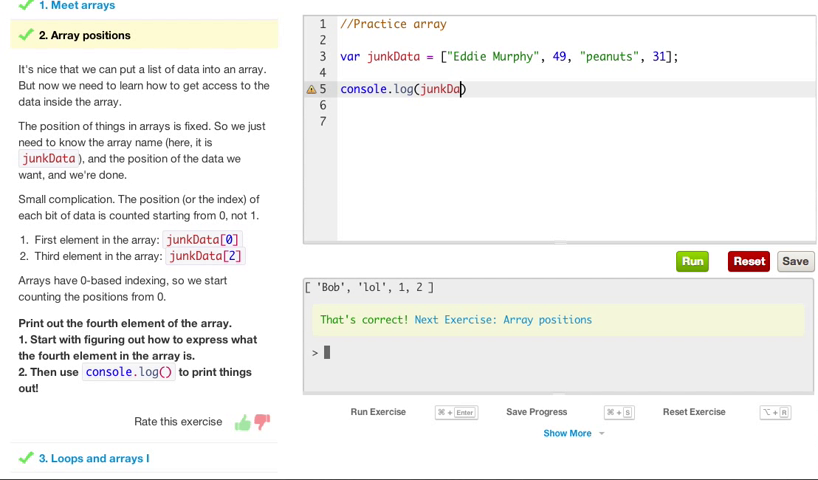
type("[]")
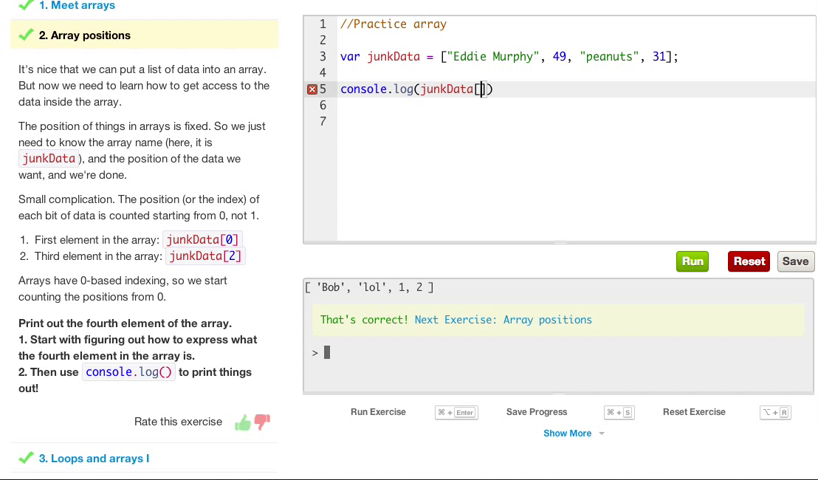
type("3")
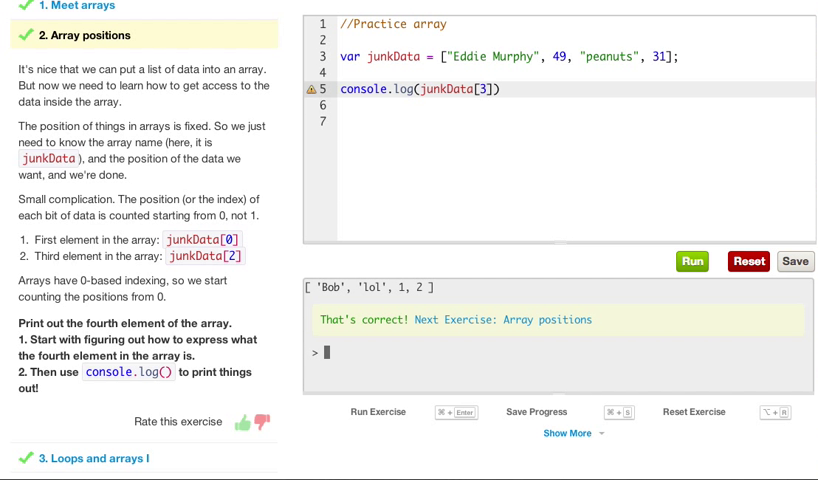
type(";")
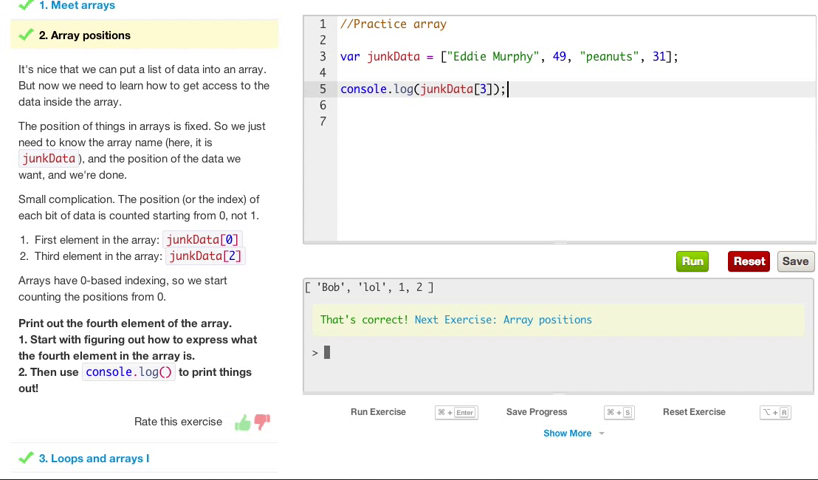
mouse_move(491, 53)
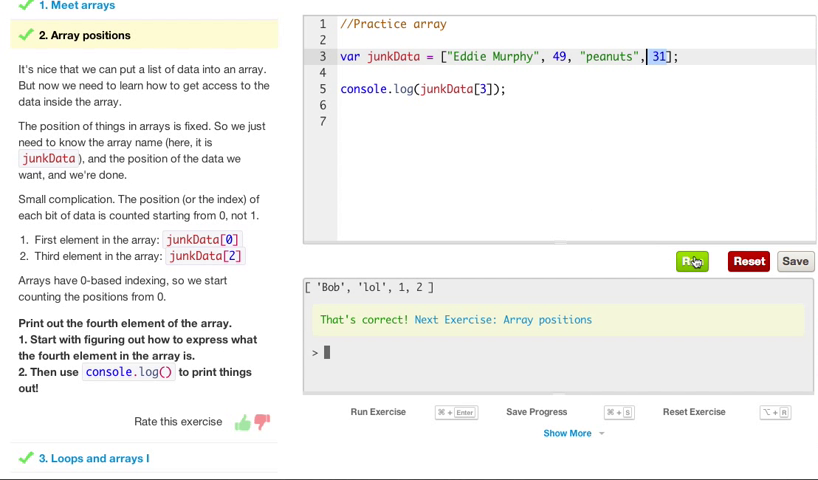
- Run the code to print 31, then go to Loops and arrays I
left_click(691, 261)
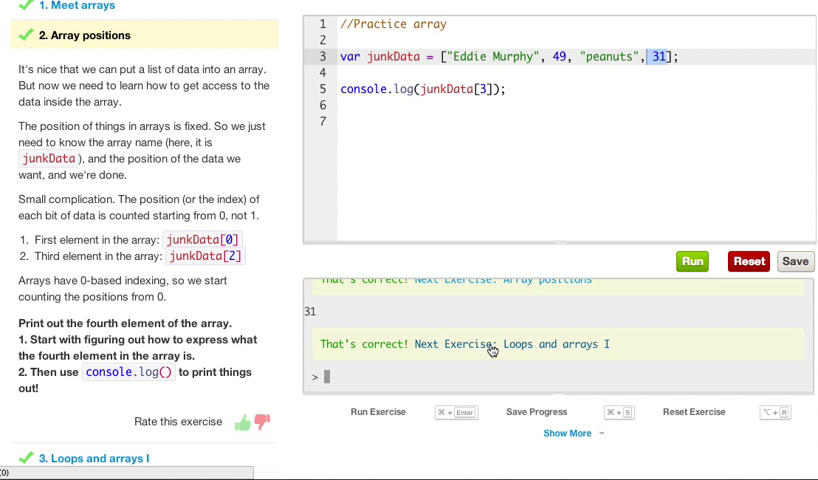
left_click(454, 344)
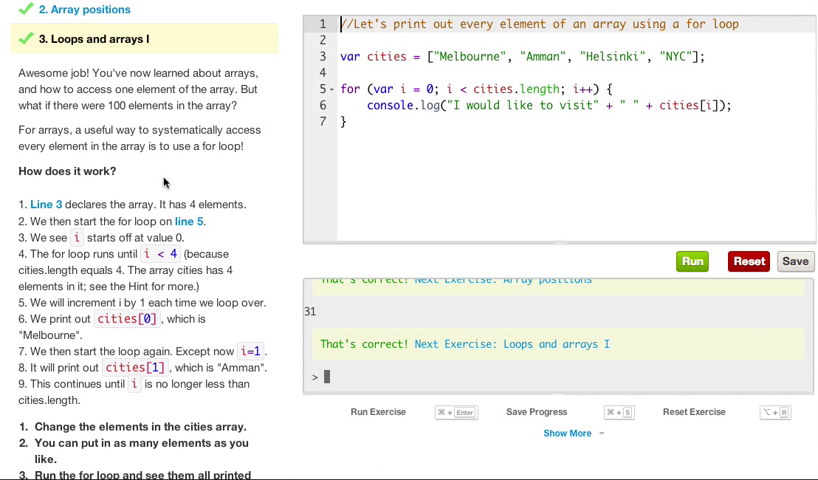
mouse_move(213, 170)
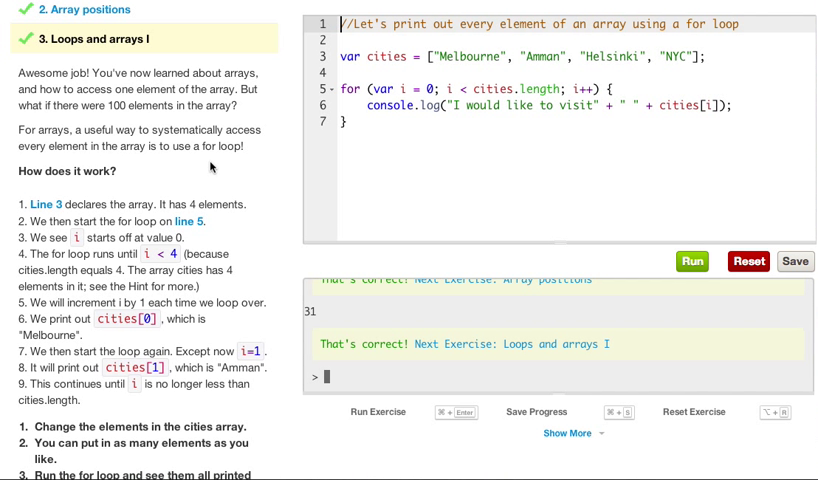
- Reset the editor to the four-city array with its city-logging for-loop
scroll("down", 3)
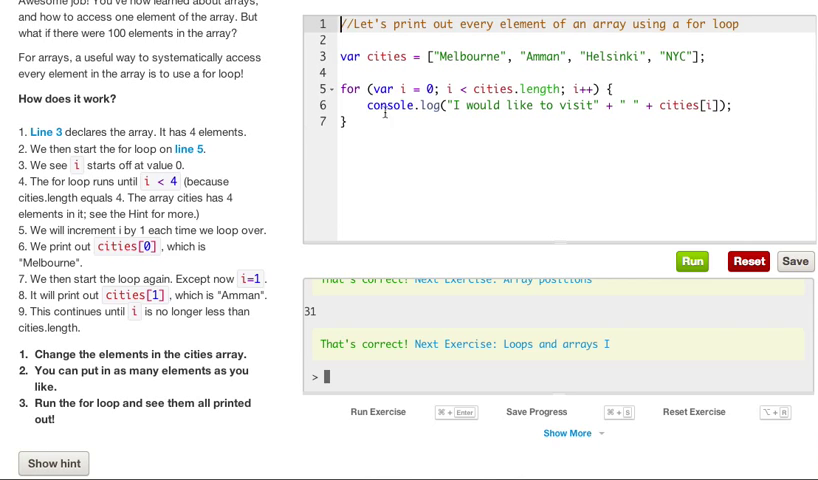
left_click(748, 261)
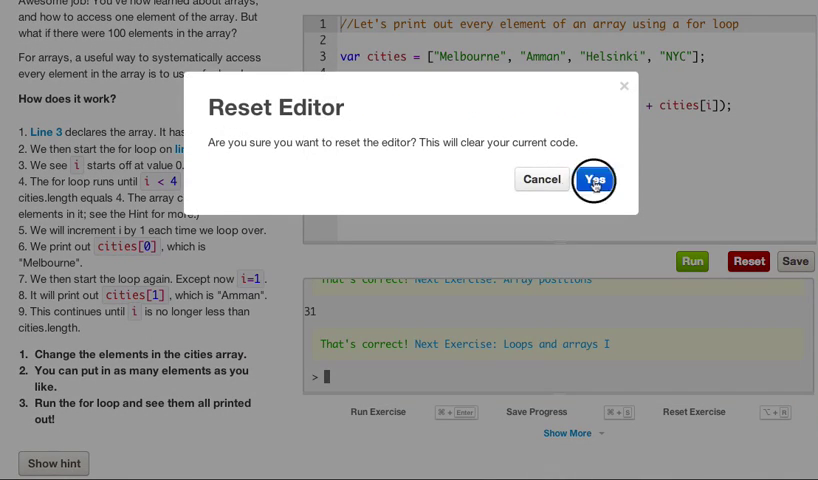
left_click(593, 180)
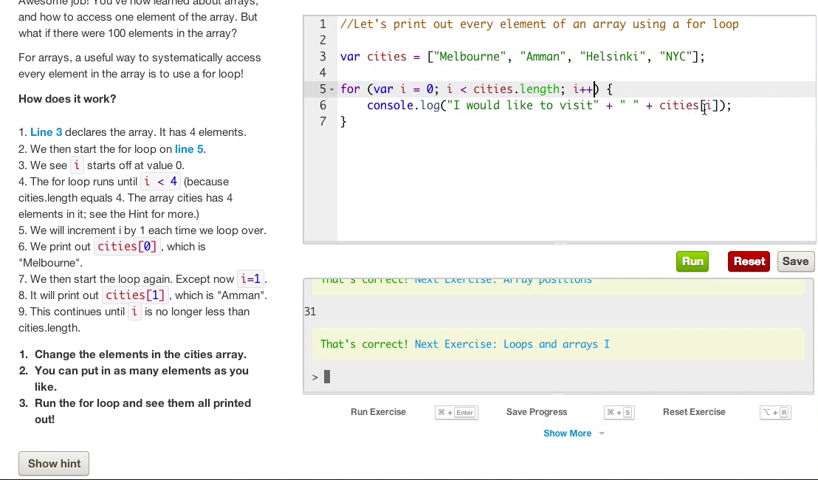
mouse_move(496, 84)
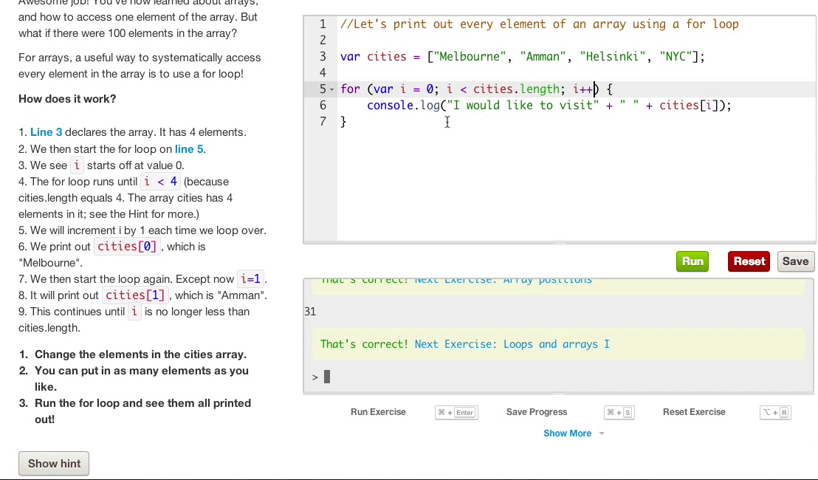
mouse_move(491, 127)
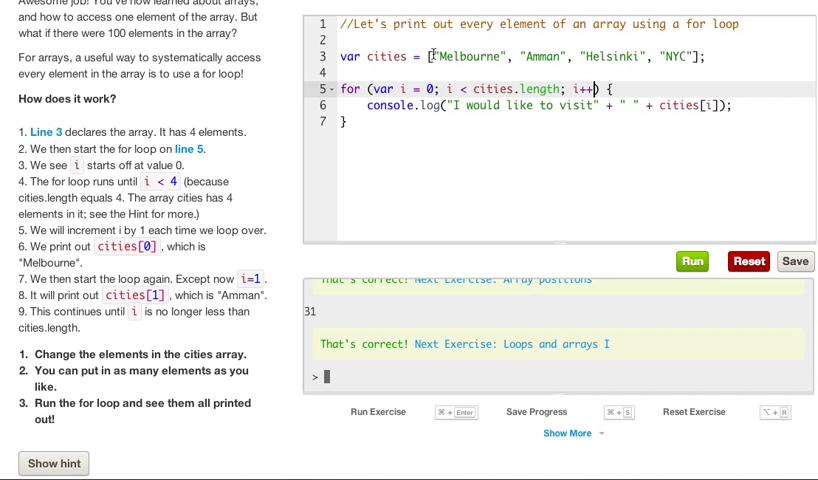
mouse_move(634, 168)
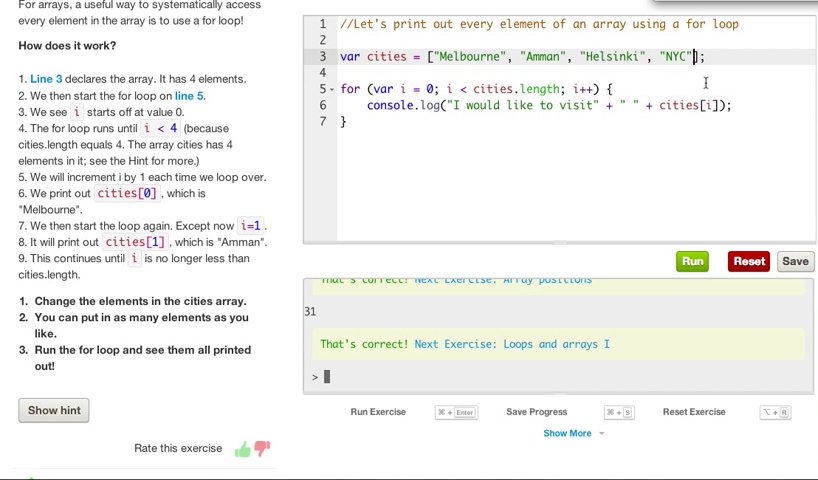
- Append a new "plantCity" string after "NYC" in the cities array
type(",\"\"")
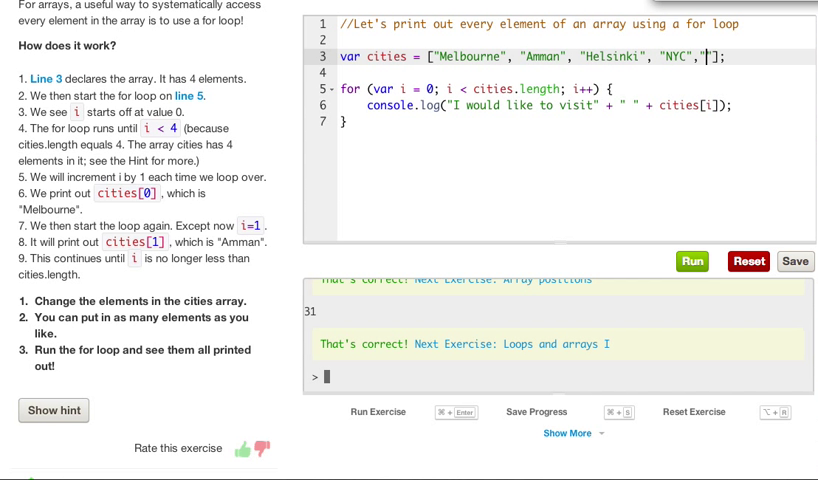
type("plnat")
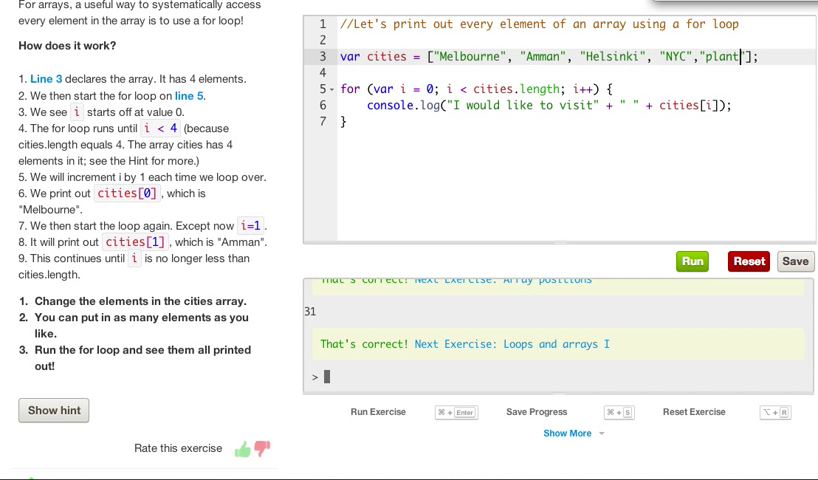
type("City")
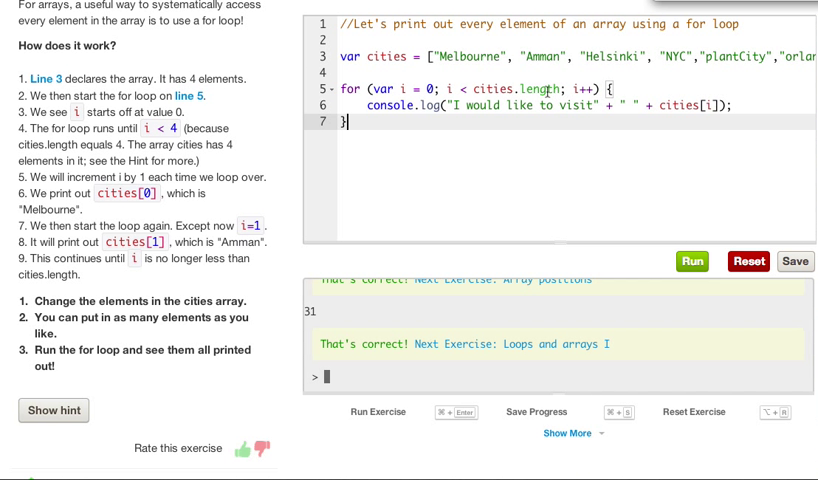
mouse_move(448, 44)
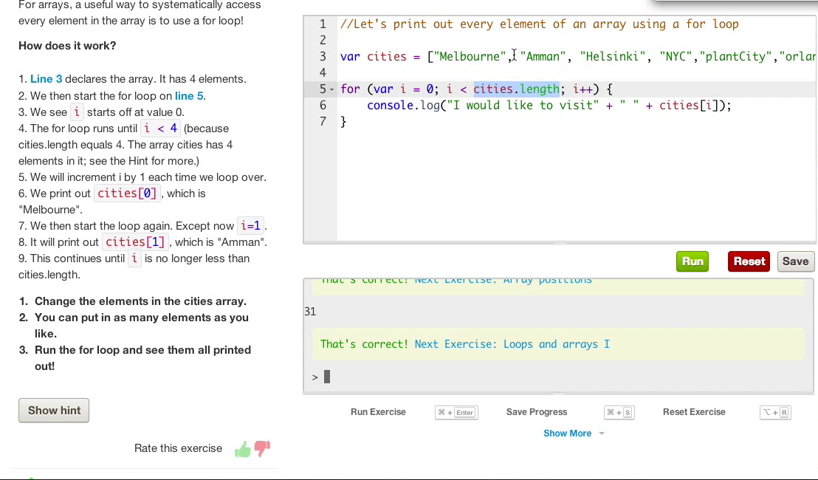
- Restore the loop condition to cities.length, run the city greetings, and open Loops and arrays II
scroll("right", 3)
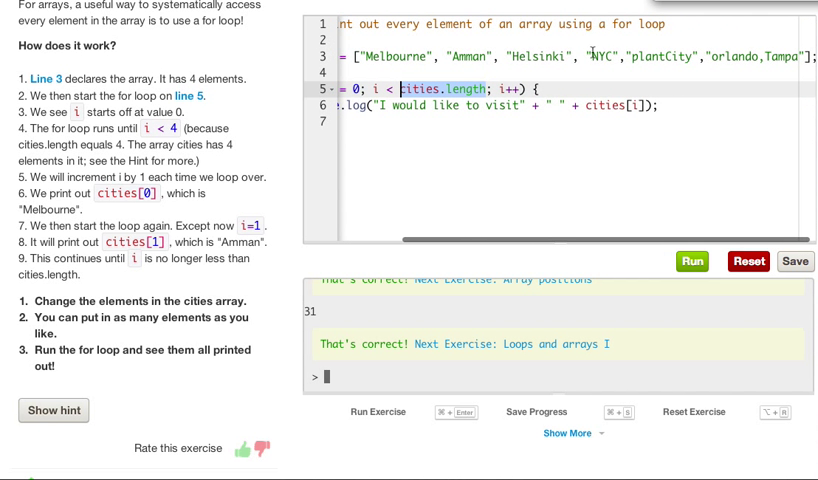
scroll("left", 3)
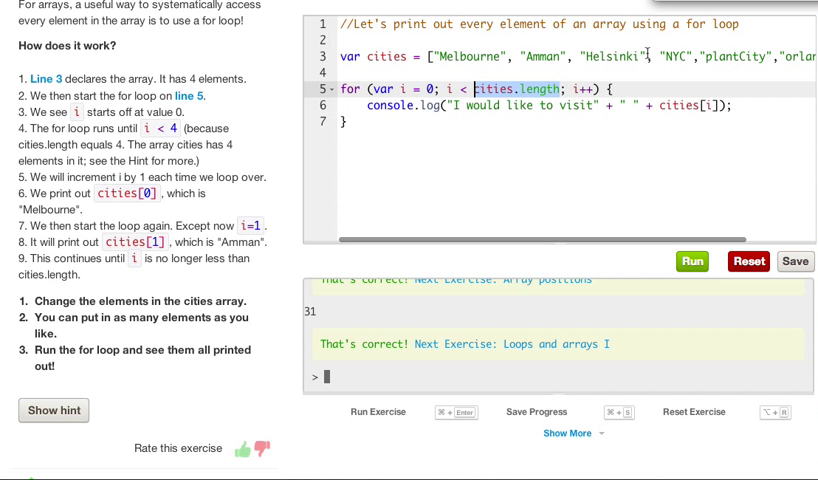
type("6")
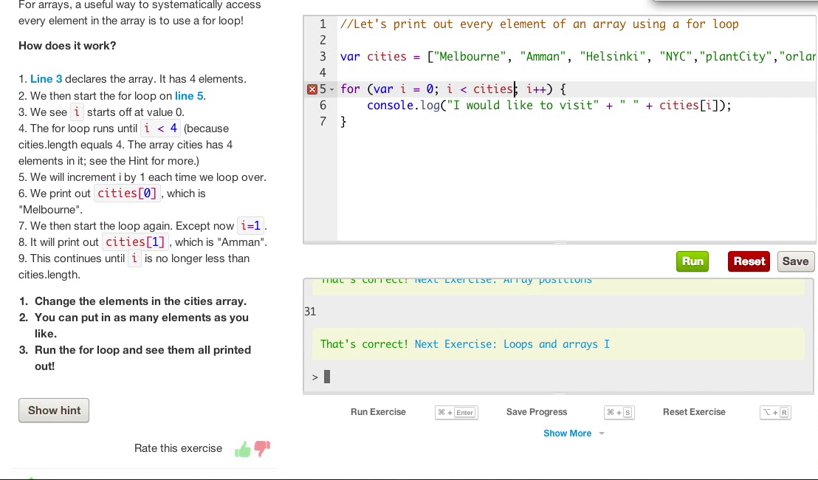
type(".length")
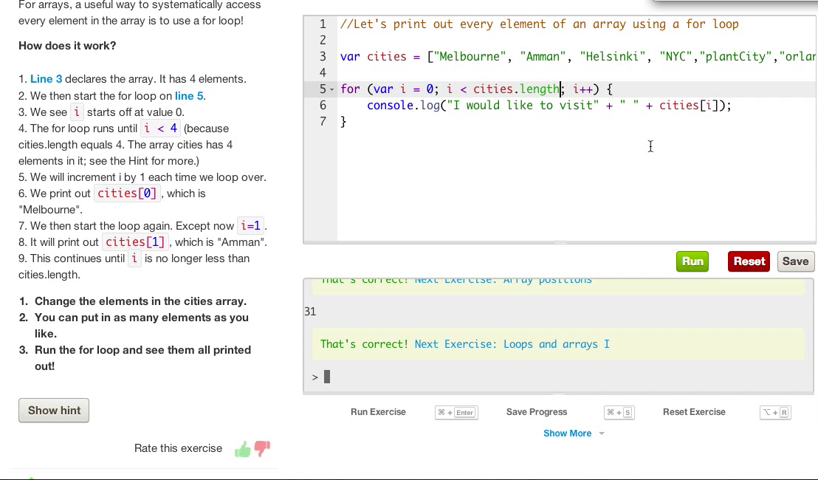
left_click(690, 261)
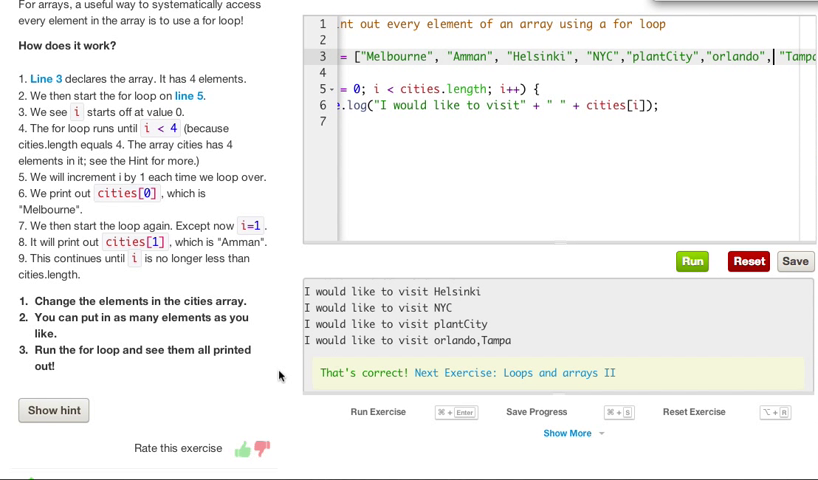
double_click(480, 340)
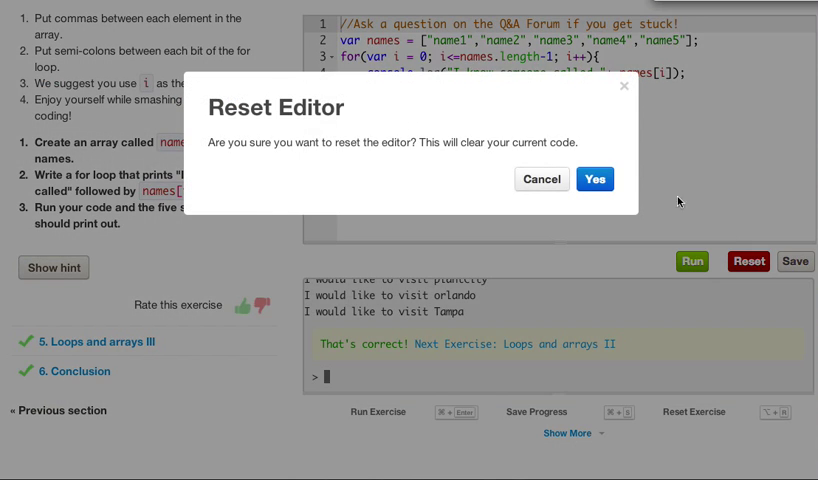
- Confirm the Reset Editor dialog, leaving only the Q&A Forum comment line
left_click(595, 179)
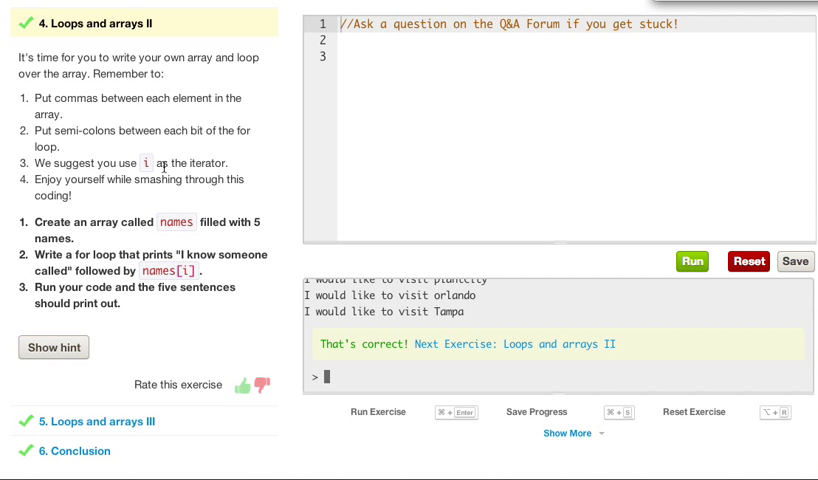
mouse_move(180, 124)
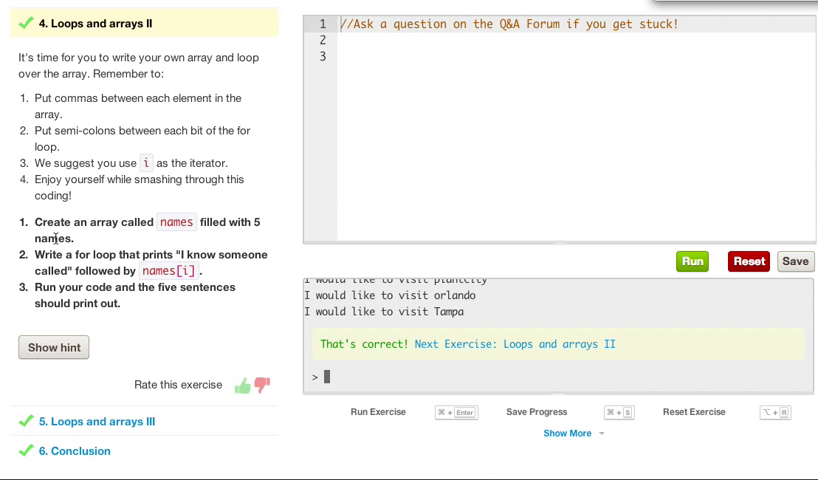
mouse_move(138, 231)
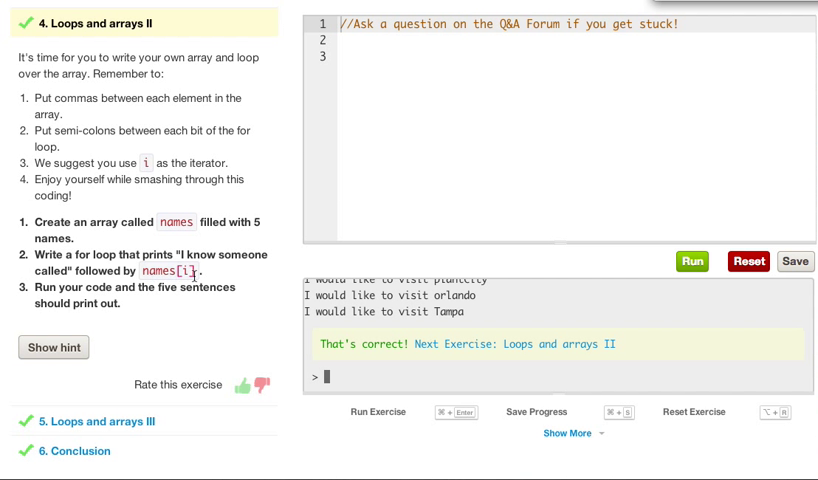
mouse_move(165, 302)
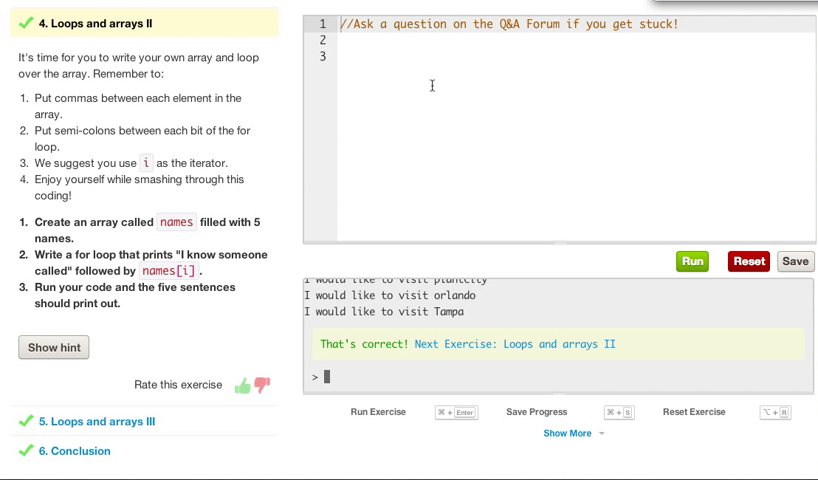
- On line 2, declare var names = ["Caleb","bob","logan","lucas","peggy"];
left_click(360, 40)
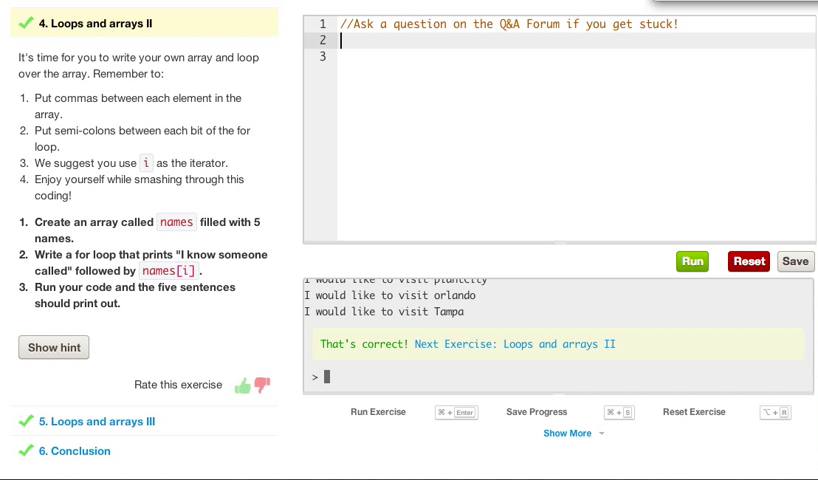
type("var")
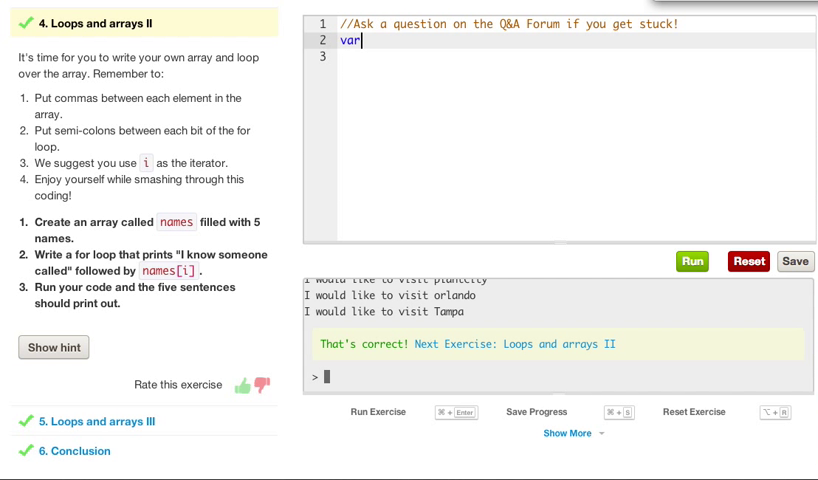
type("names = [\"")
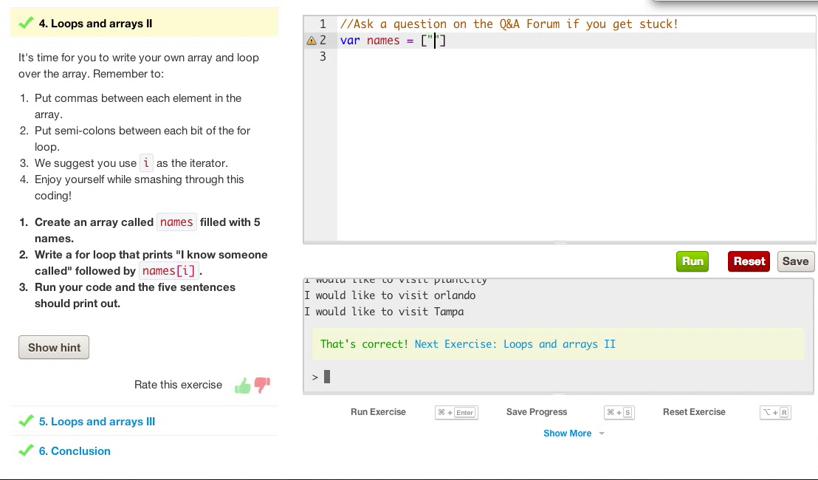
type("Caleb\",")
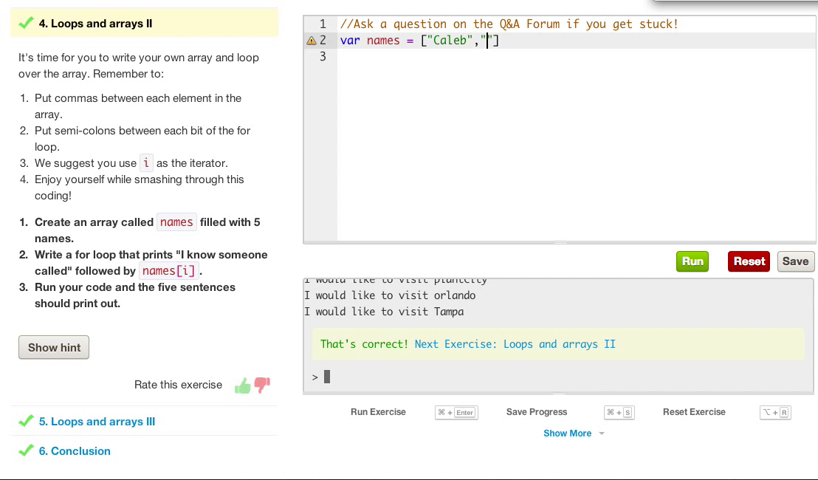
type("bob")
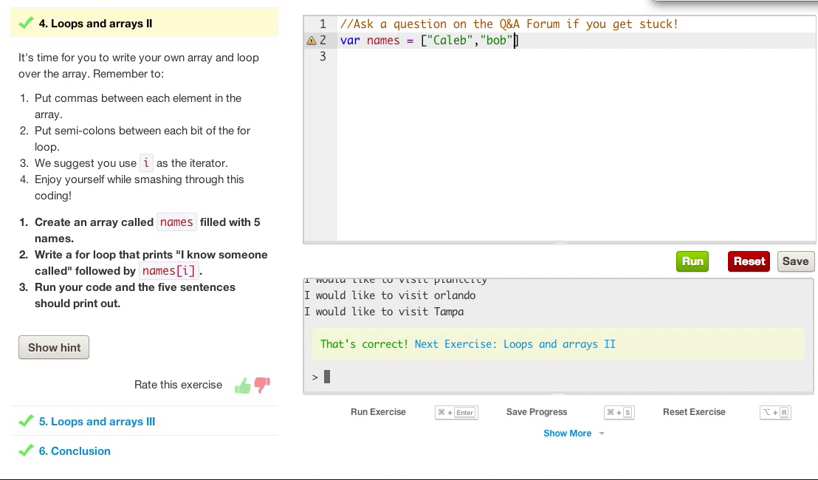
type(",\"logan\"")
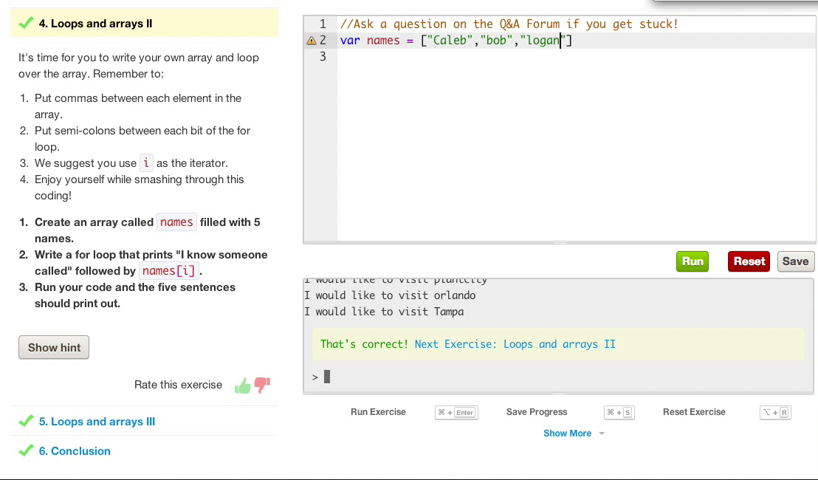
type(",\"")
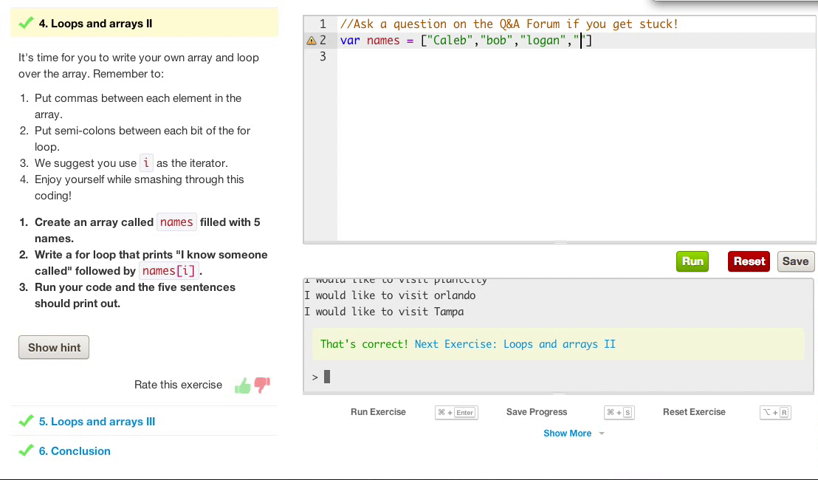
type("lucas")
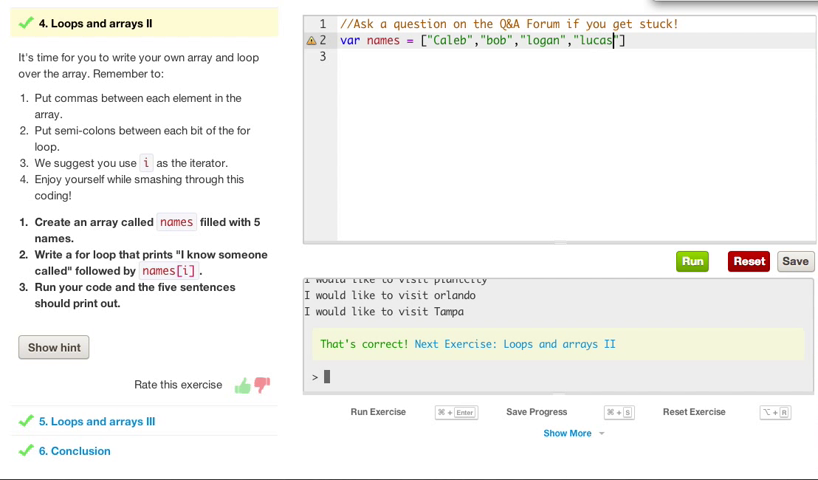
type(",")
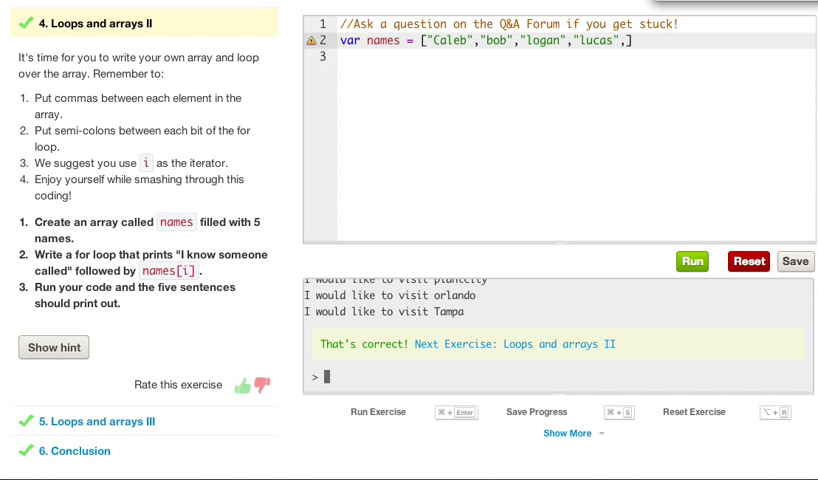
type("\"peggy\"")
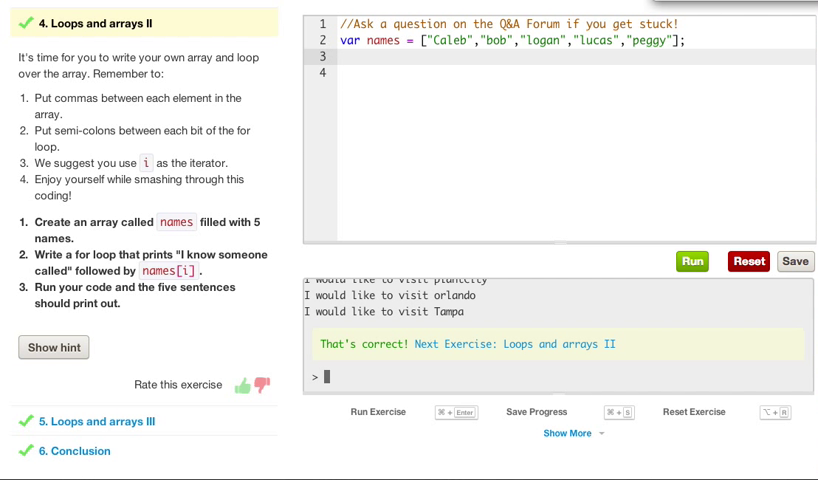
- Write the loop header for(var i = 0; i < names.length; i++)
type("for()")
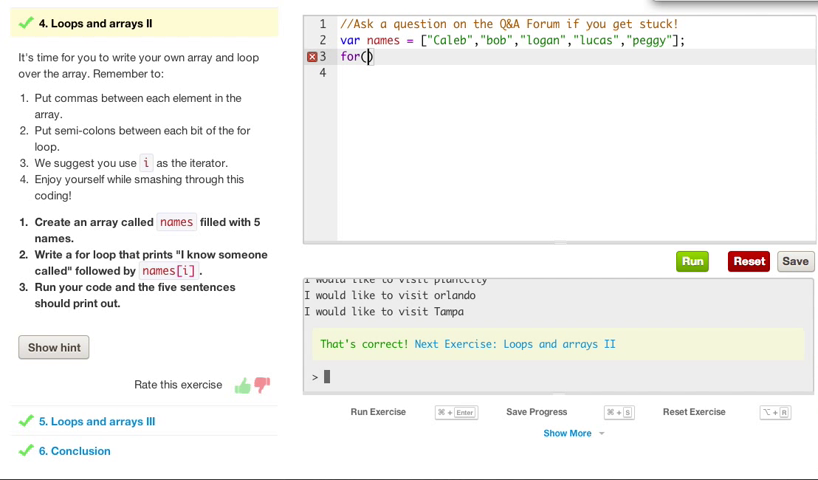
type("var")
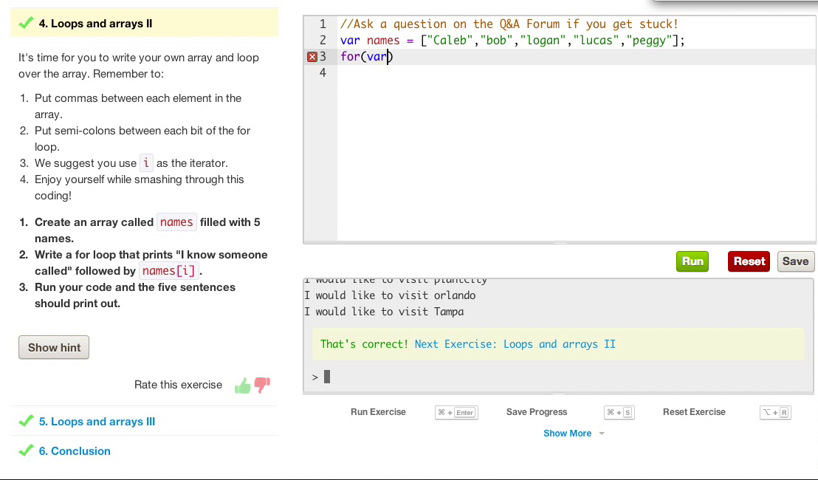
type("i =0")
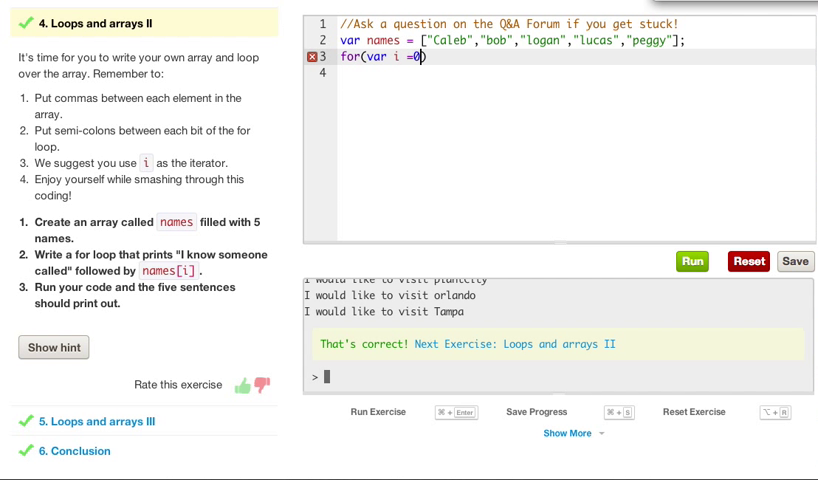
type(";")
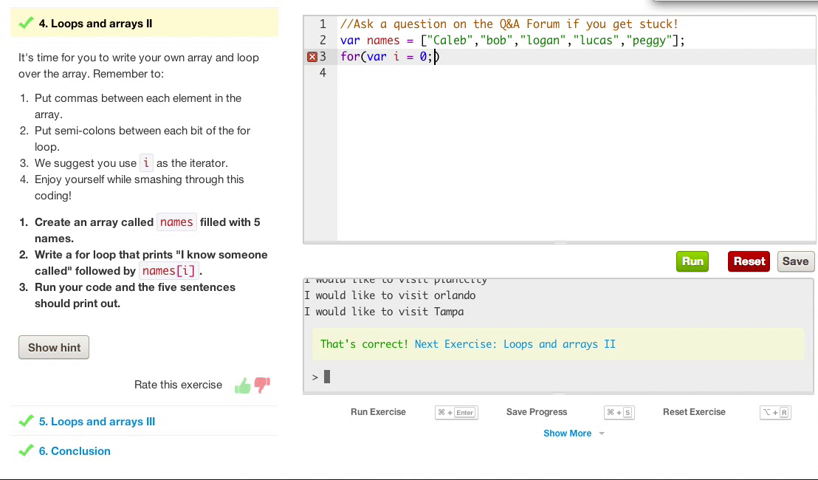
type("i <")
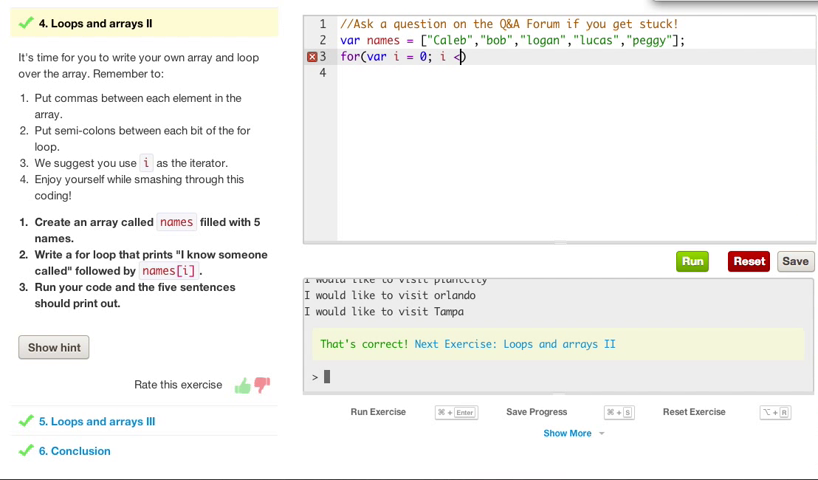
type("name")
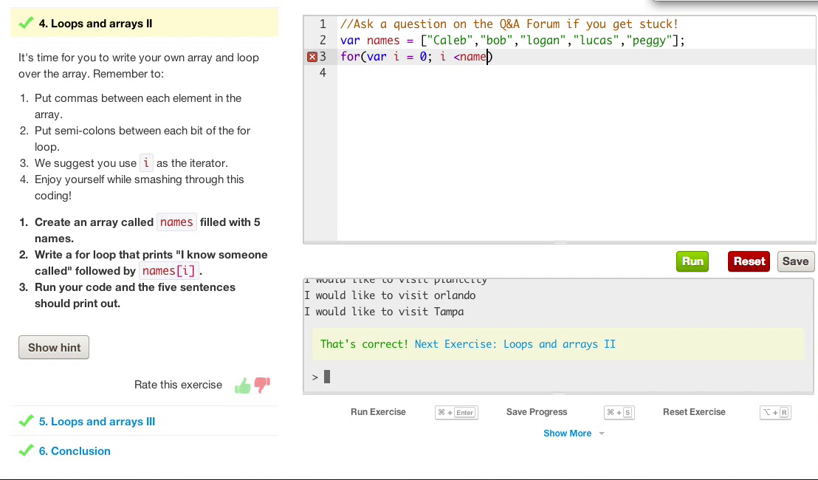
type(".length;")
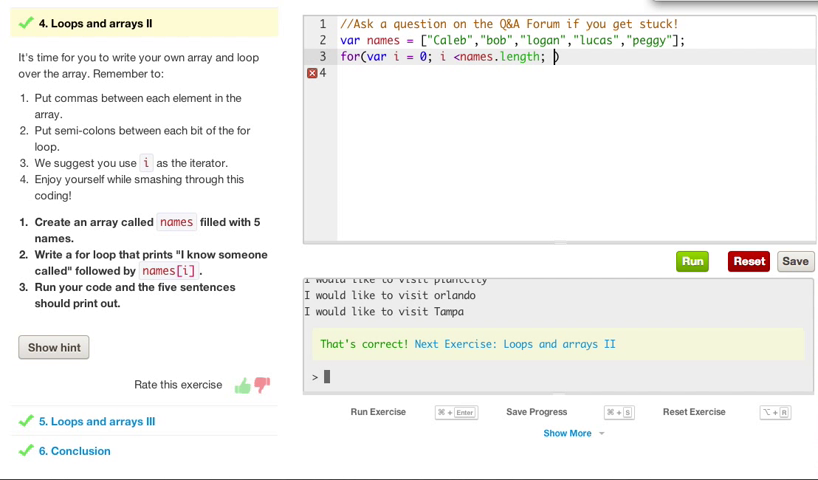
type("i++)")
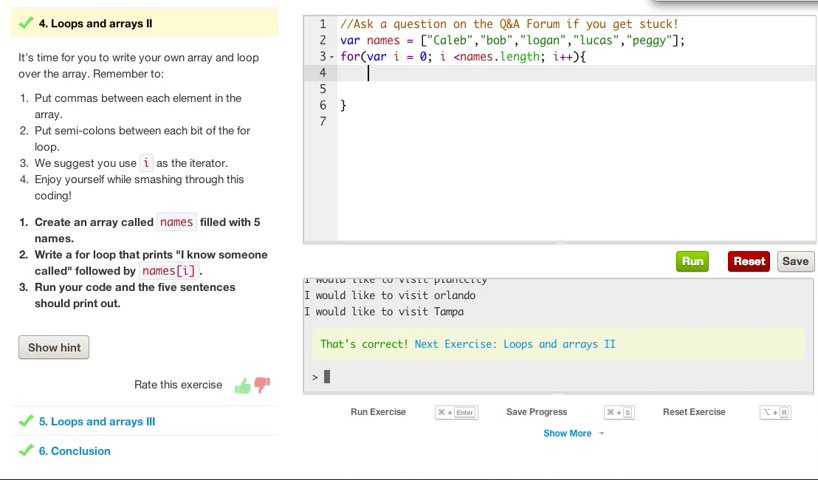
- Fill the loop body with console.log("I know someone called "+names[i]);
type("cpn")
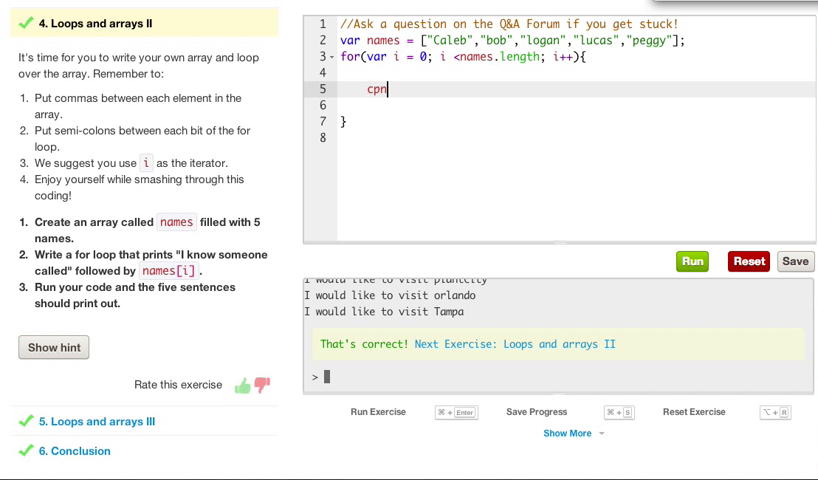
type("onosle")
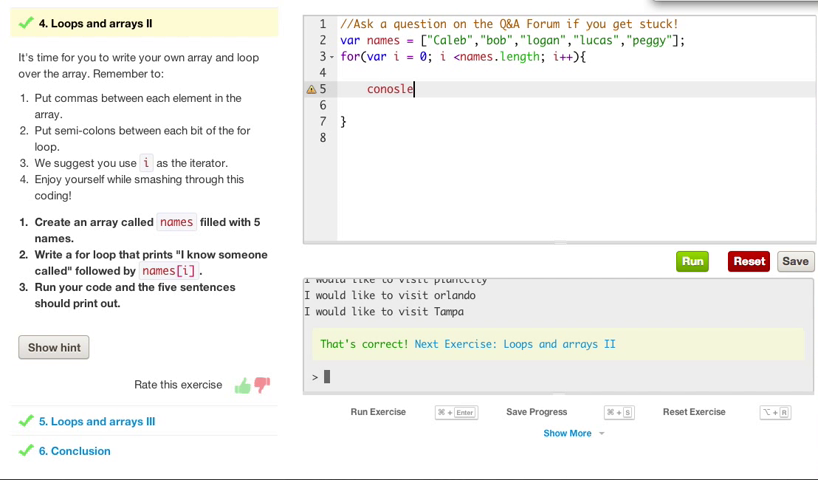
type("console.log(\"\")")
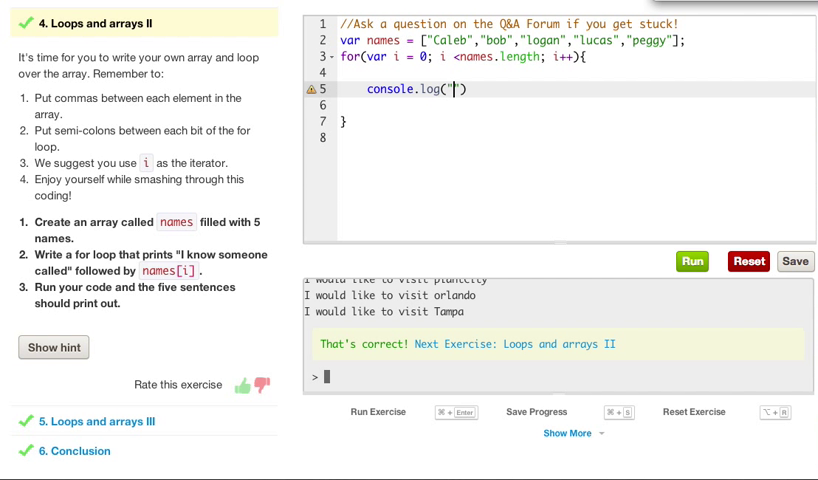
type("I k")
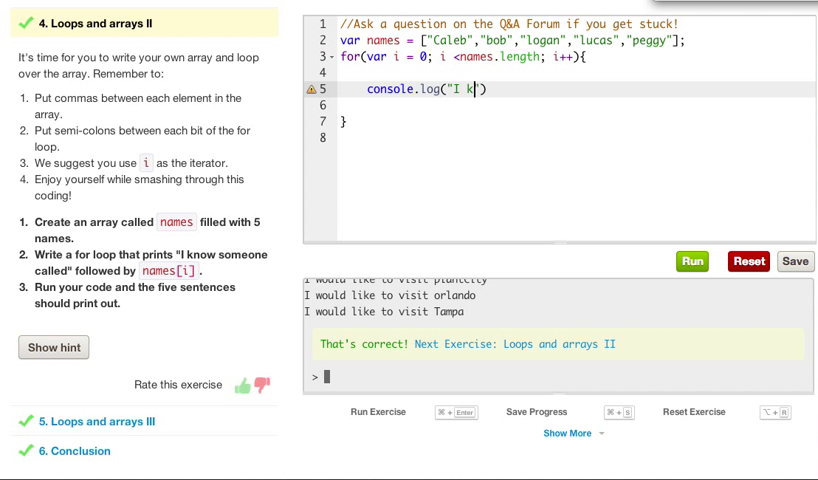
type("now someone")
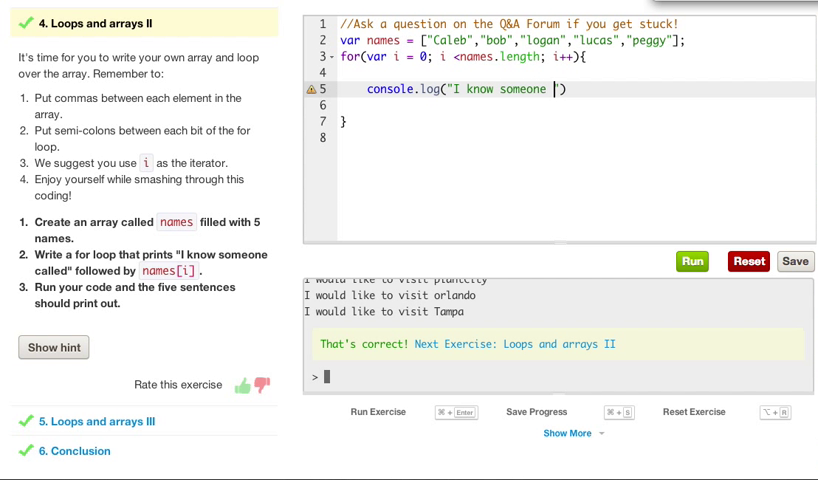
type("called")
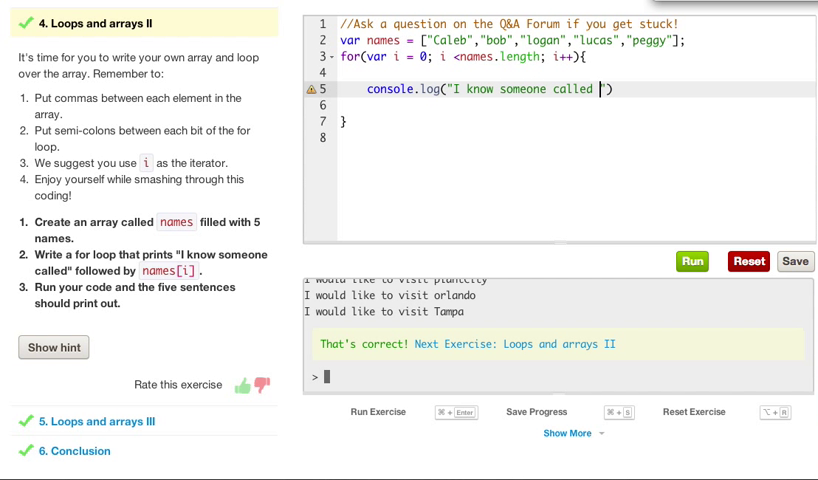
type("+")
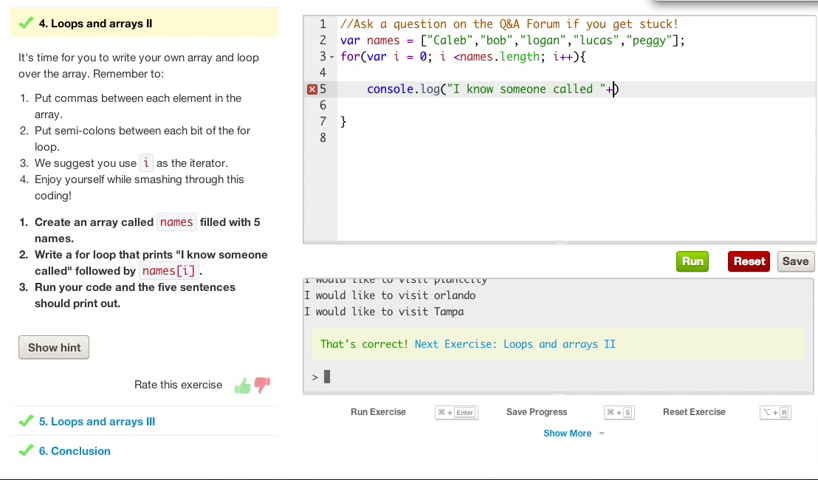
type("n")
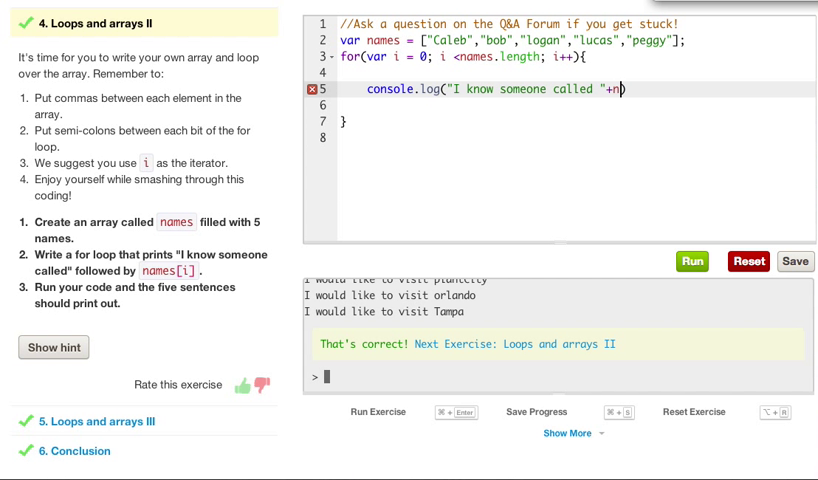
type("ames")
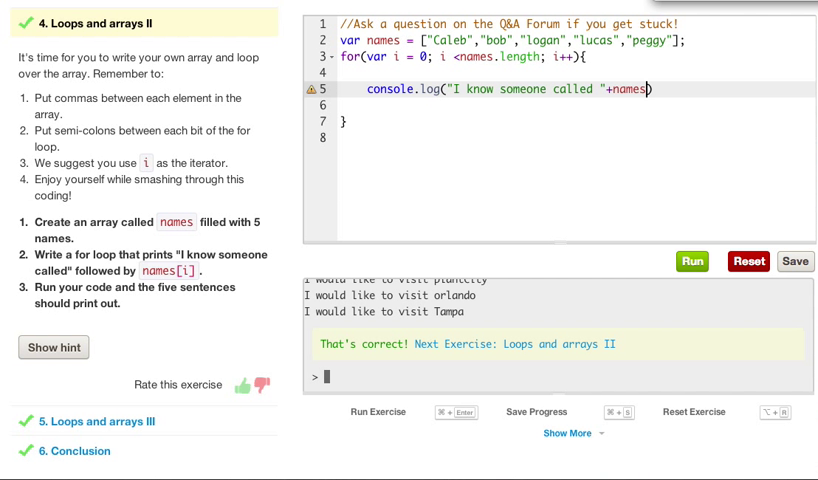
type("[]")
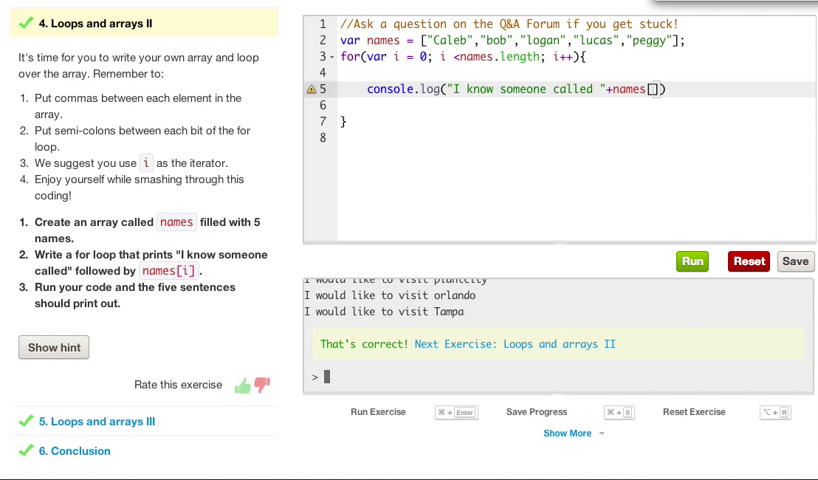
type("i]")
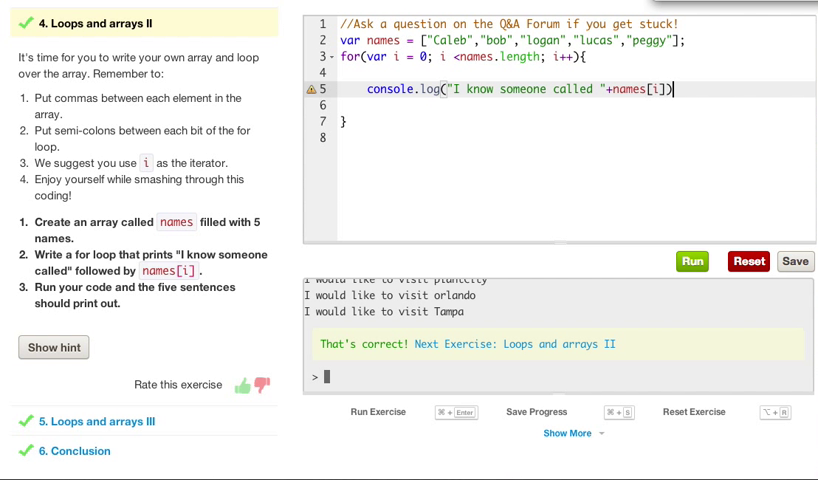
type(";")
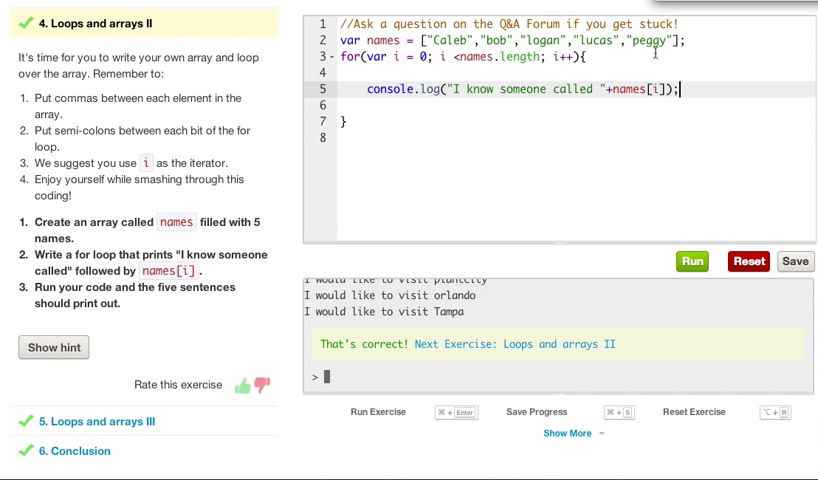
mouse_move(524, 77)
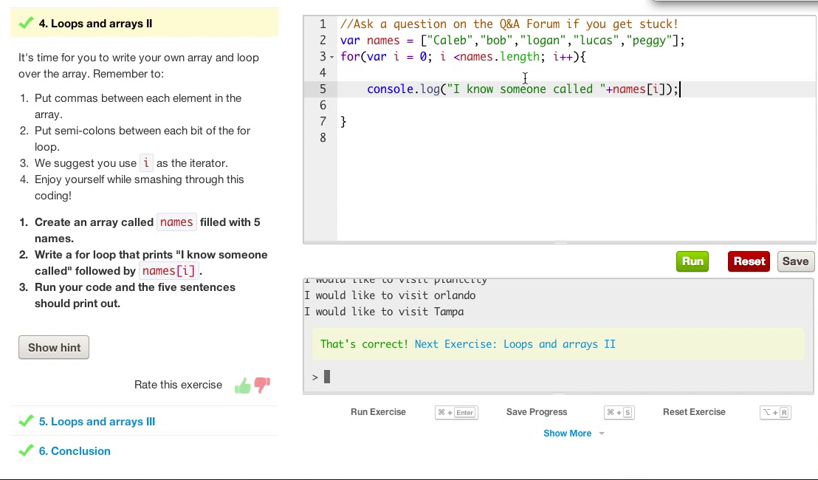
mouse_move(560, 128)
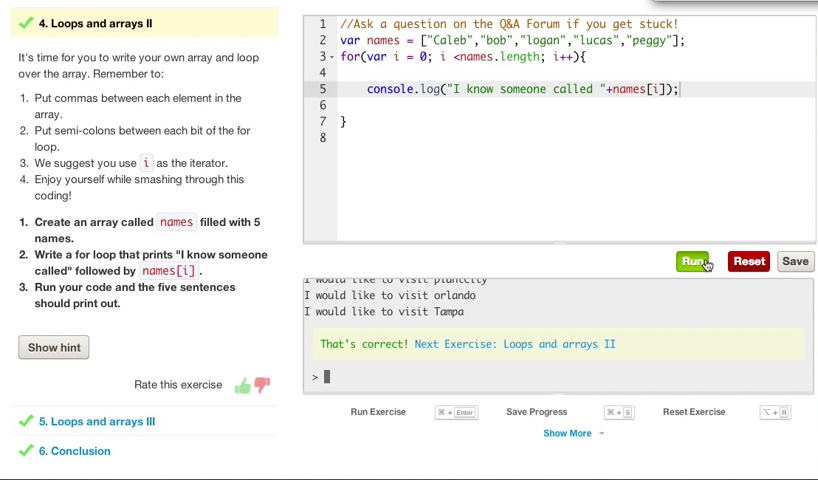
- Run the names loop so five 'I know someone called' lines print, Caleb through peggy
left_click(691, 261)
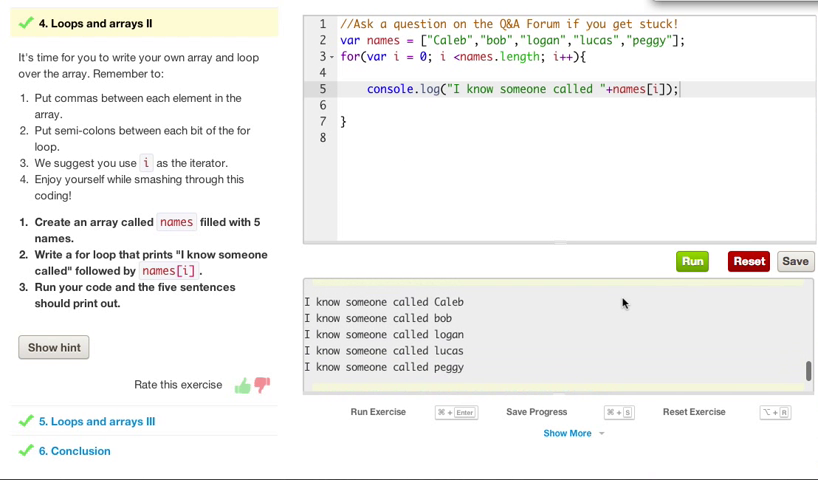
mouse_move(383, 306)
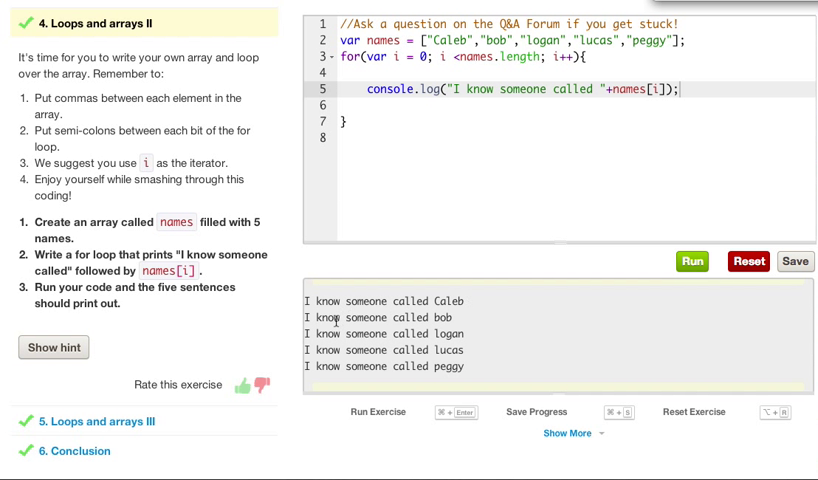
mouse_move(516, 351)
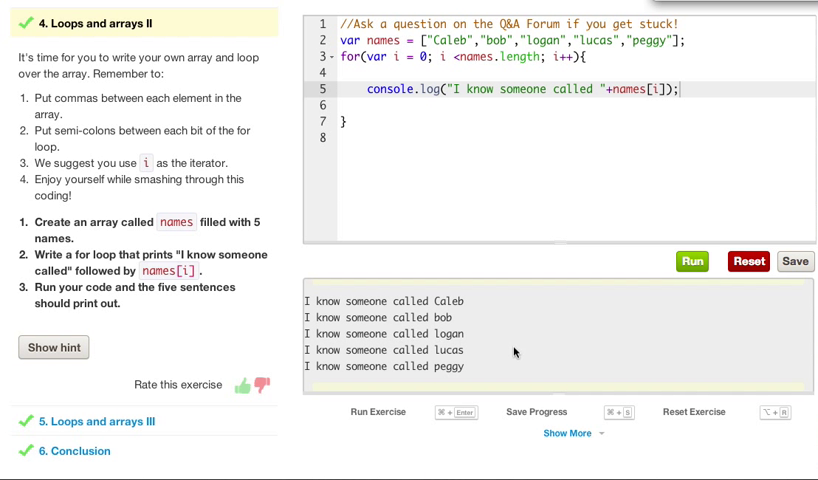
left_click(691, 261)
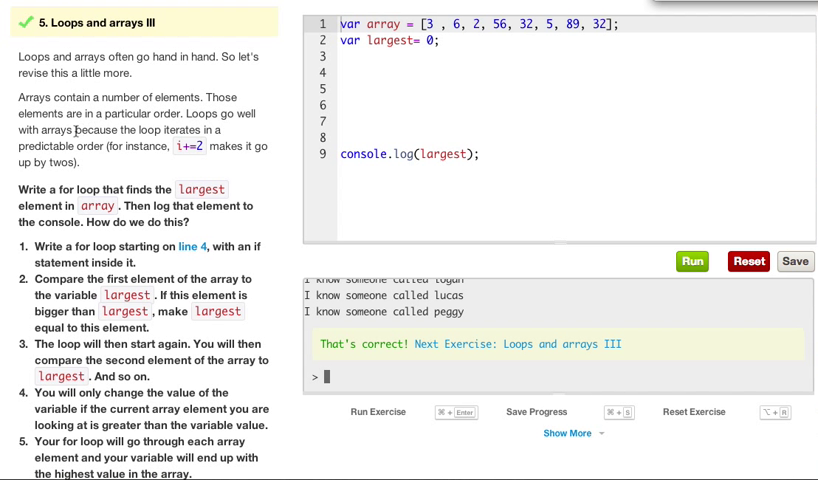
mouse_move(200, 123)
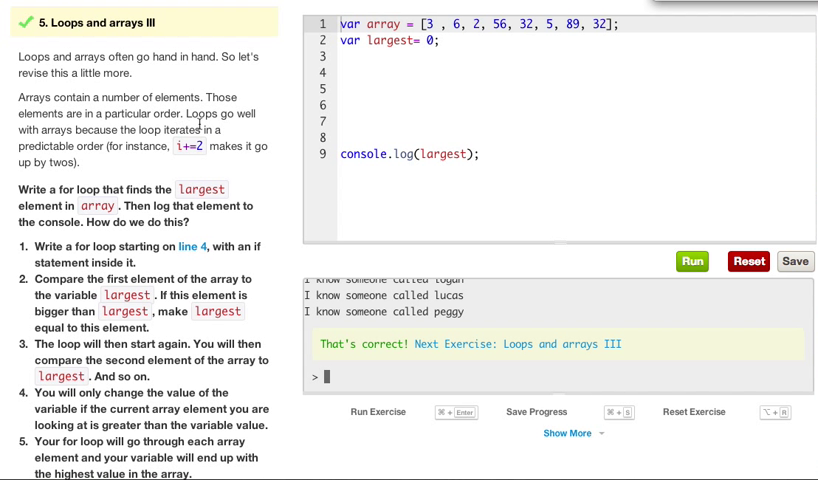
mouse_move(78, 143)
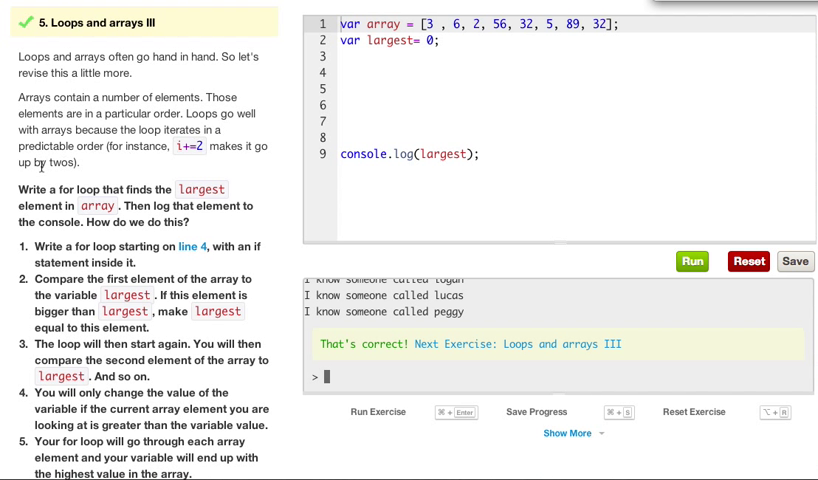
mouse_move(183, 160)
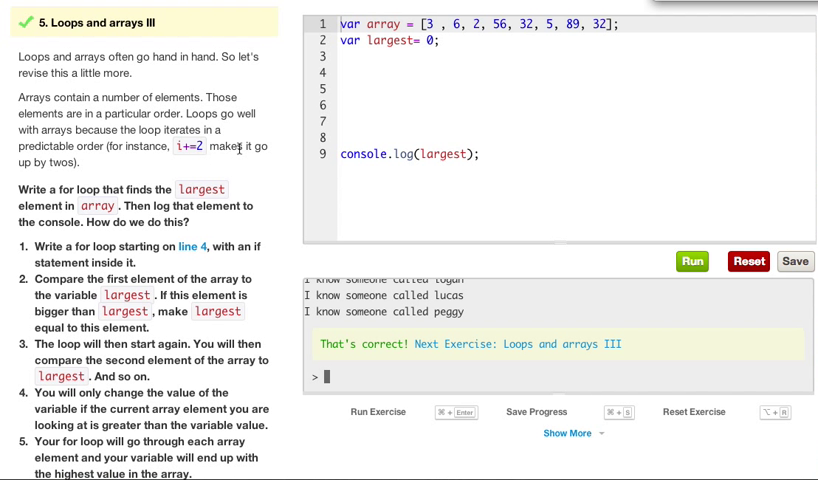
mouse_move(190, 243)
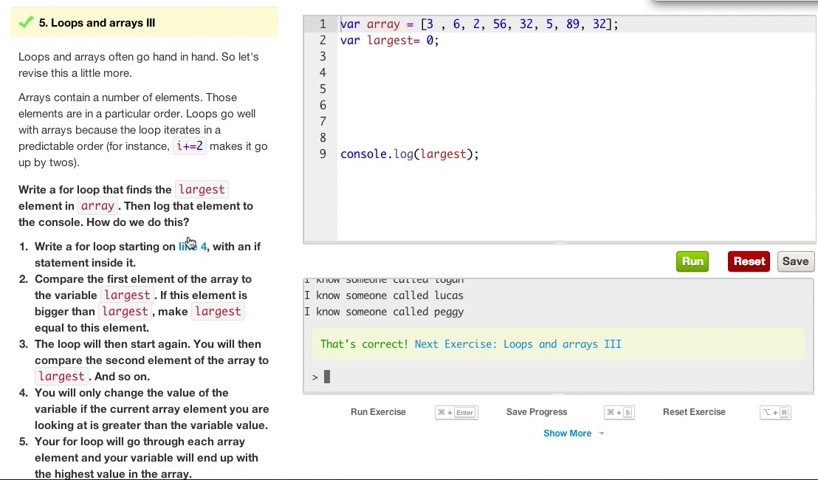
- Scroll through the Loops and arrays III instructions on finding the largest element
scroll("down", 3)
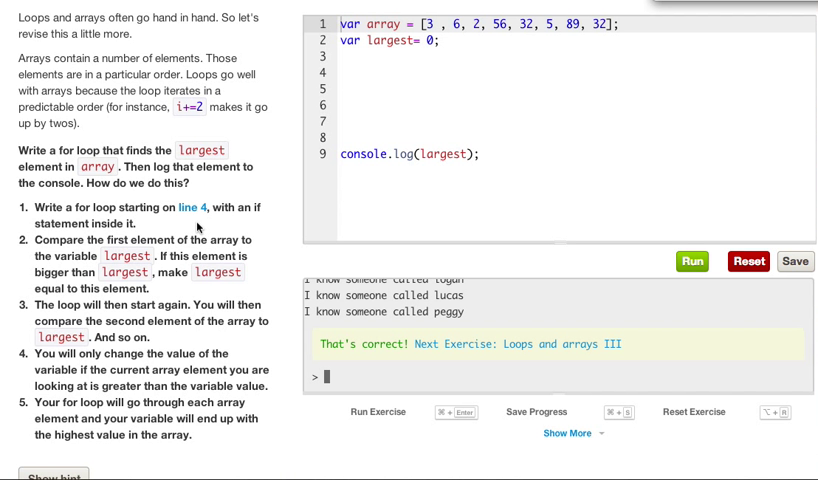
left_click(193, 207)
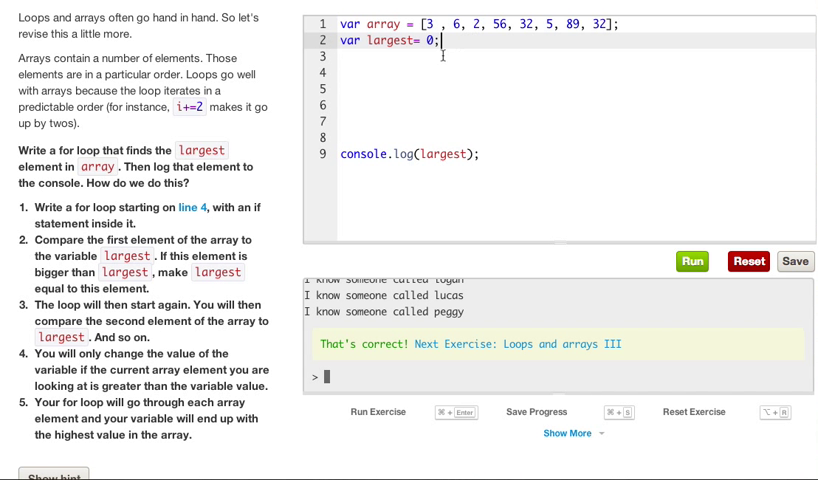
- After the largest declaration, add for(var i = 0; i < array.length; i++) with an empty body
left_click(480, 155)
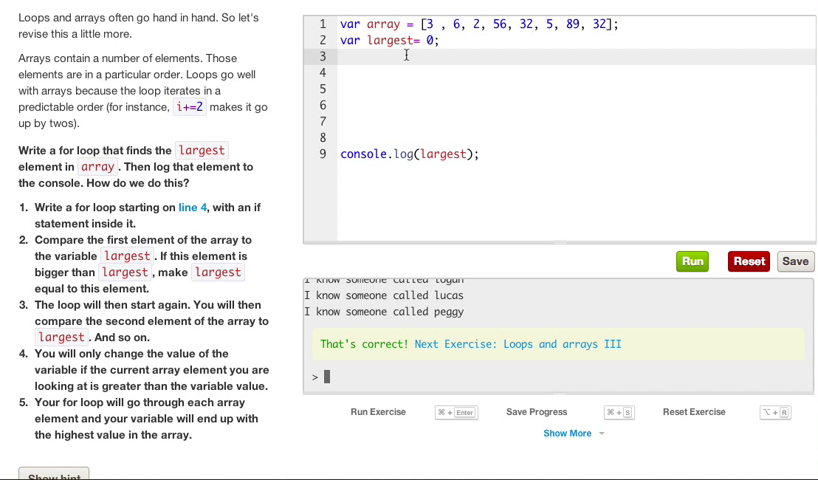
type("for()")
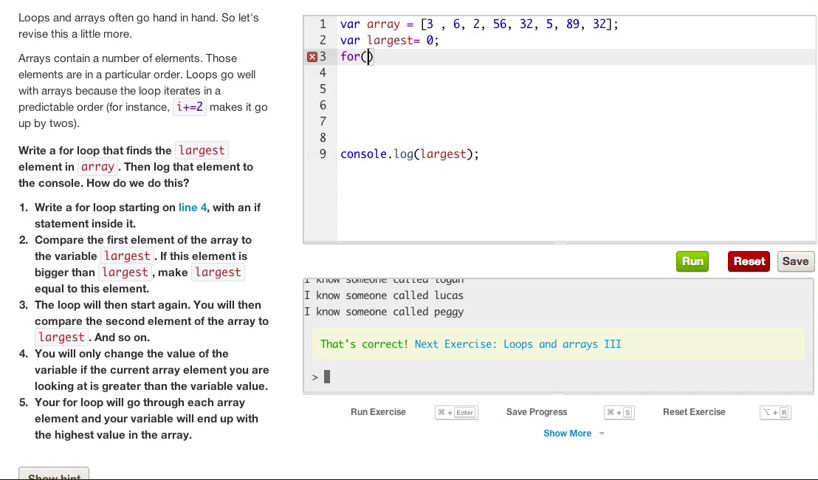
type("var i = 0;")
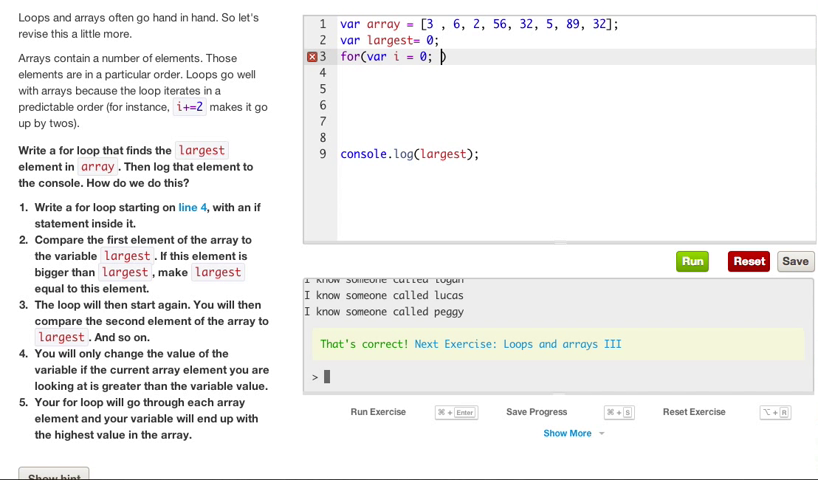
type("i <")
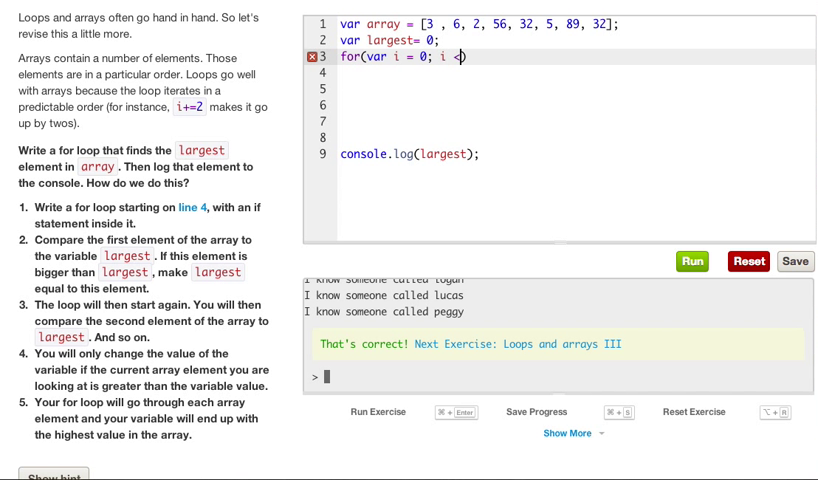
type("<array")
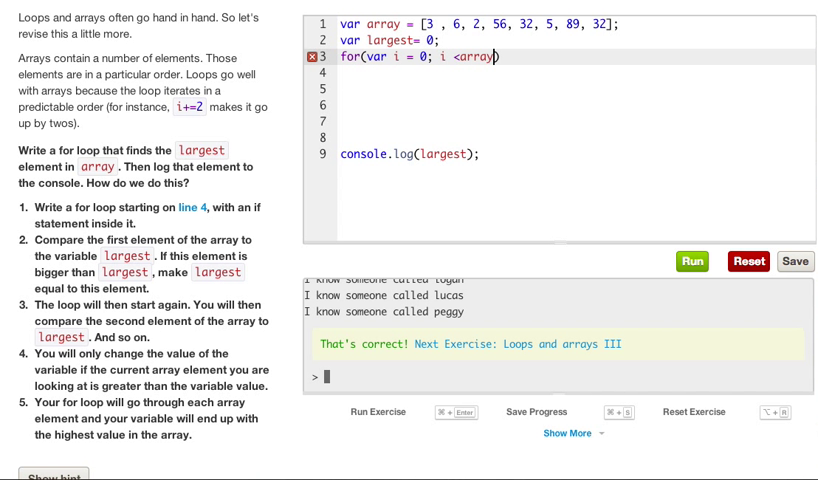
type(".length")
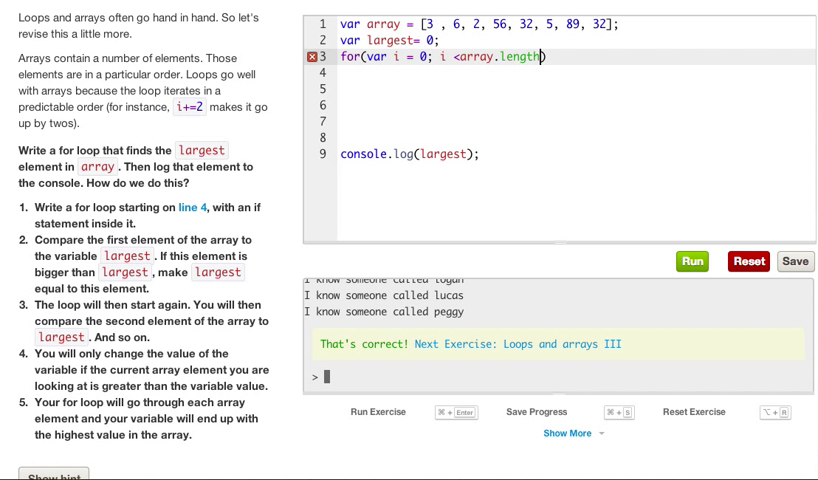
type("; i_")
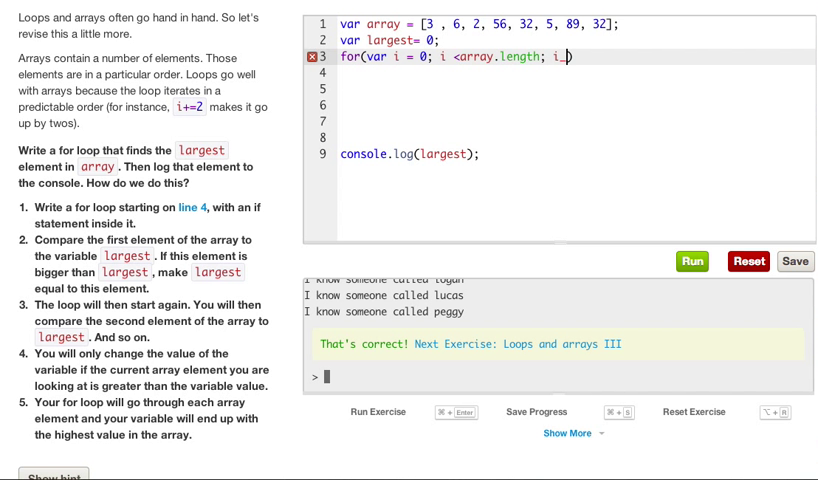
type("++")
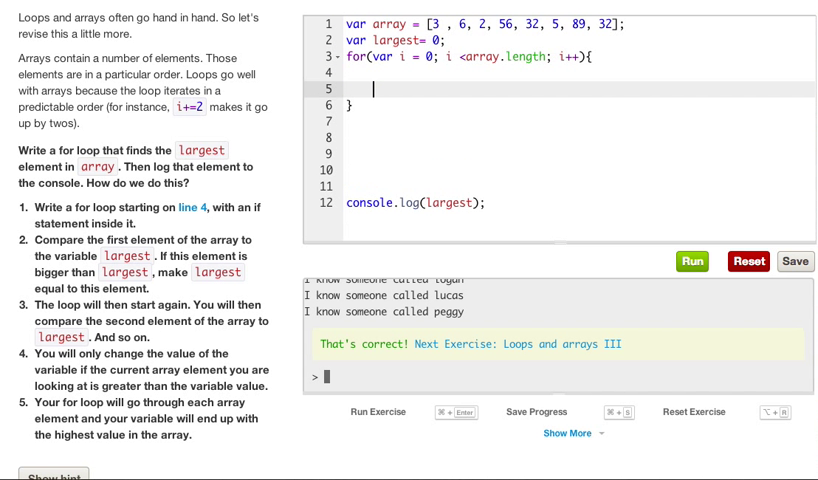
key("Enter")
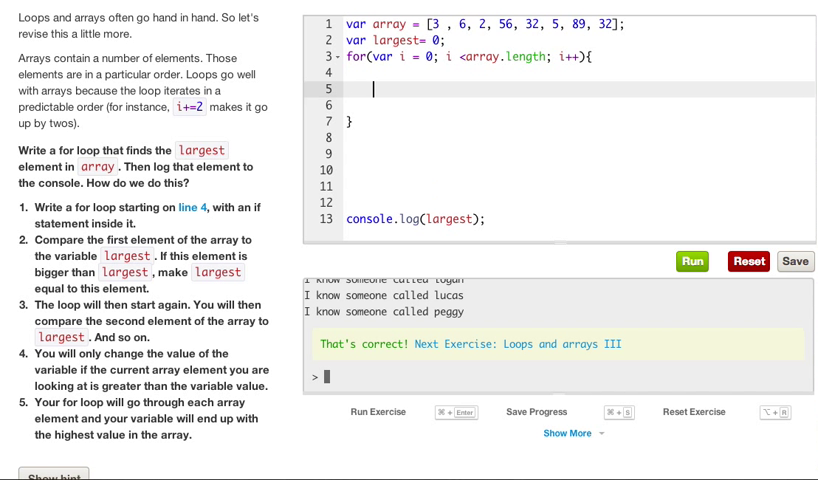
- Inside the loop, add if(array[i]>=largest){ largest=array[i]; }
key("enter")
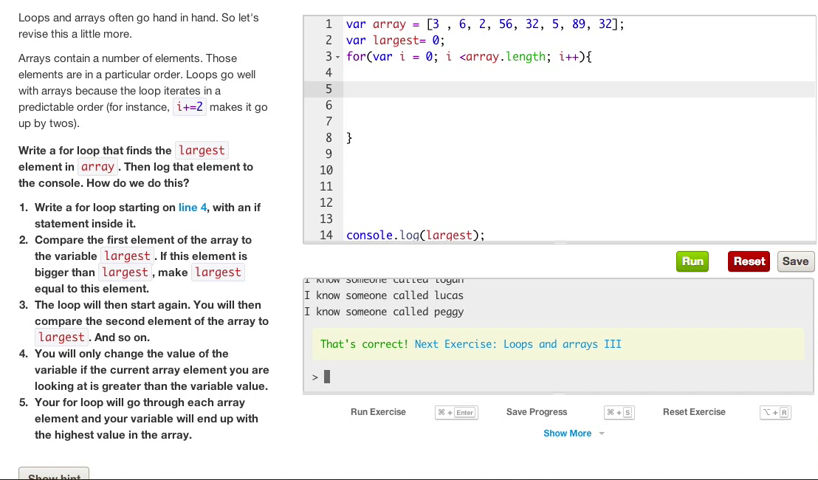
type("if(")
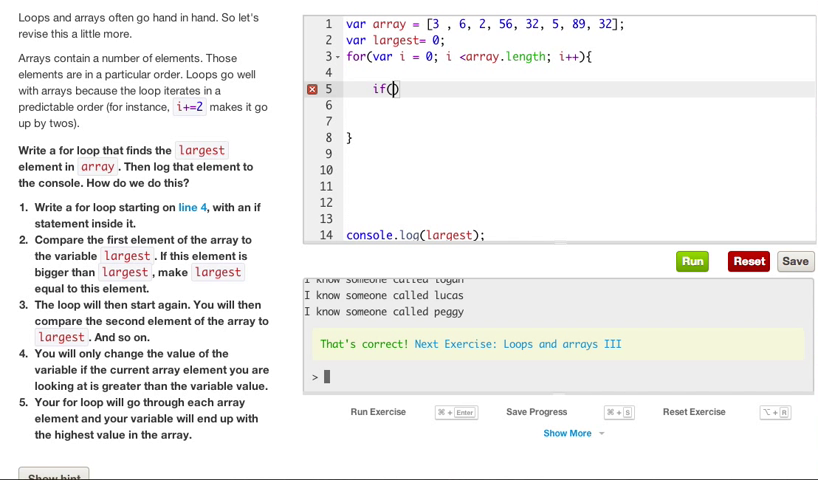
type("array[i")
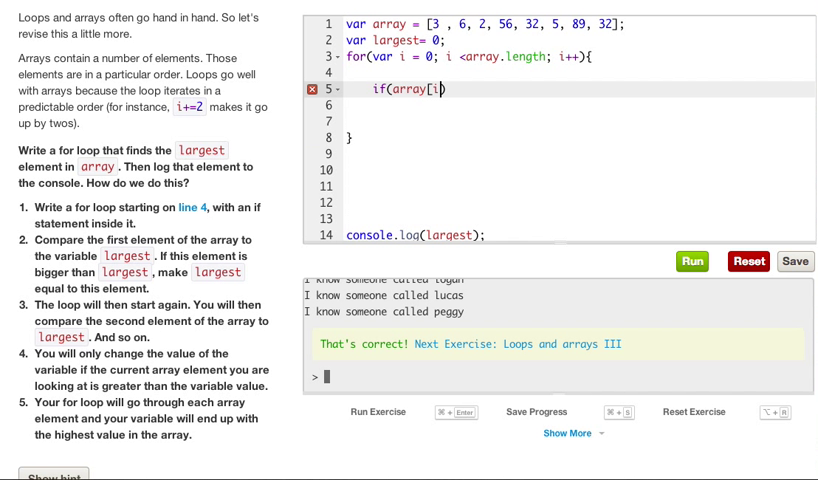
type(">")
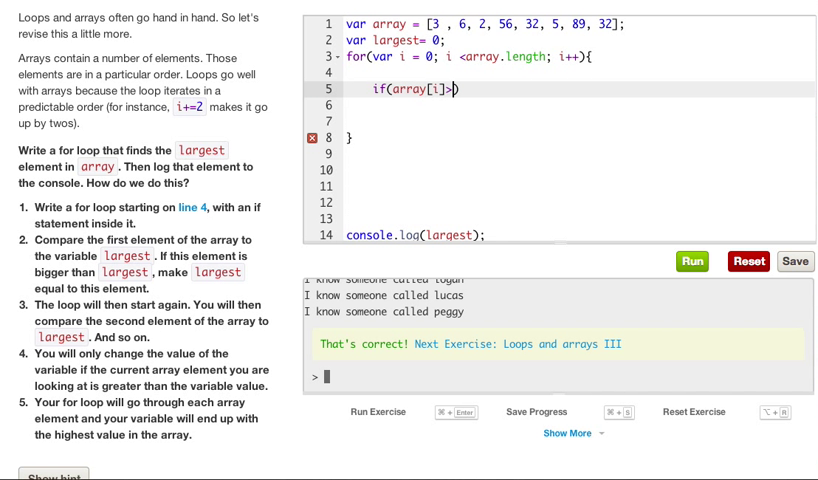
type("largest")
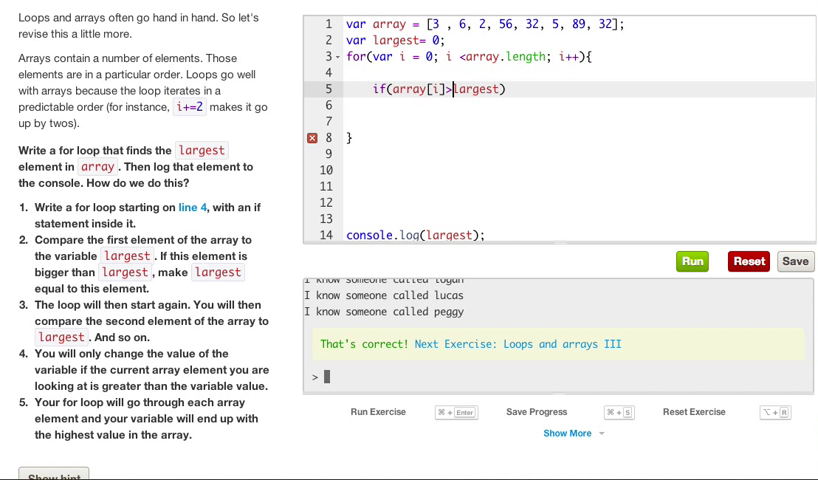
type("=")
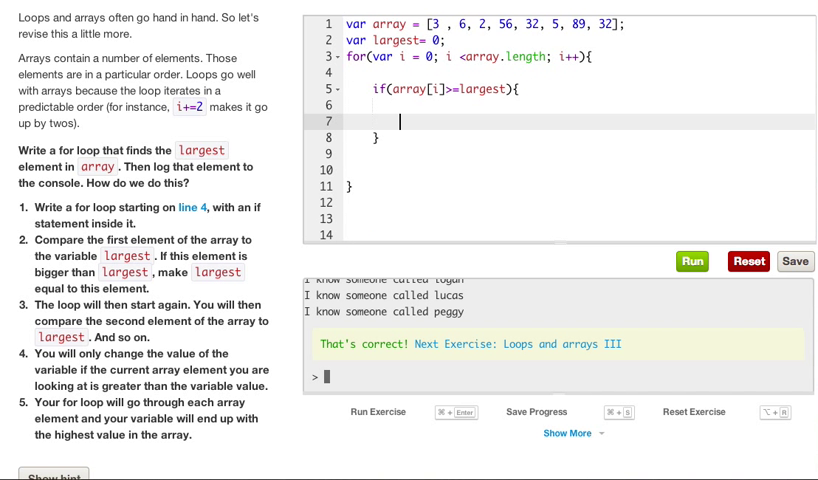
type("largest")
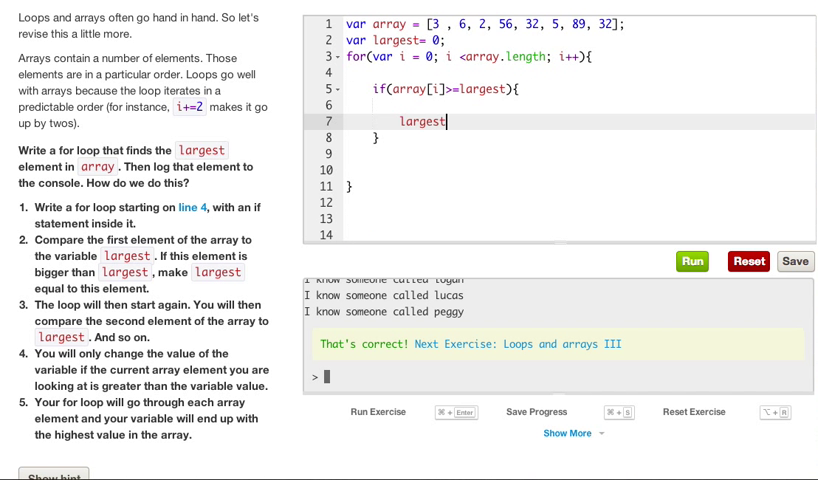
type("=array")
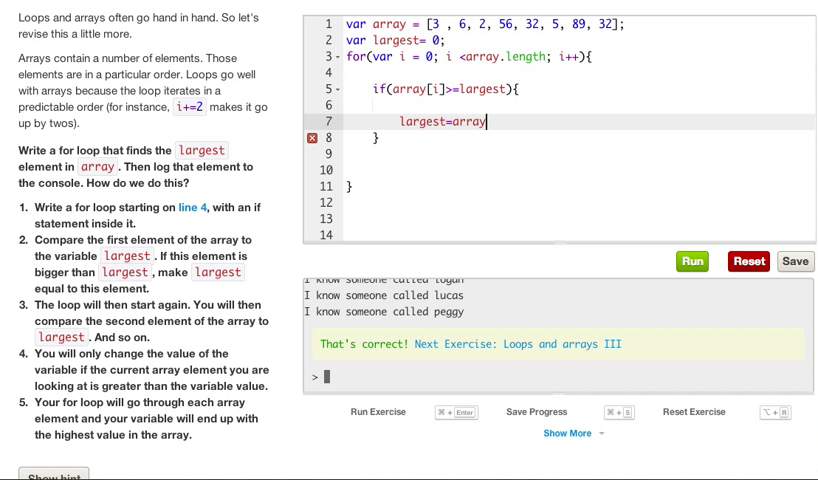
type("[]")
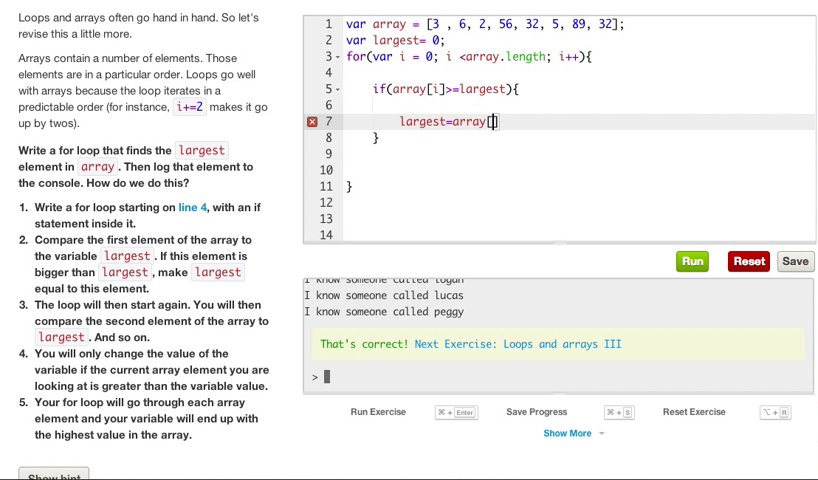
type("i];")
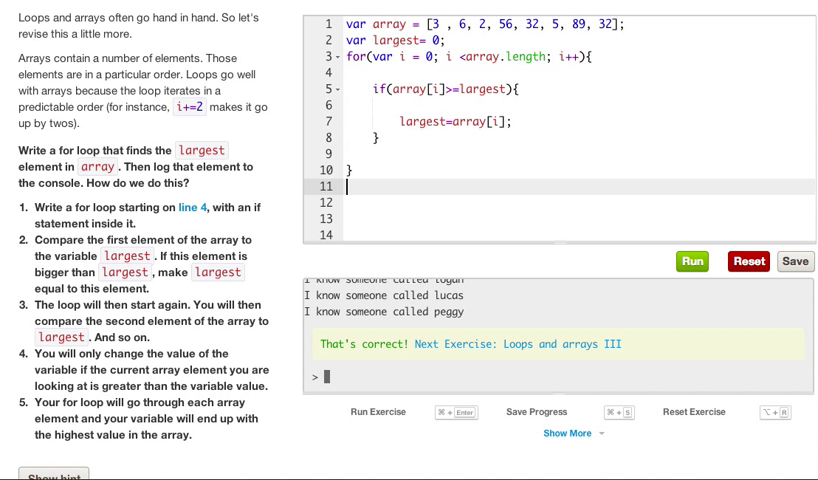
- Below the loop's closing brace, add console.log(largest);
type("console.lo")
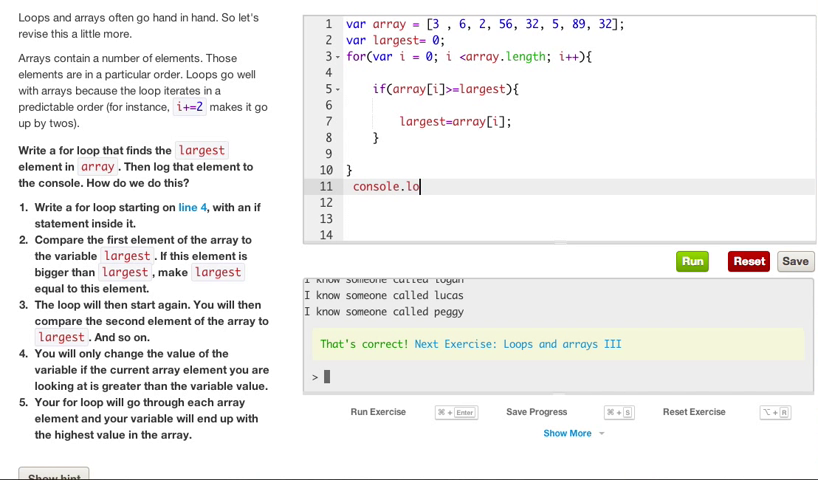
type("g()")
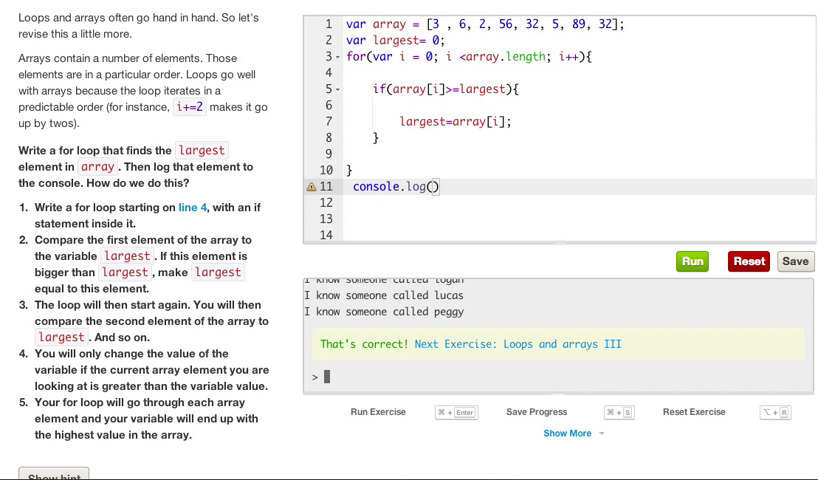
type("larg")
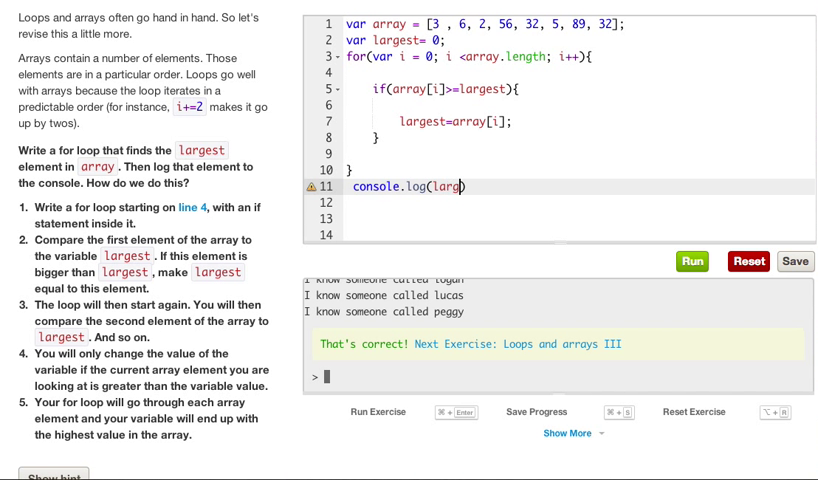
type("est);")
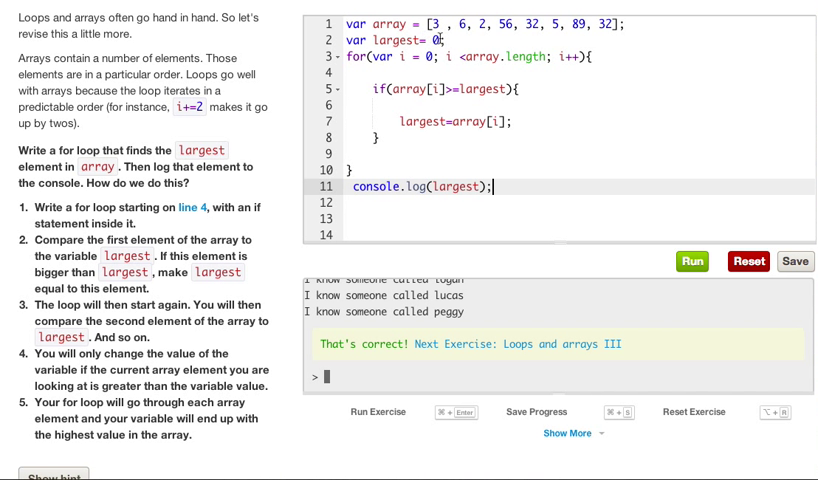
- Run the largest-element code, logging 89, and advance to the Conclusion exercise
left_click(400, 37)
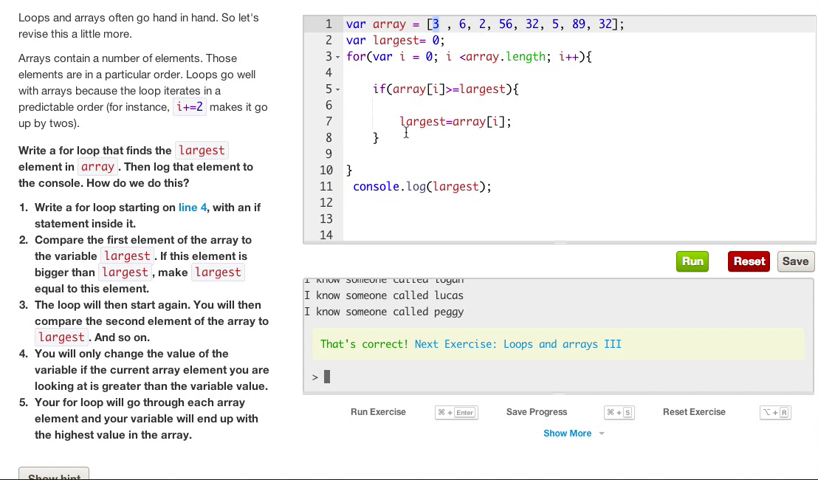
mouse_move(475, 107)
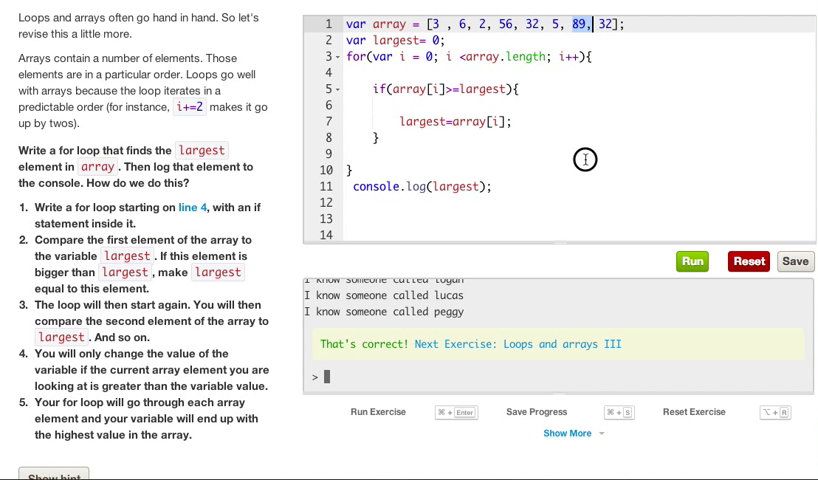
left_click(691, 261)
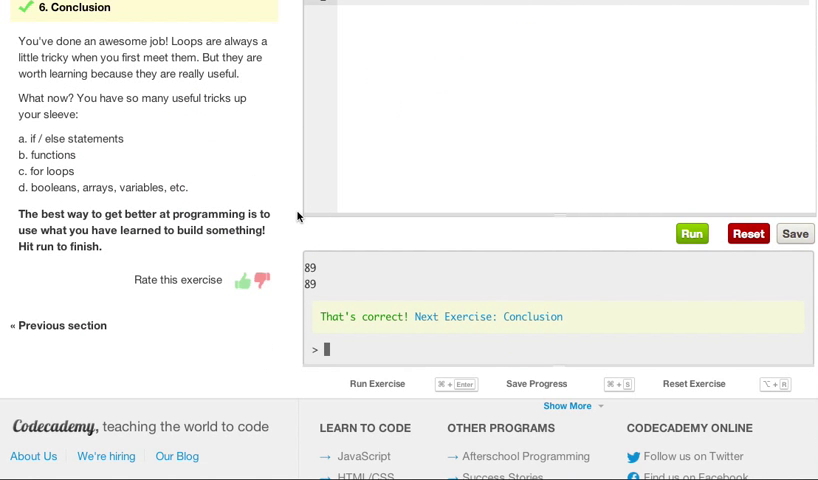
- Read through the Conclusion text and run it to complete the course
scroll("up", 3)
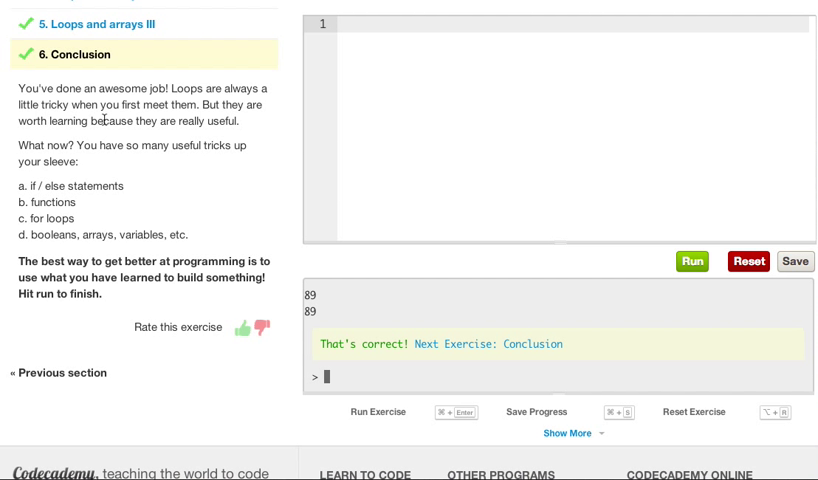
mouse_move(78, 135)
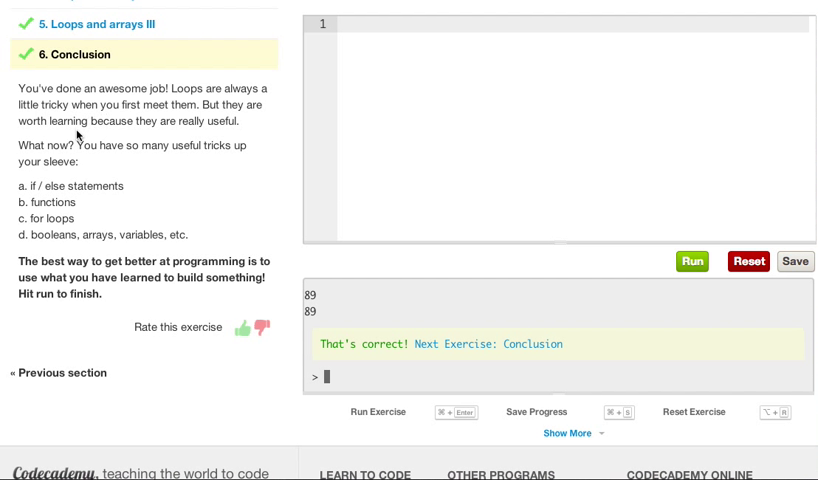
mouse_move(125, 143)
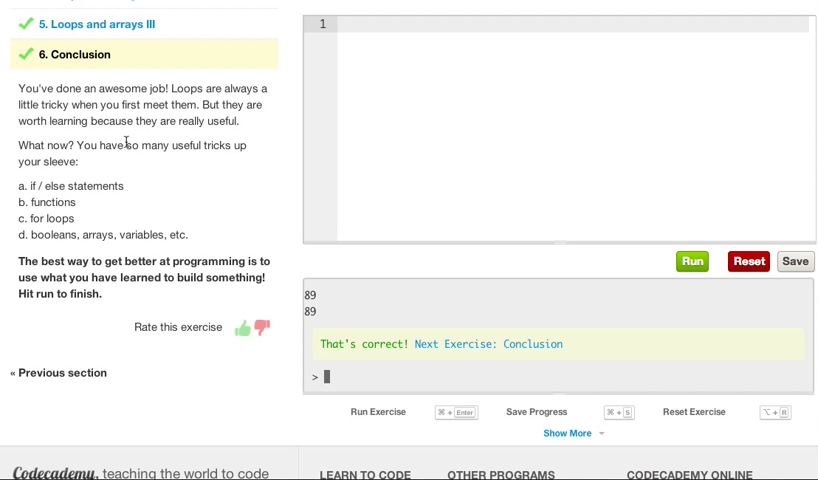
mouse_move(195, 162)
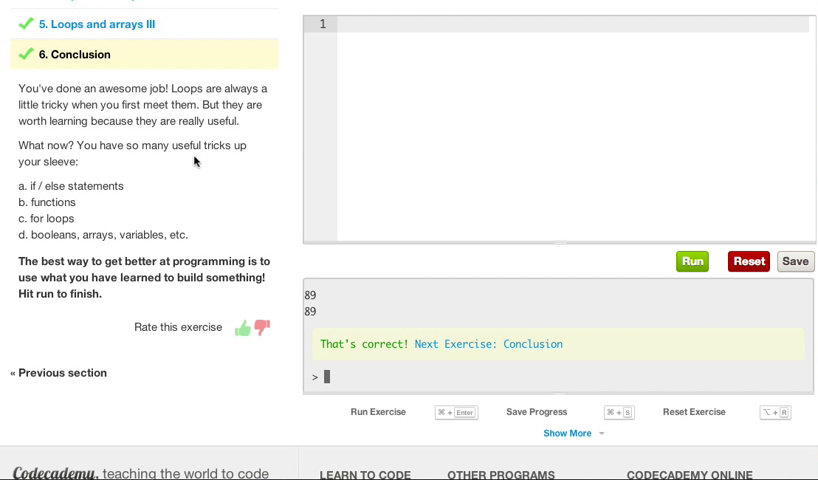
mouse_move(146, 190)
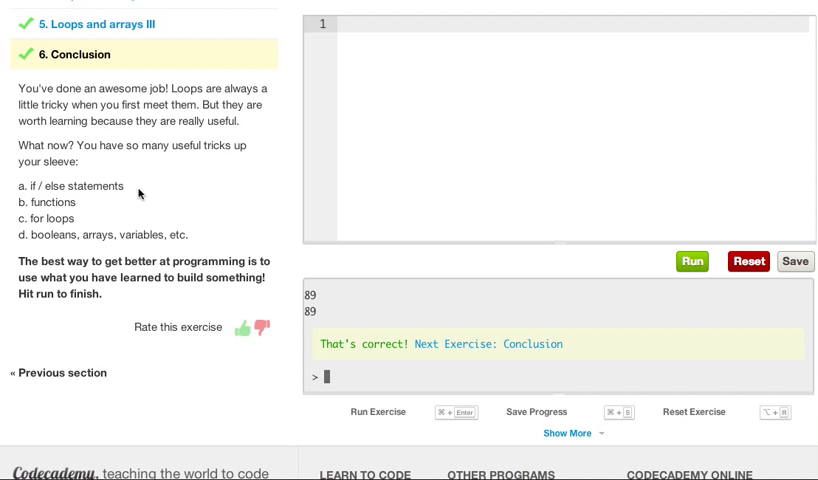
mouse_move(219, 183)
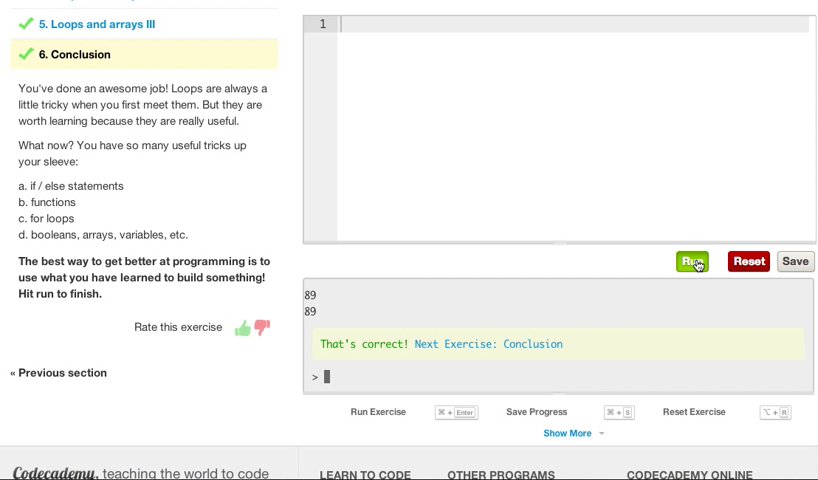
left_click(691, 262)
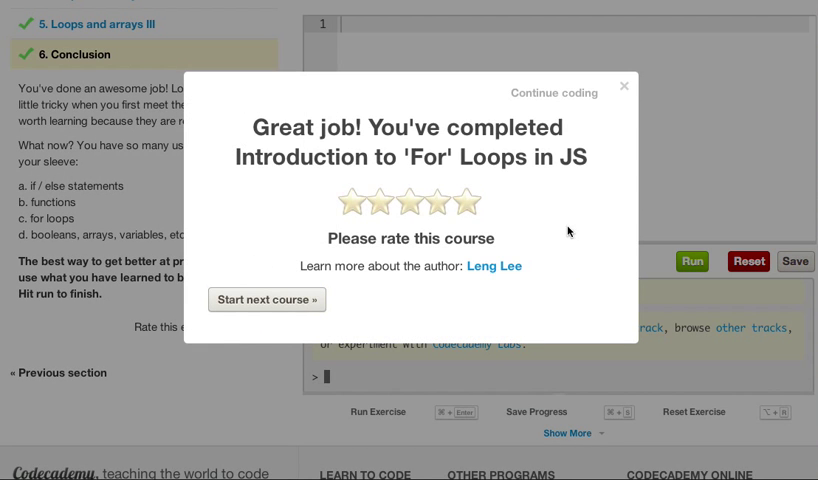
mouse_move(308, 195)
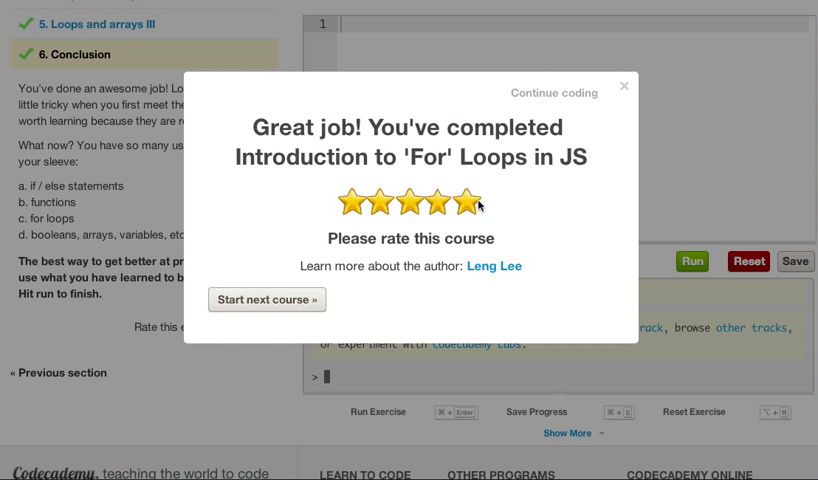
- Rate Introduction to 'For' Loops in JS five stars in the completion dialog
left_click(352, 202)
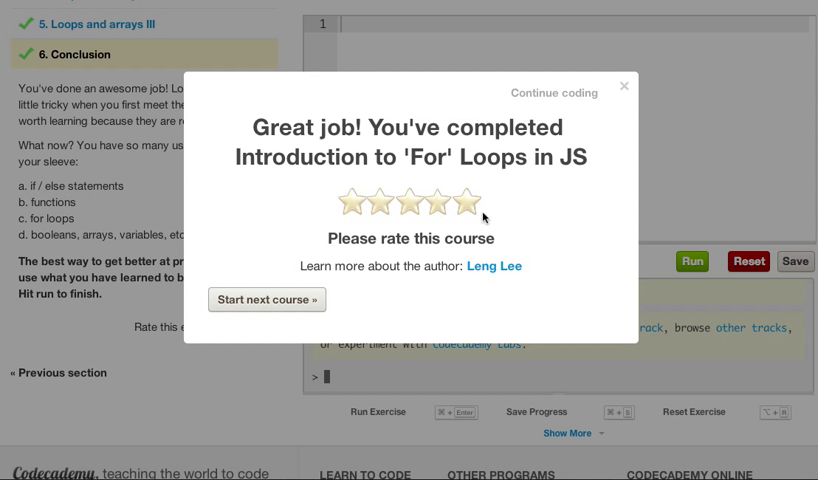
left_click(383, 205)
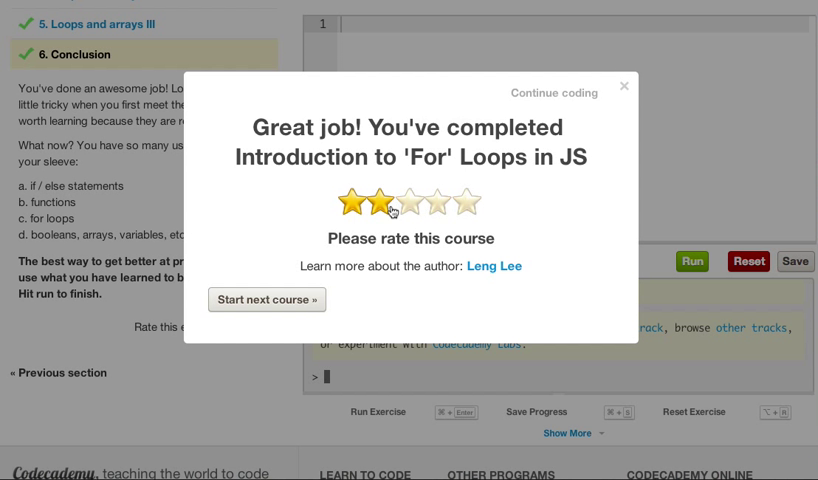
mouse_move(483, 203)
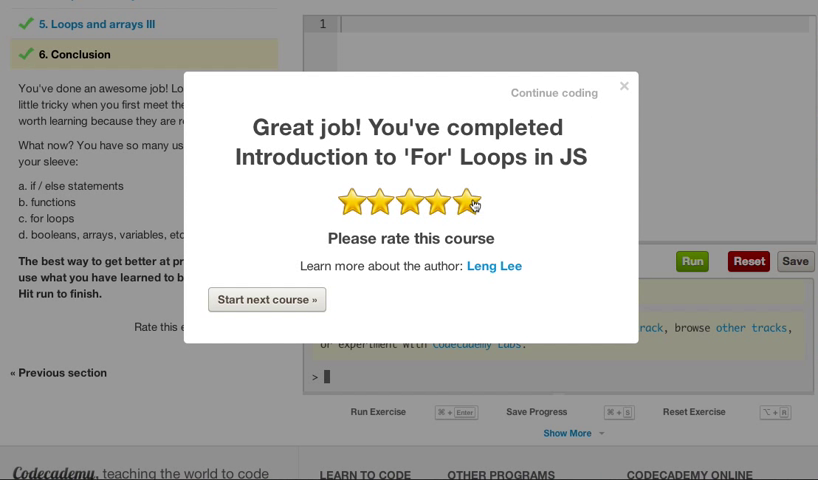
mouse_move(477, 205)
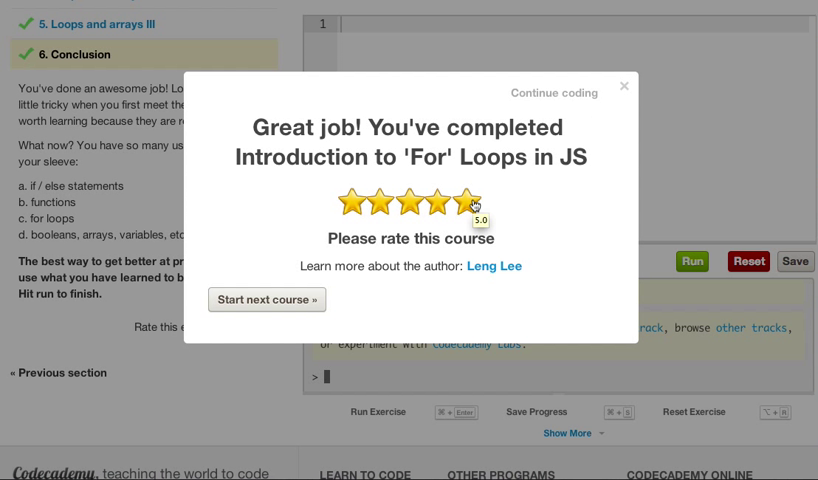
mouse_move(358, 206)
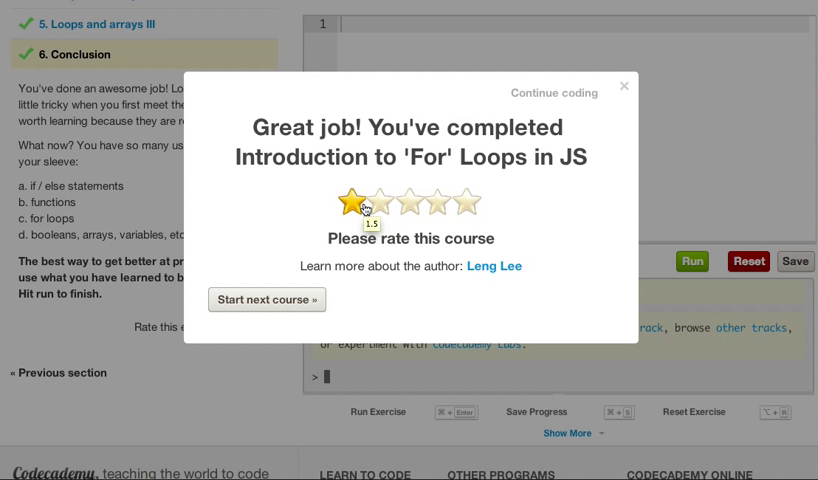
mouse_move(462, 210)
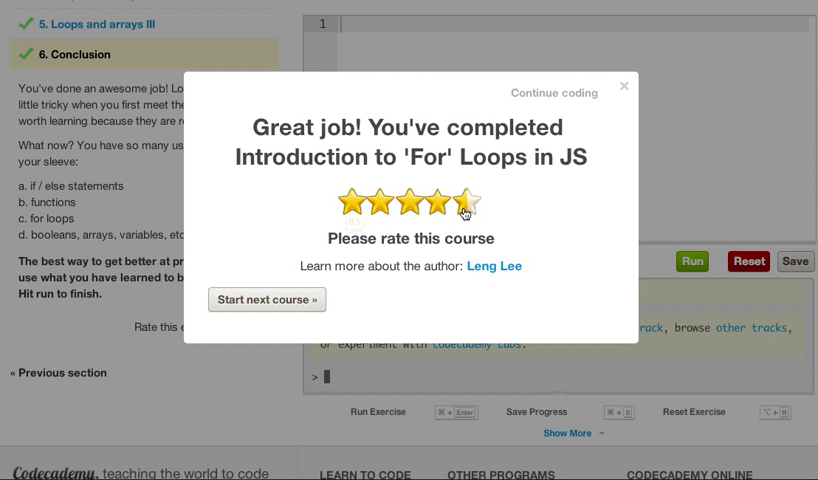
left_click(466, 205)
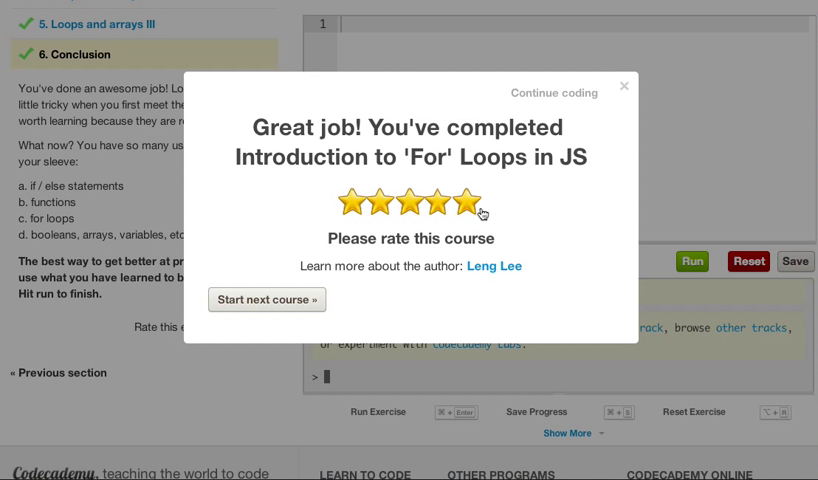
mouse_move(478, 205)
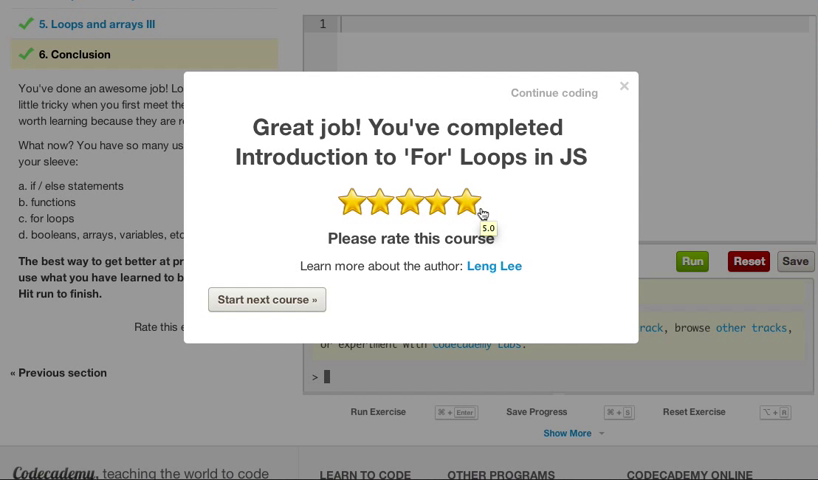